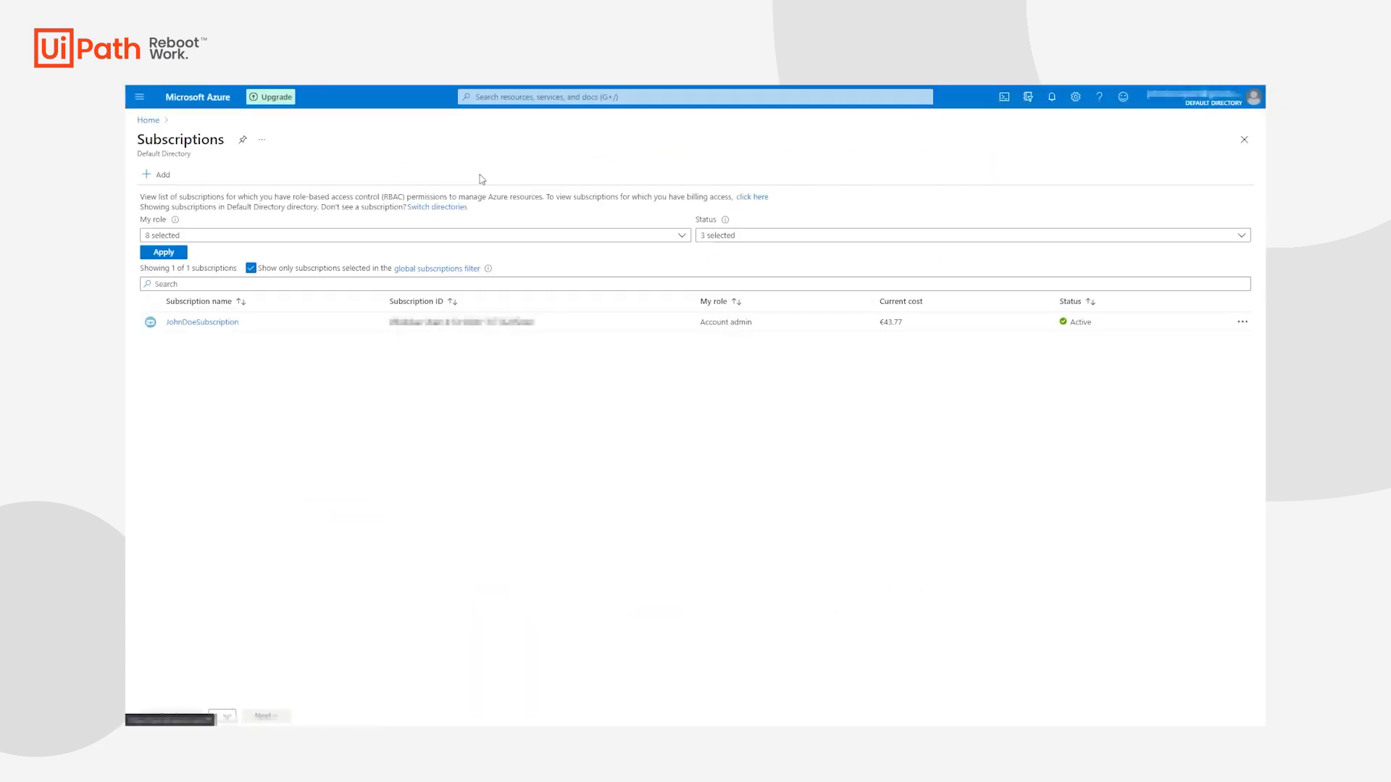
View the subscription's overview, then go to the directory's App registrations page.
{"action": "left_click", "coordinate": [201, 320]}
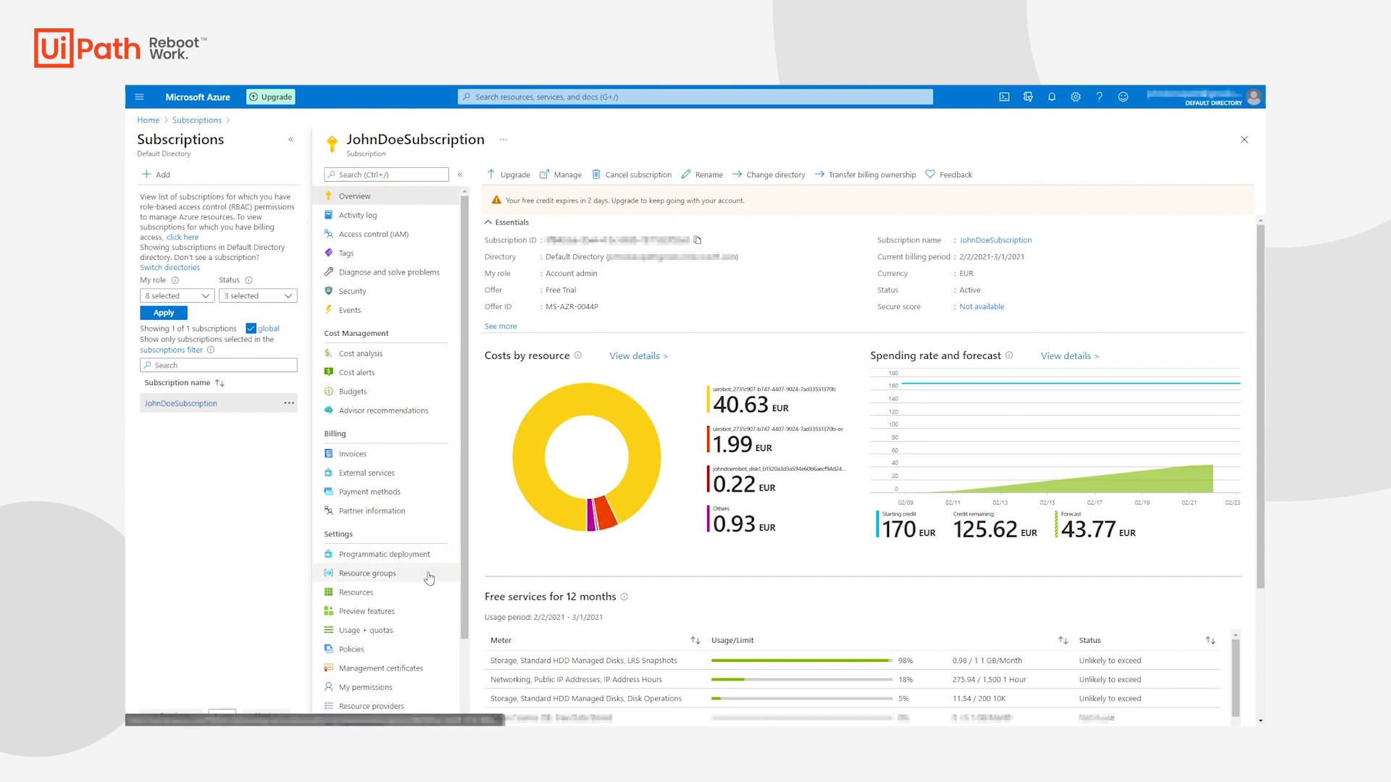
{"action": "left_click", "coordinate": [368, 573]}
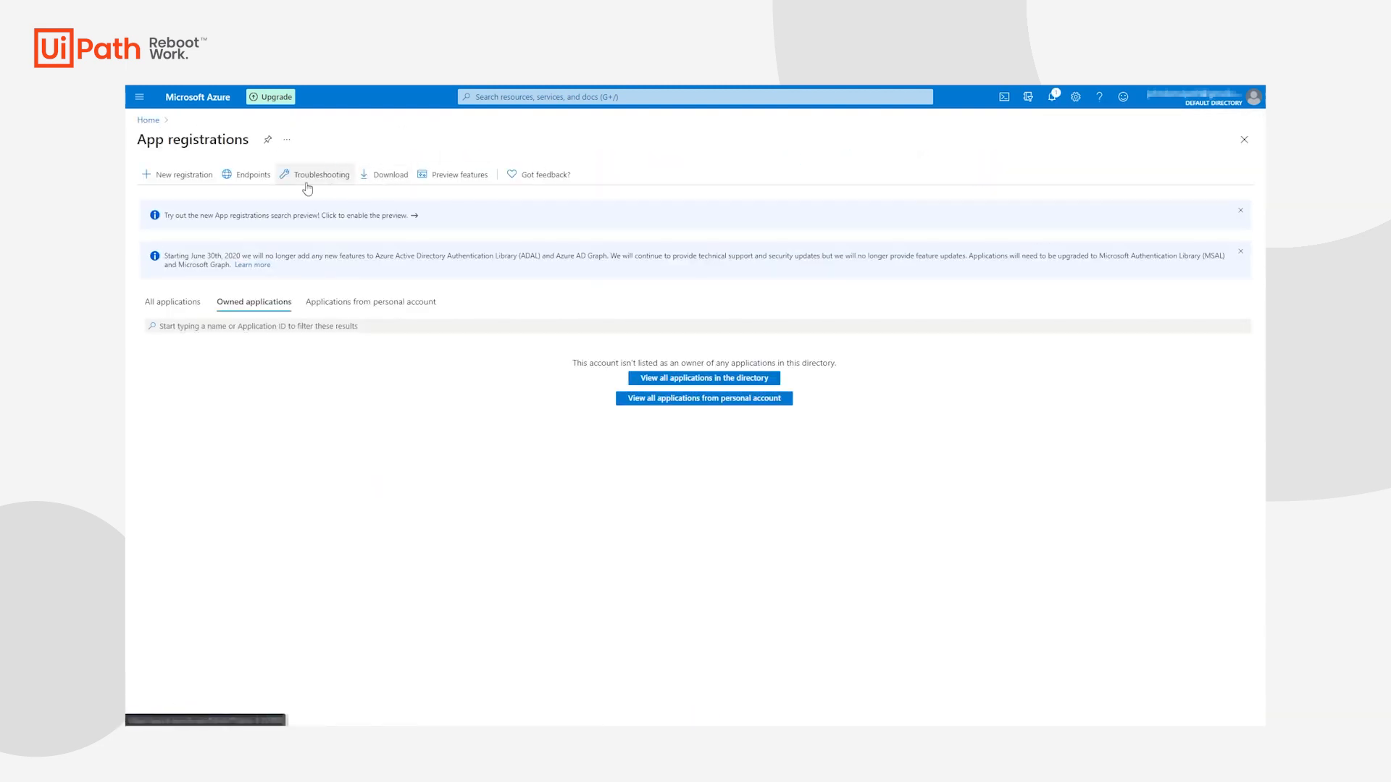
Register the UiPathCloudRobots app, copy its tenant ID, and add a new client secret.
{"action": "left_click", "coordinate": [182, 174]}
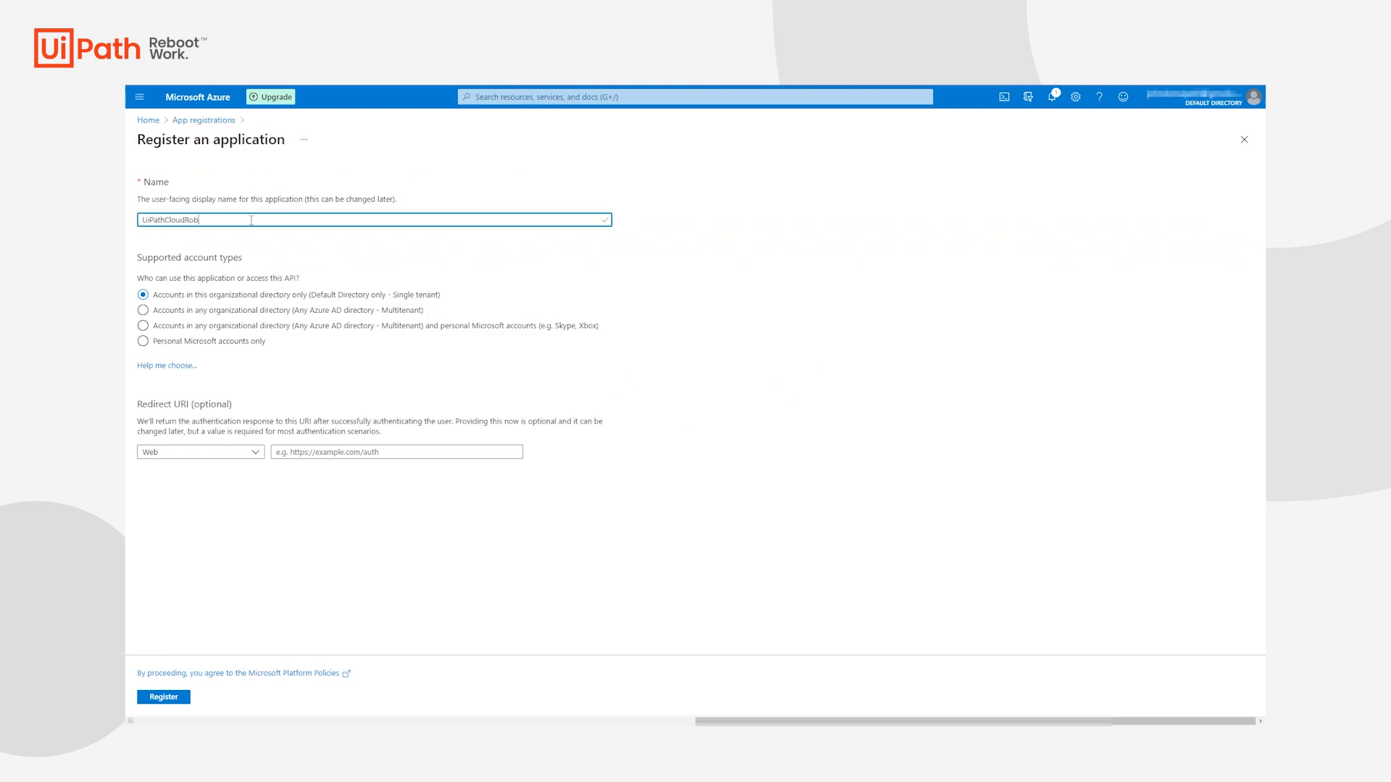
{"action": "left_click", "coordinate": [163, 696]}
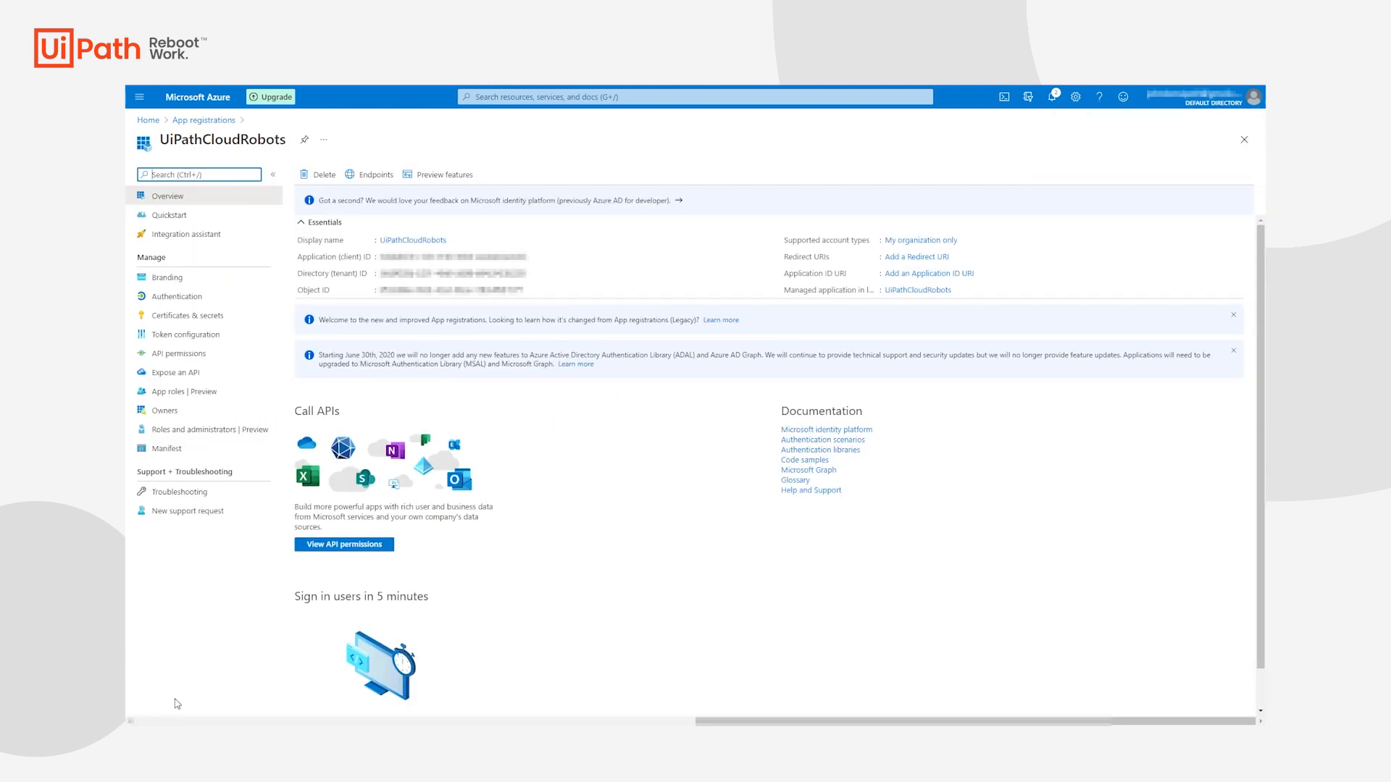
{"action": "left_click", "coordinate": [534, 257]}
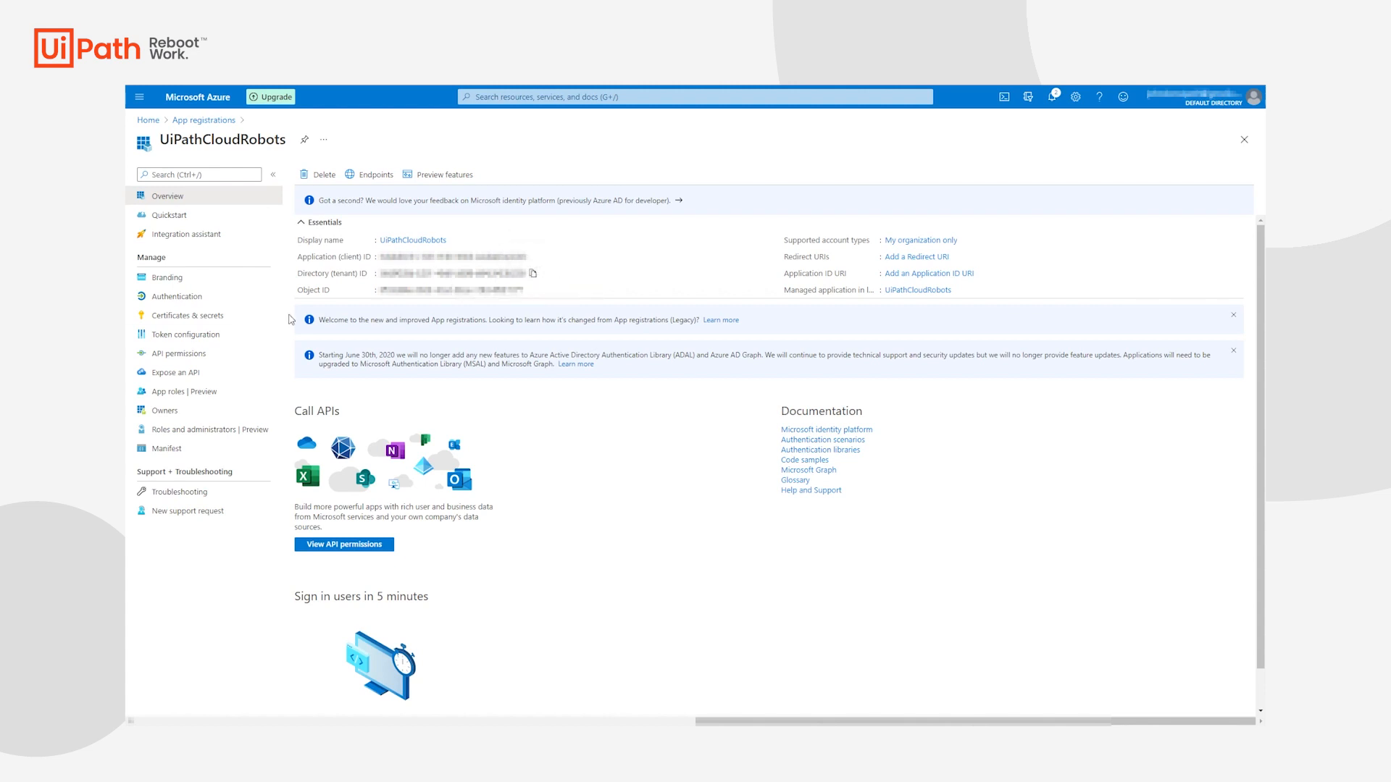
{"action": "left_click", "coordinate": [187, 315]}
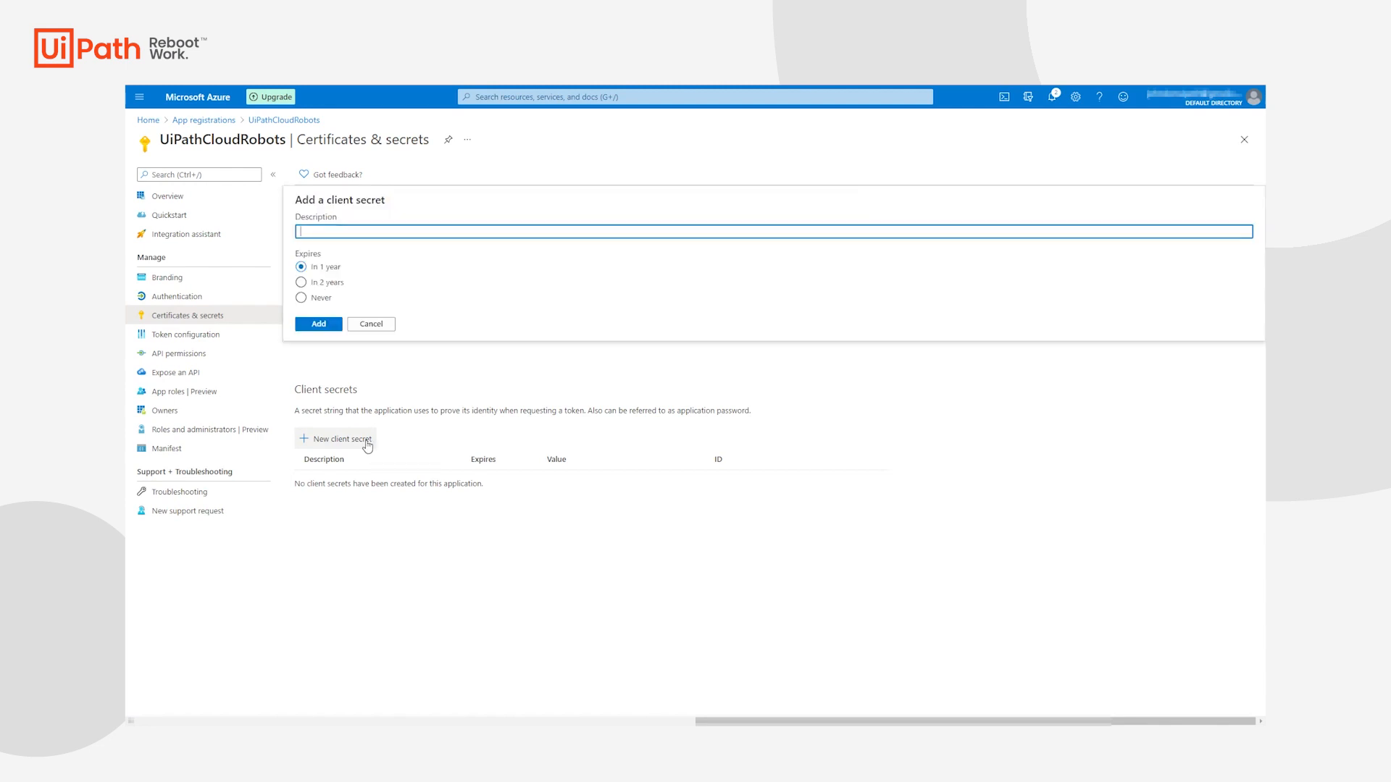
{"action": "left_click", "coordinate": [316, 323]}
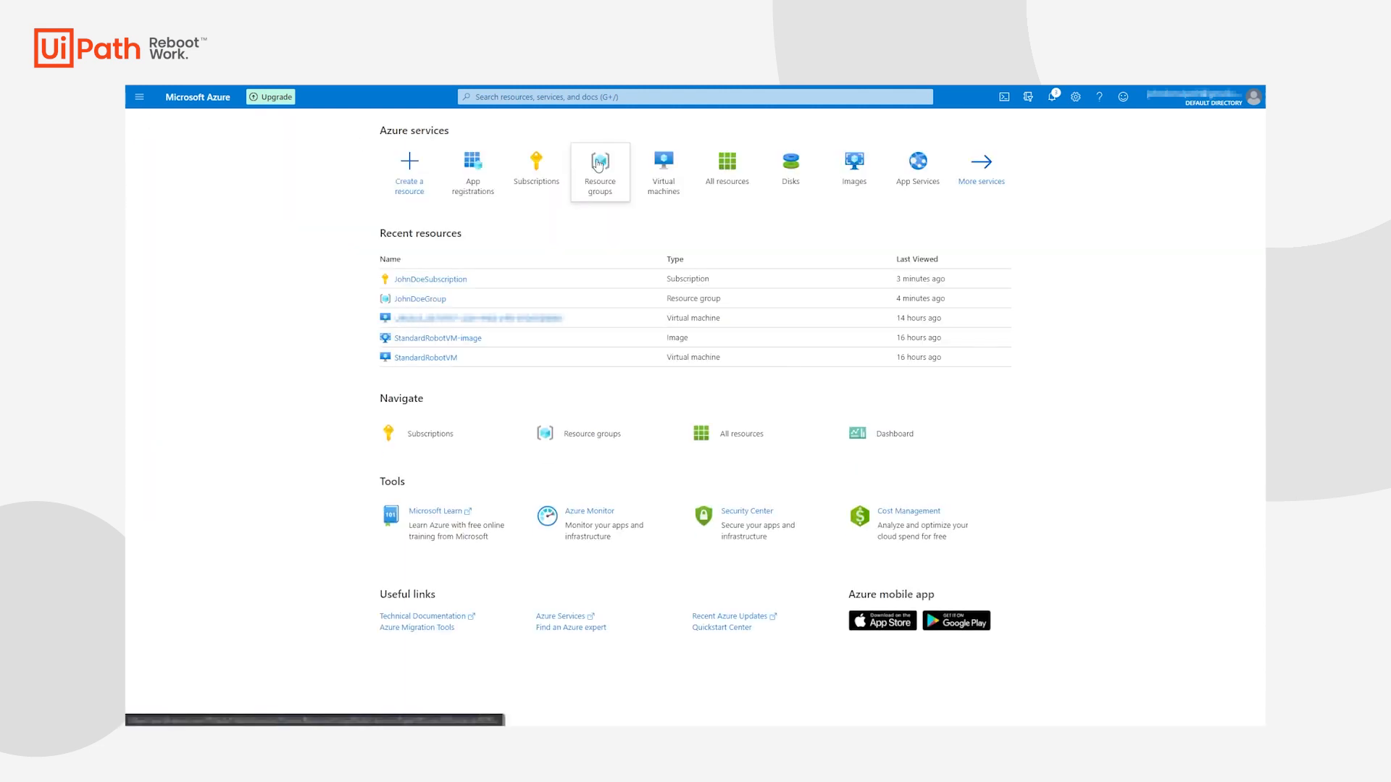
Assign UiPathCloudRobots the Owner role on the JohndoeGroup resource group via Access control (IAM).
{"action": "left_click", "coordinate": [600, 170]}
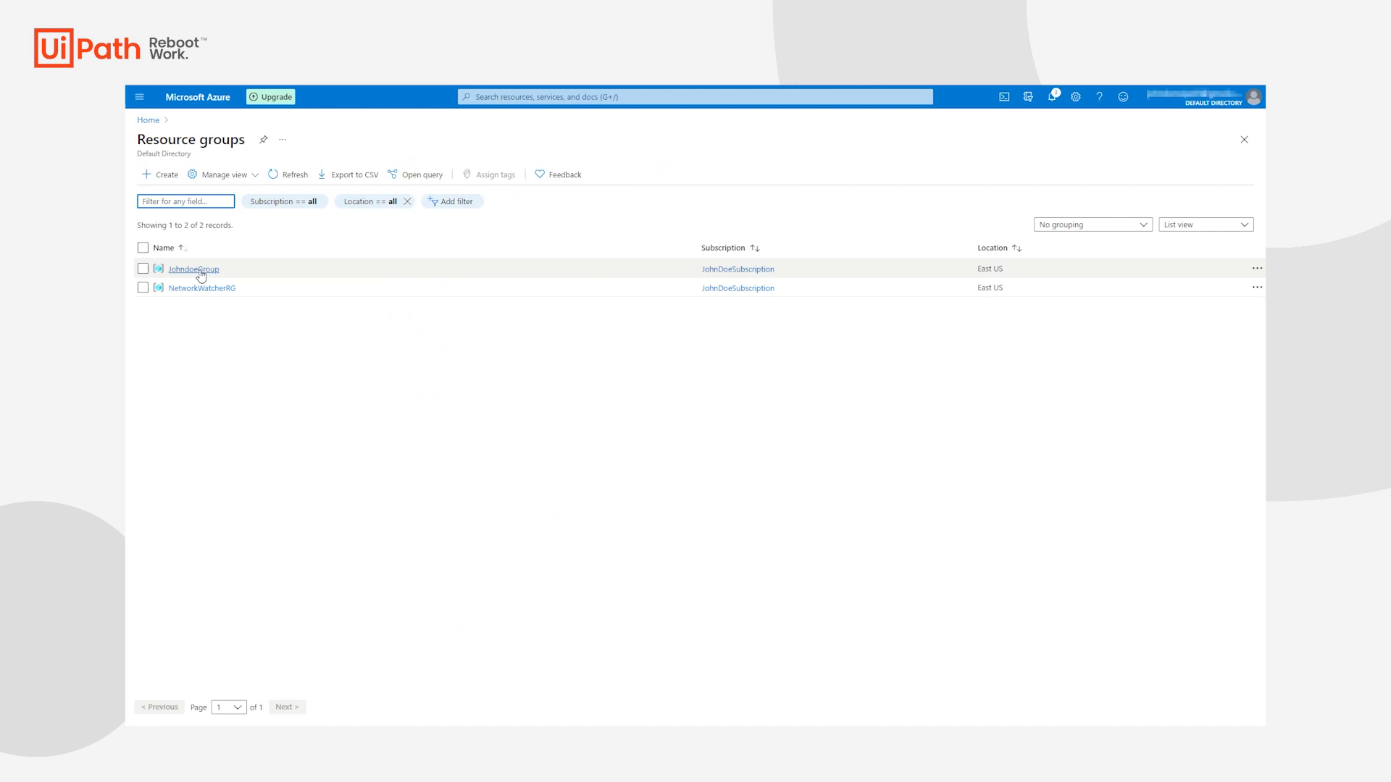
{"action": "left_click", "coordinate": [191, 269]}
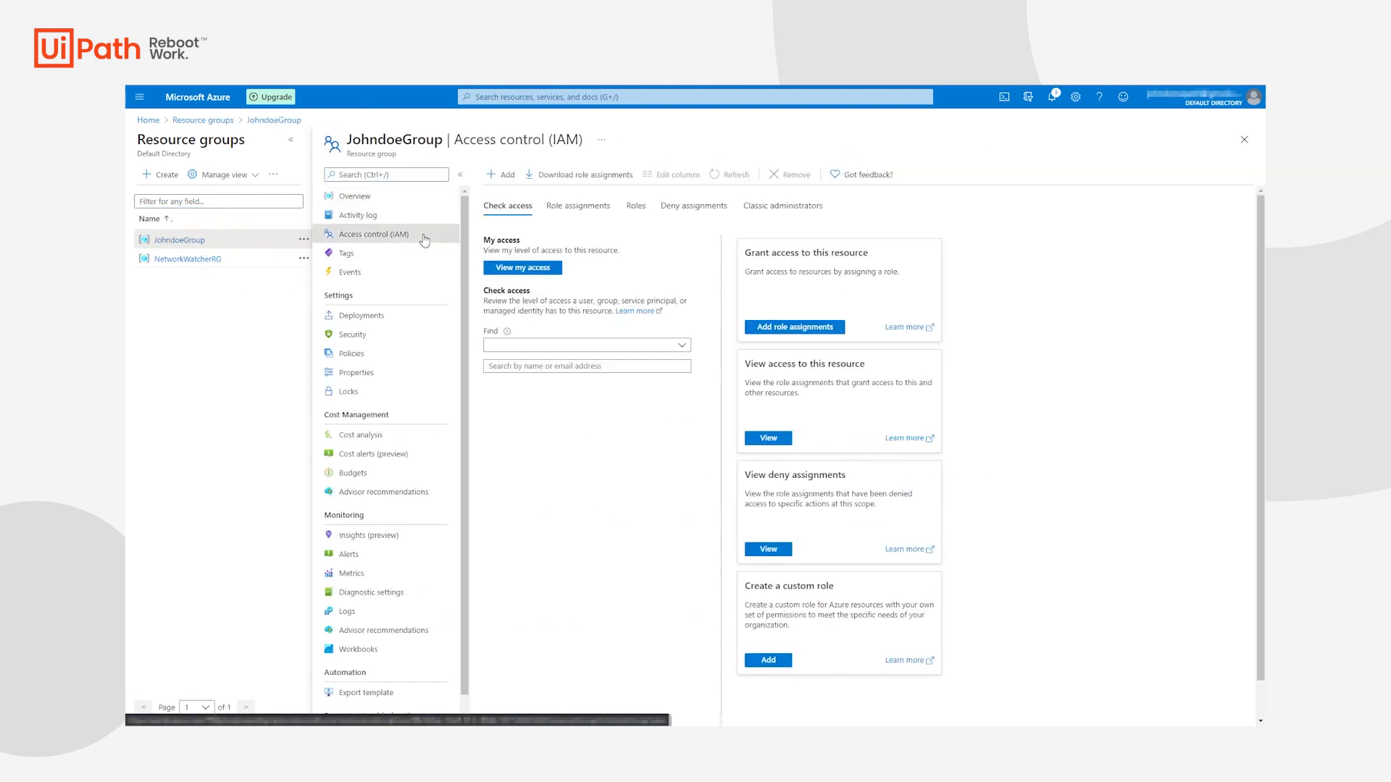
{"action": "left_click", "coordinate": [793, 327]}
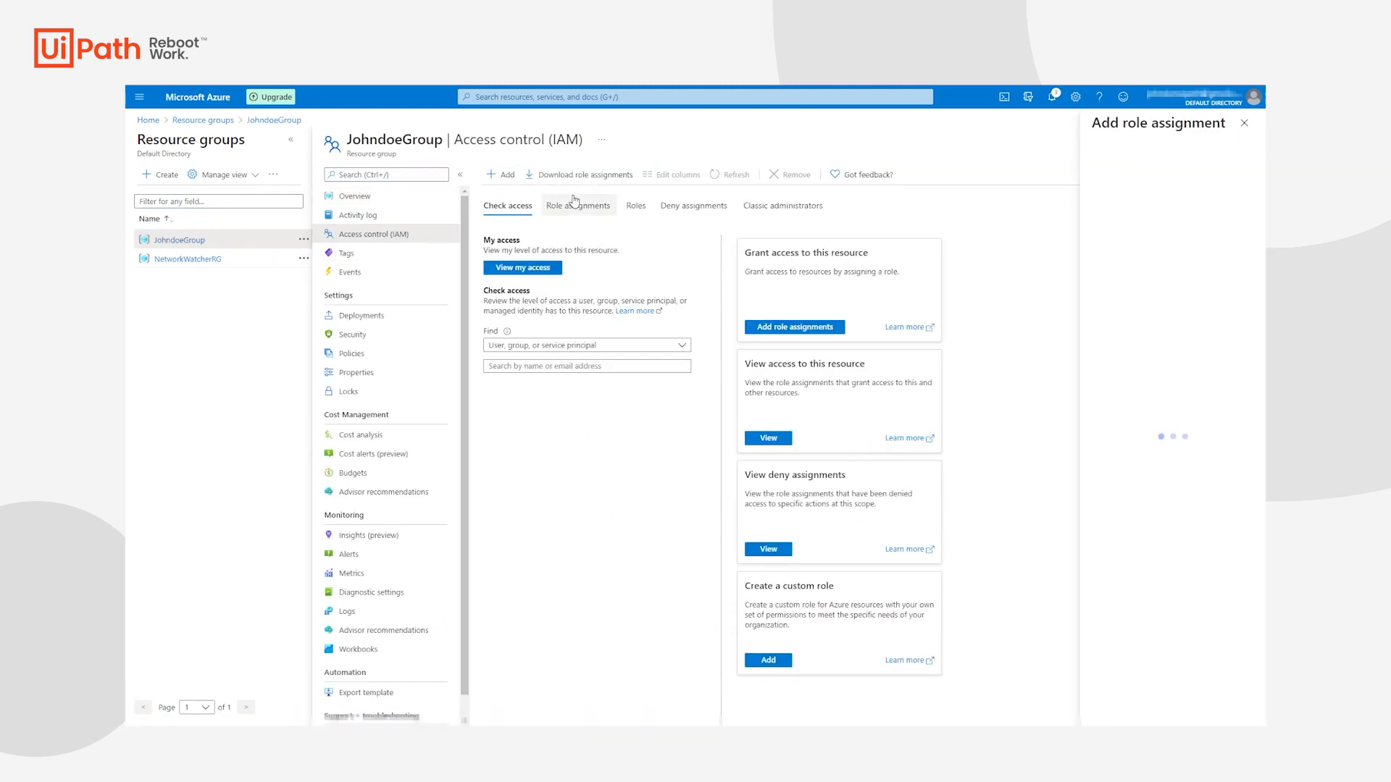
{"action": "left_click", "coordinate": [1131, 173]}
{"action": "type", "text": "UiPathCloudRobots"}
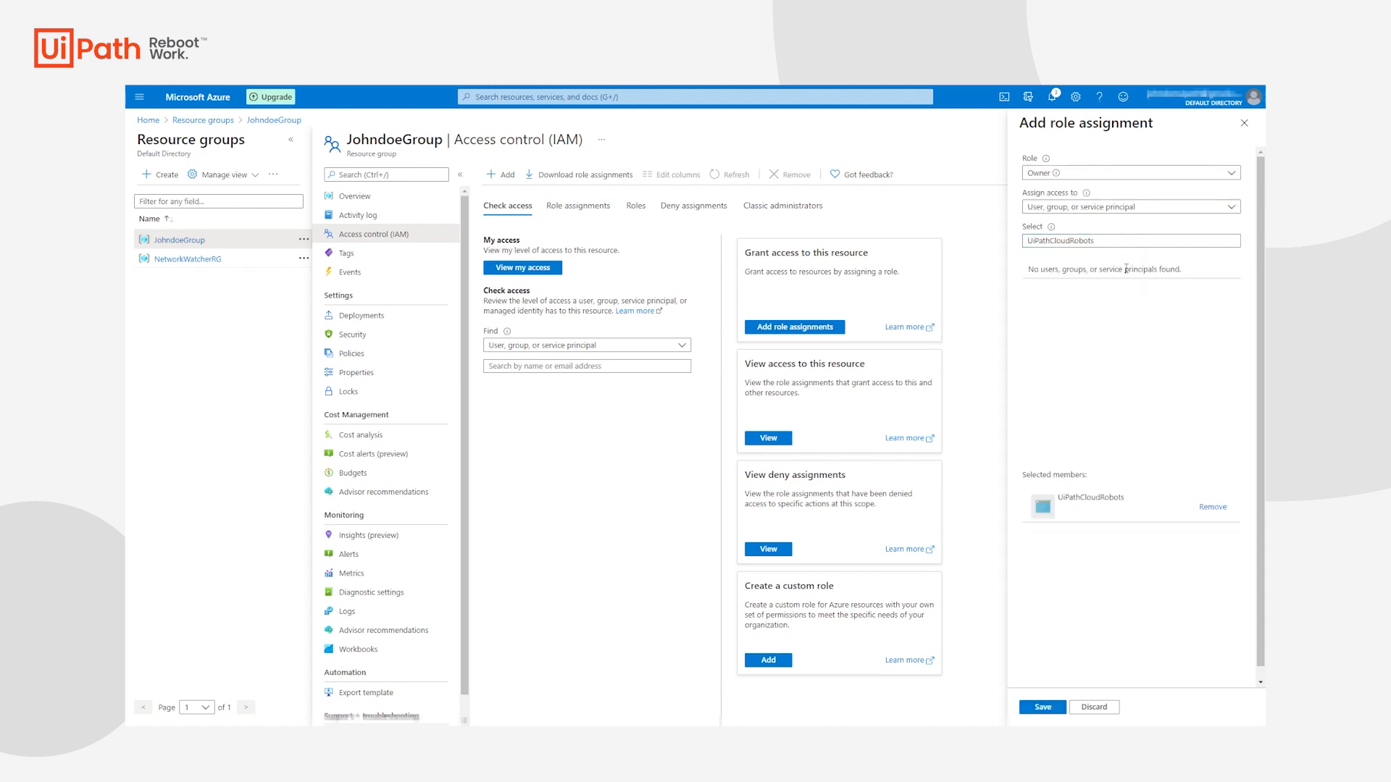
{"action": "left_click", "coordinate": [1040, 707]}
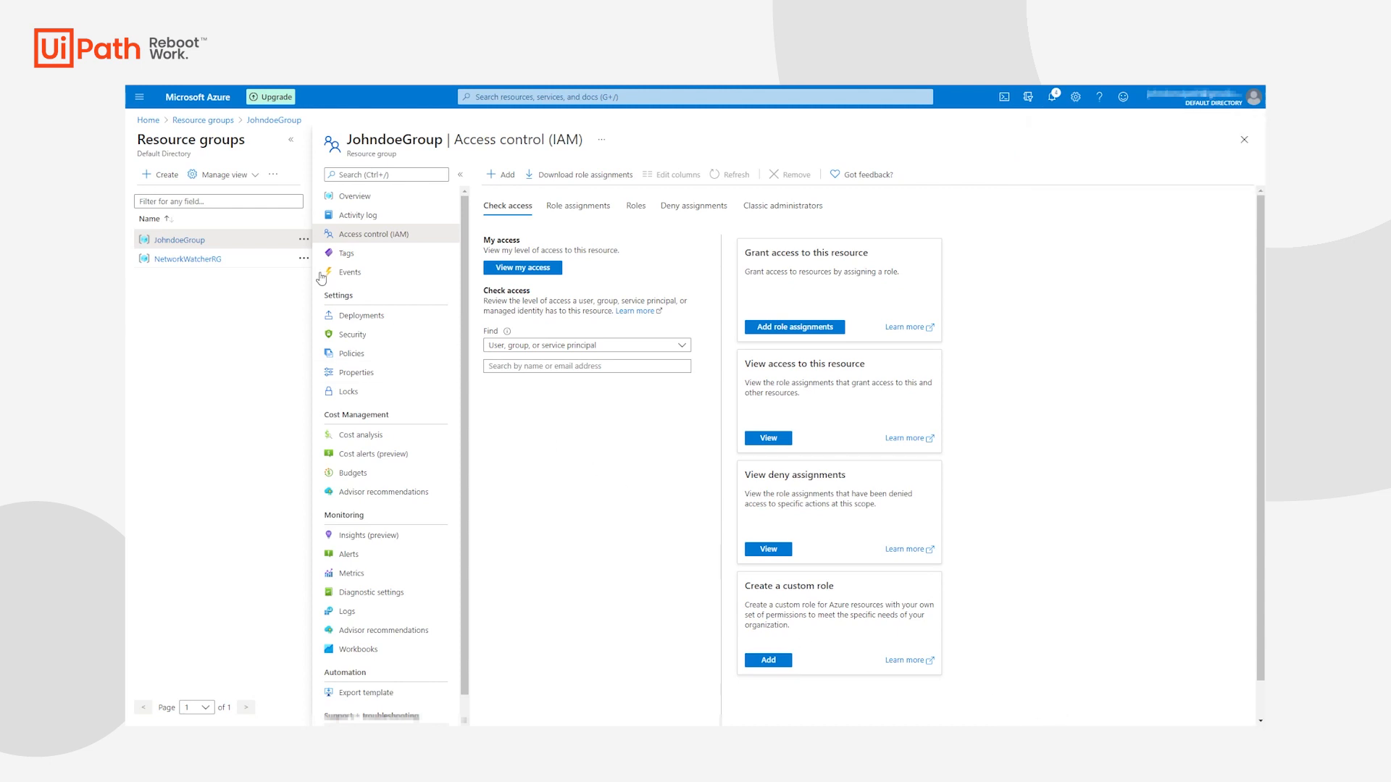
{"action": "left_click", "coordinate": [147, 120]}
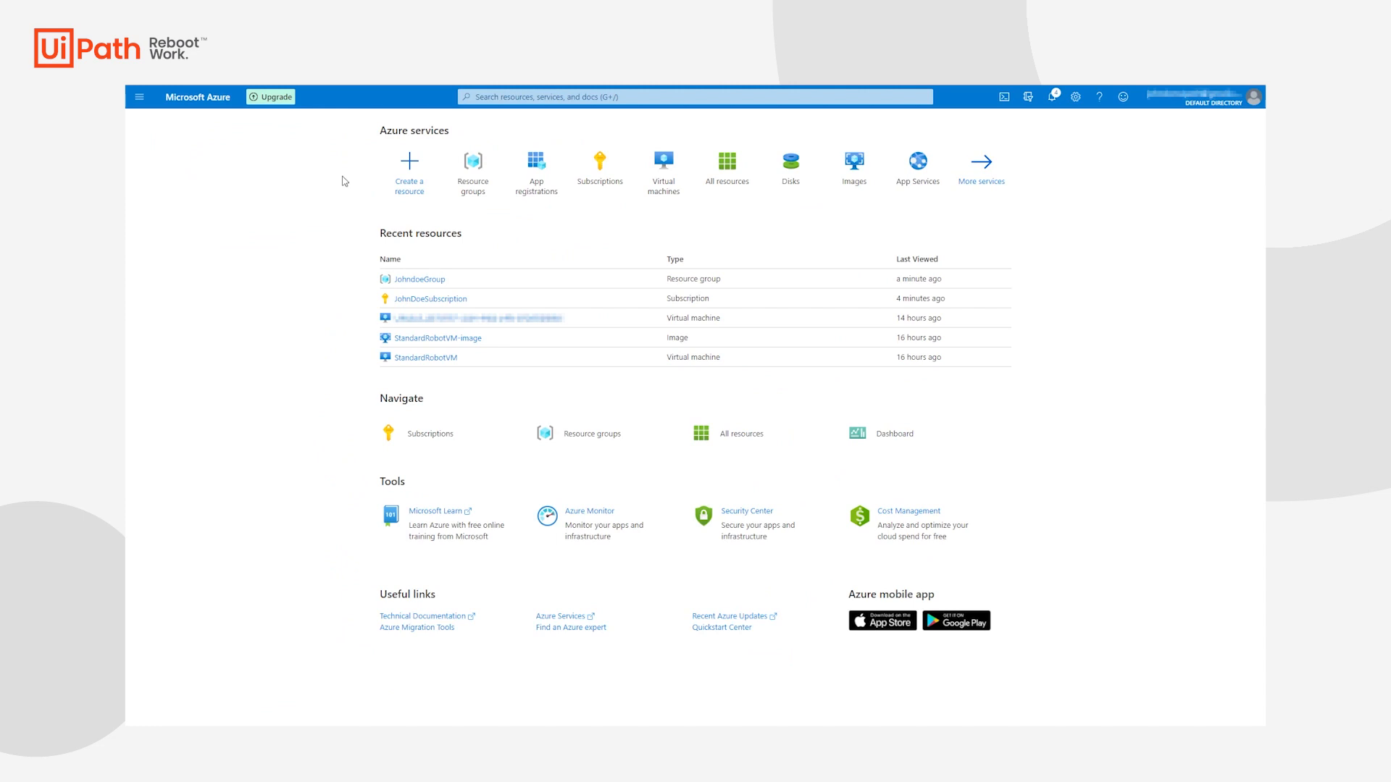
Create the CloudRobotsVM Windows 10 Pro VM with admin user uipathadmin and RDP allowed.
{"action": "left_click", "coordinate": [663, 166]}
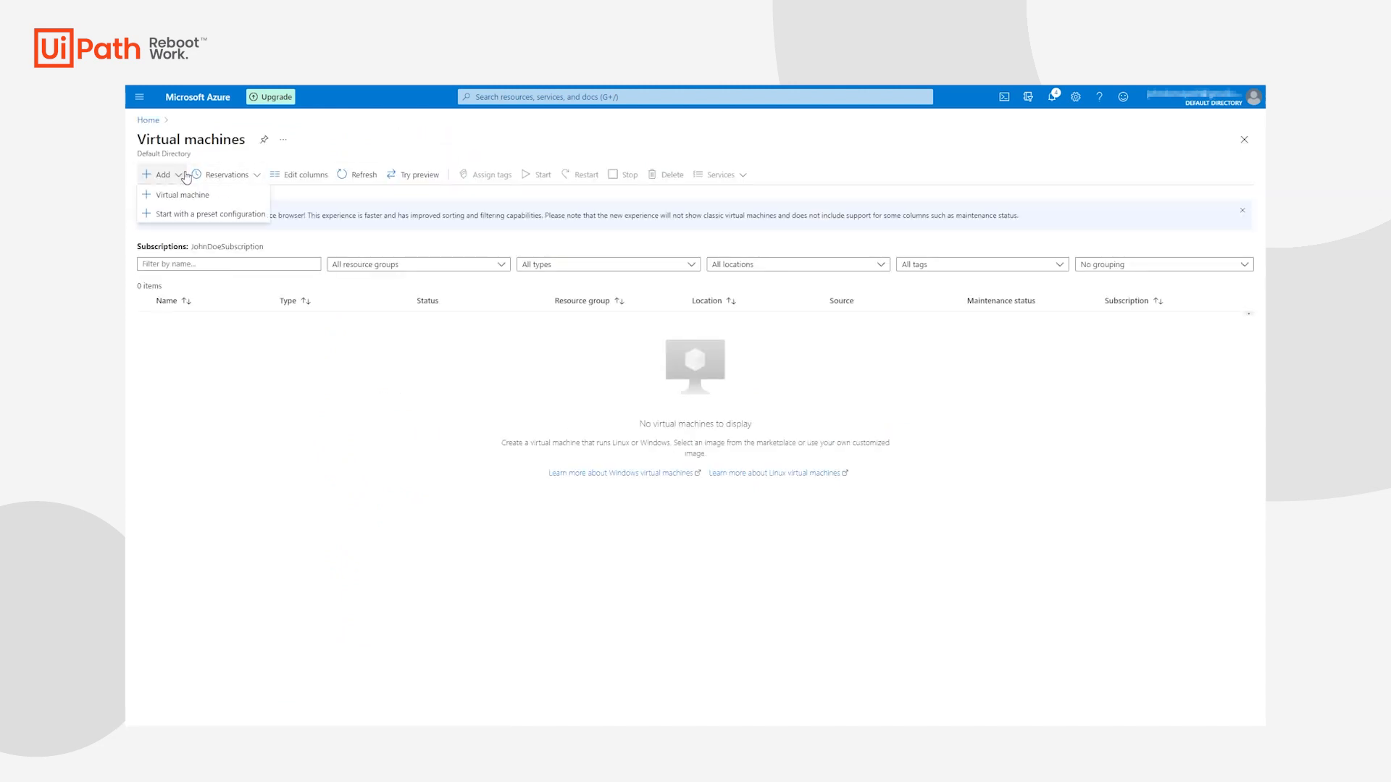
{"action": "left_click", "coordinate": [180, 194]}
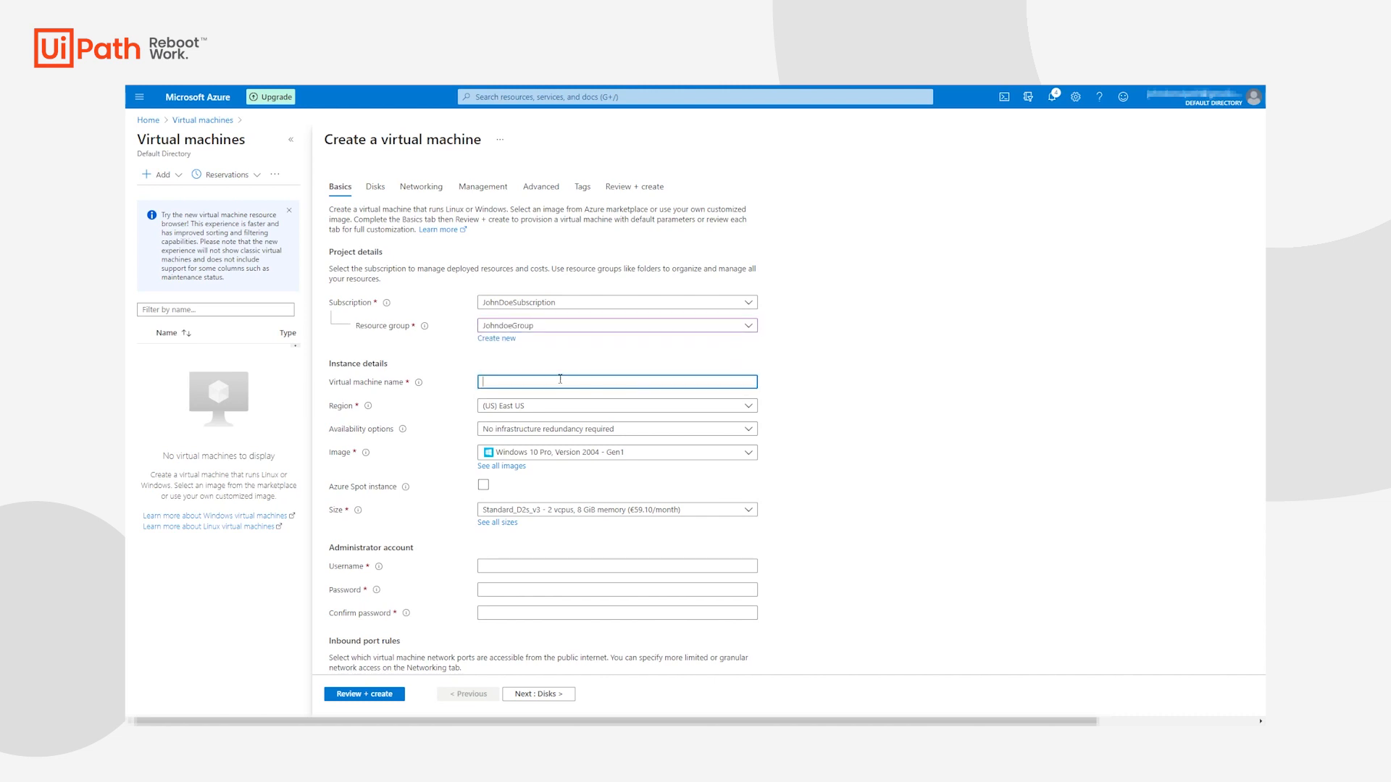
{"action": "type", "text": "CloudRobotsVM"}
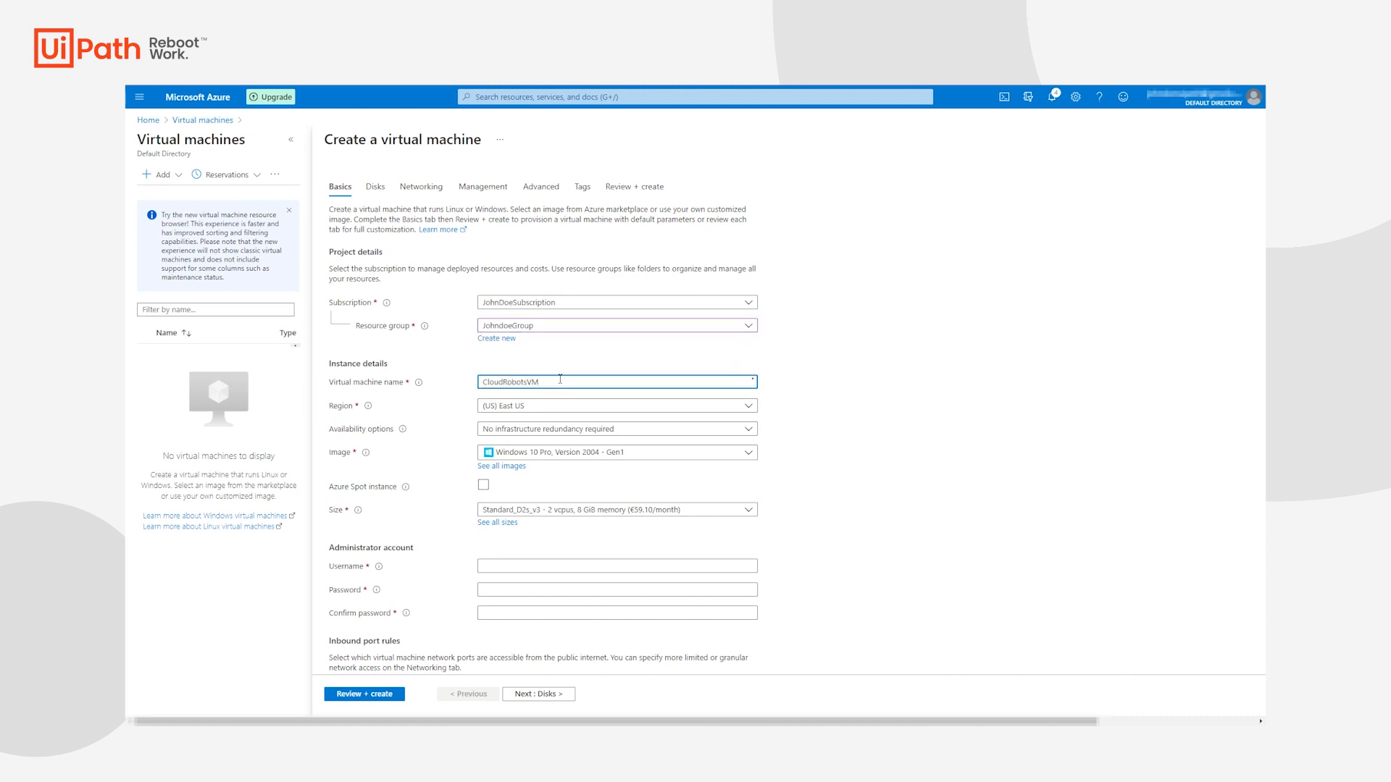
{"action": "left_click", "coordinate": [616, 452]}
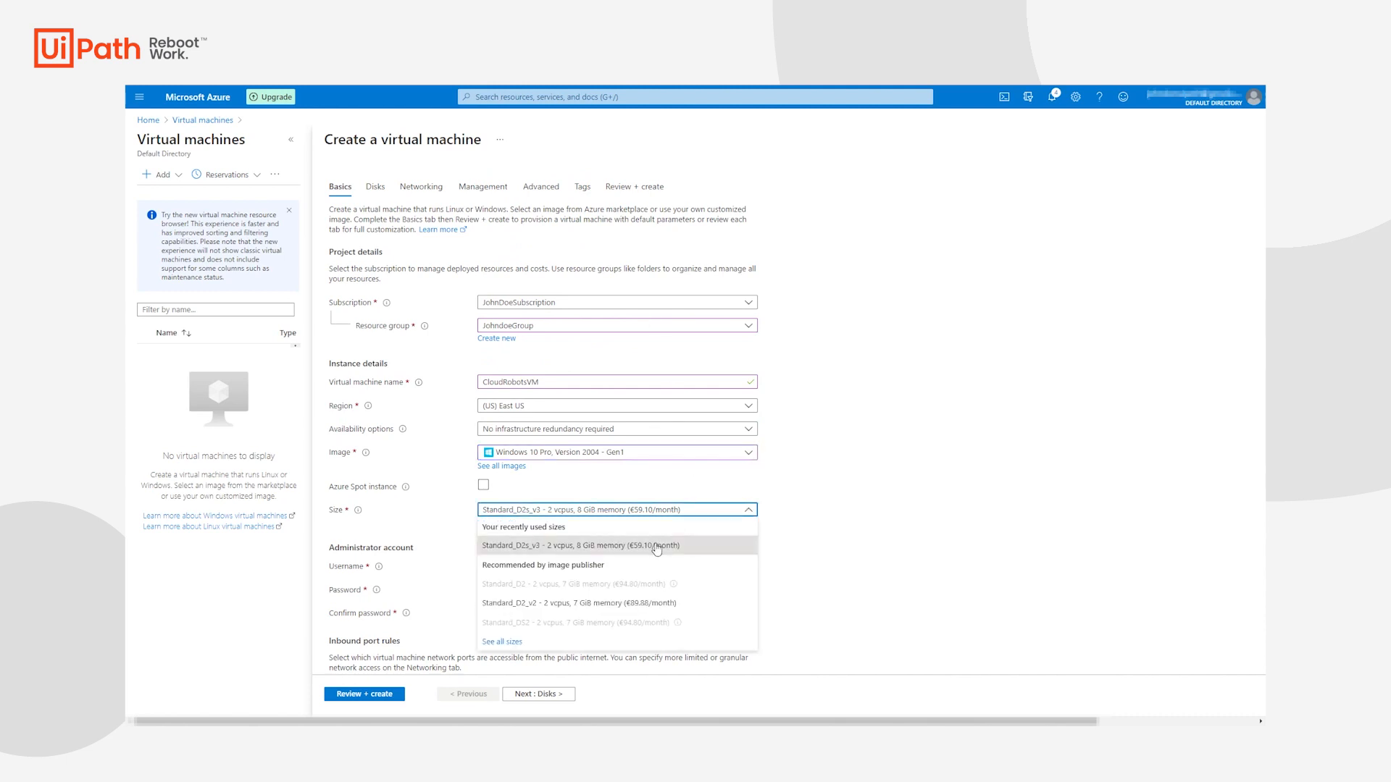
{"action": "type", "text": "uipathadmin"}
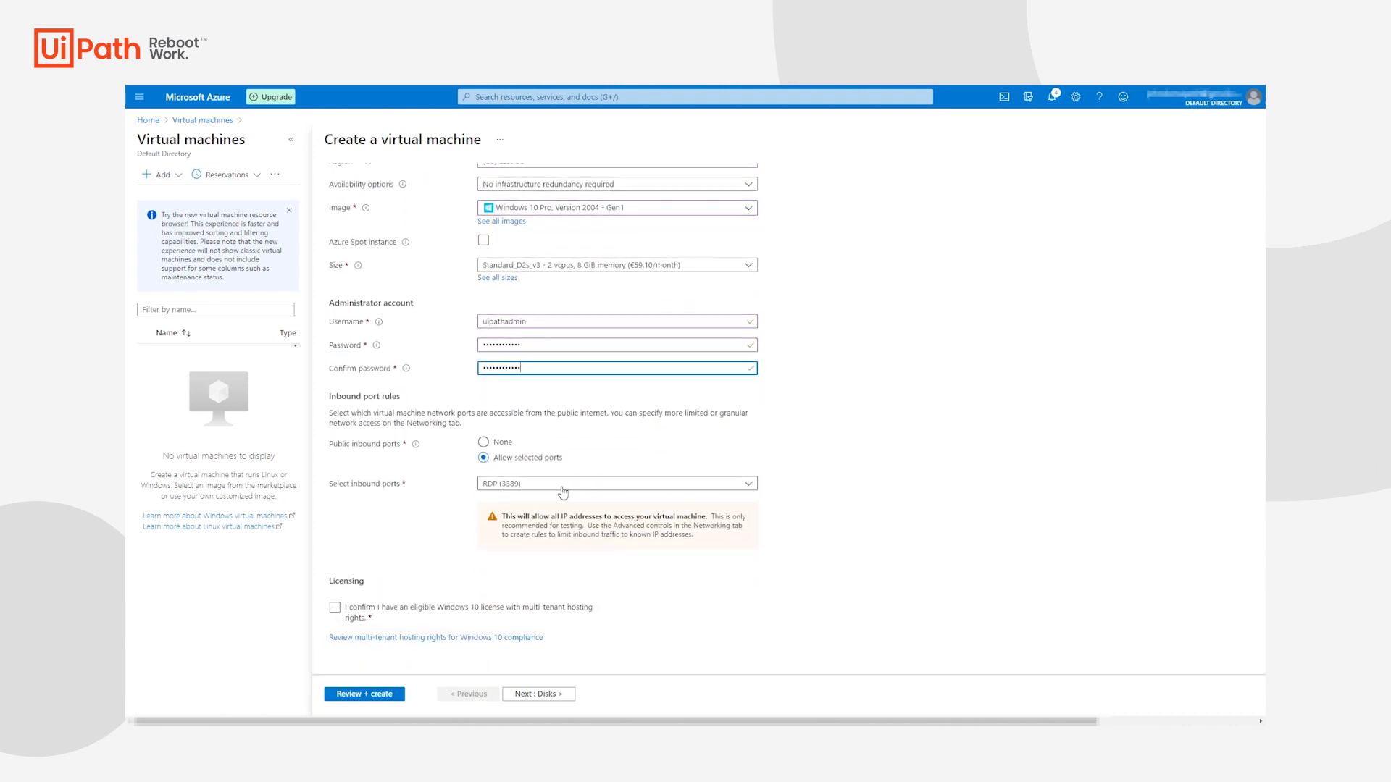
{"action": "left_click", "coordinate": [335, 607]}
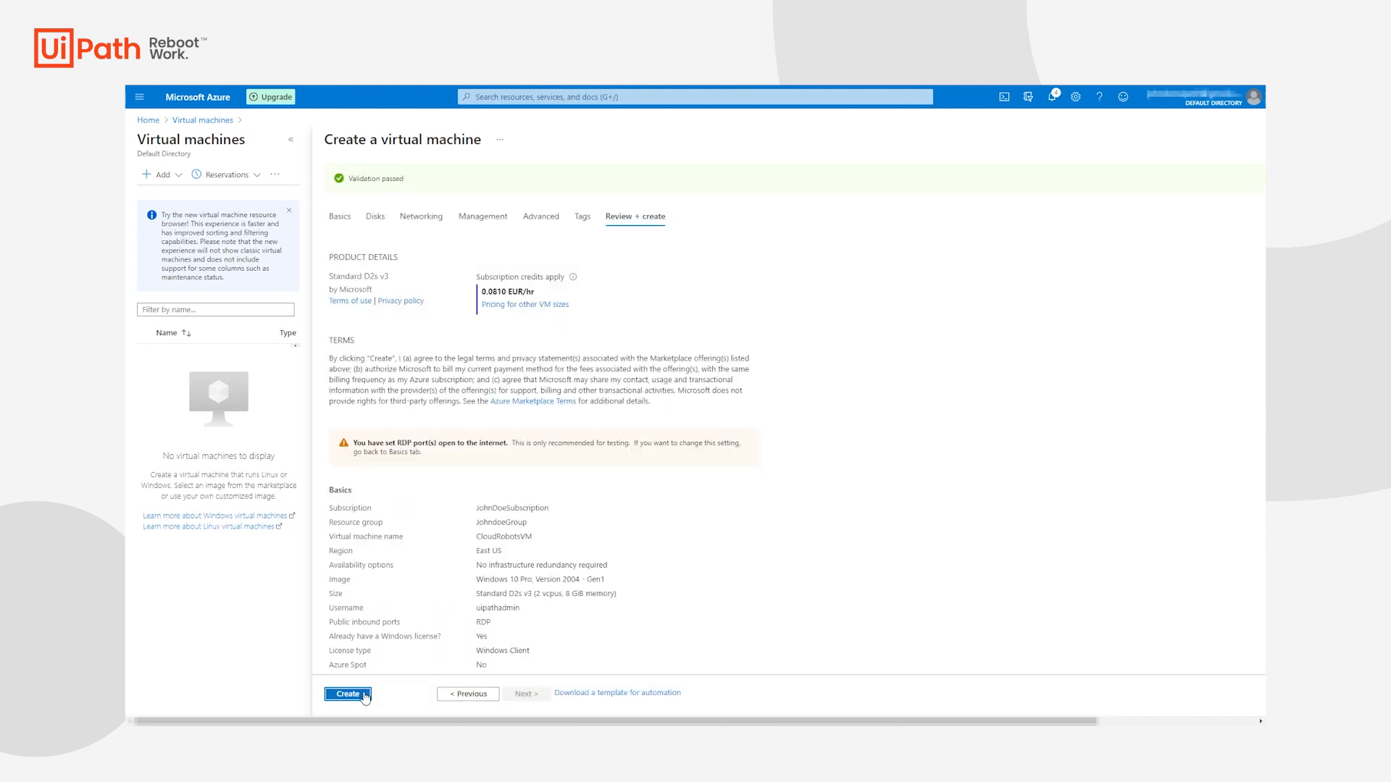
{"action": "left_click", "coordinate": [347, 694]}
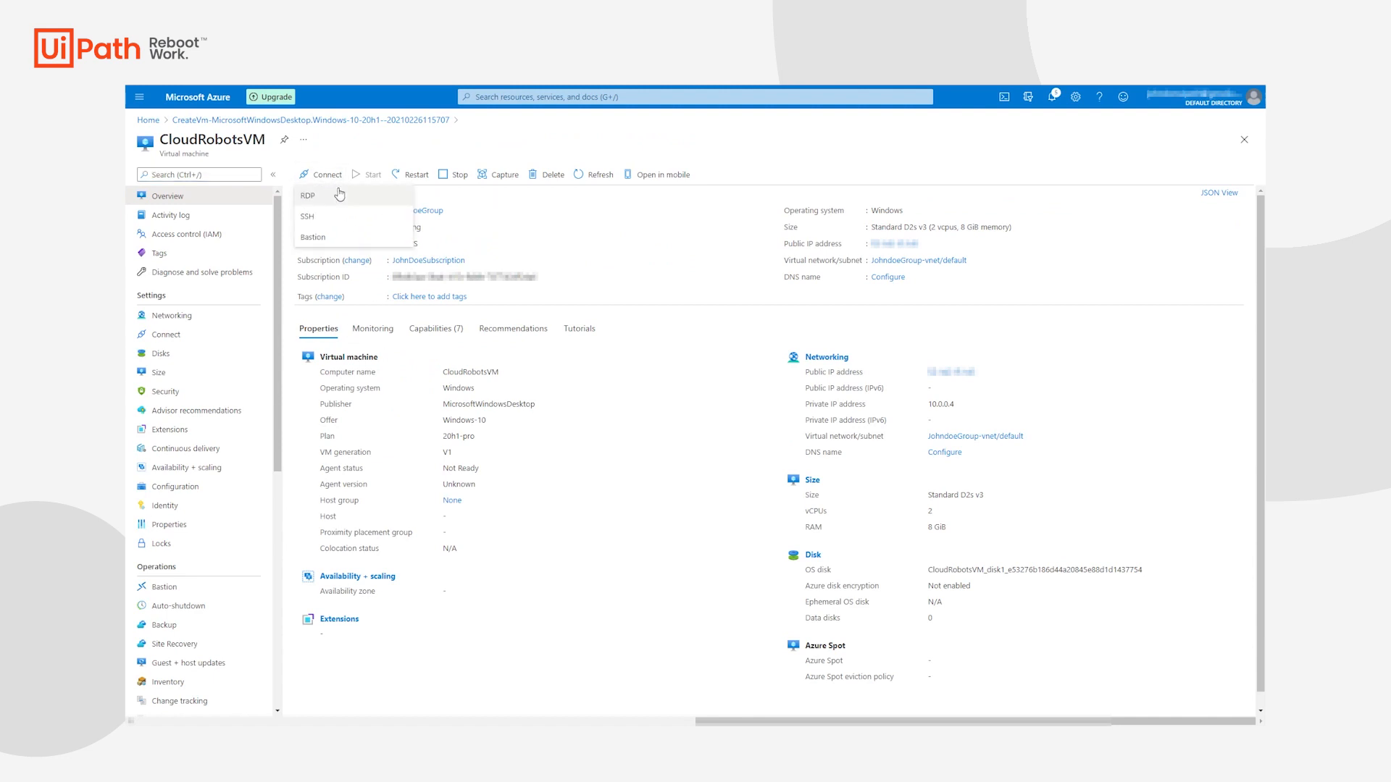
Connect to CloudRobotsVM over RDP as the admin and check Windows Update.
{"action": "left_click", "coordinate": [307, 195]}
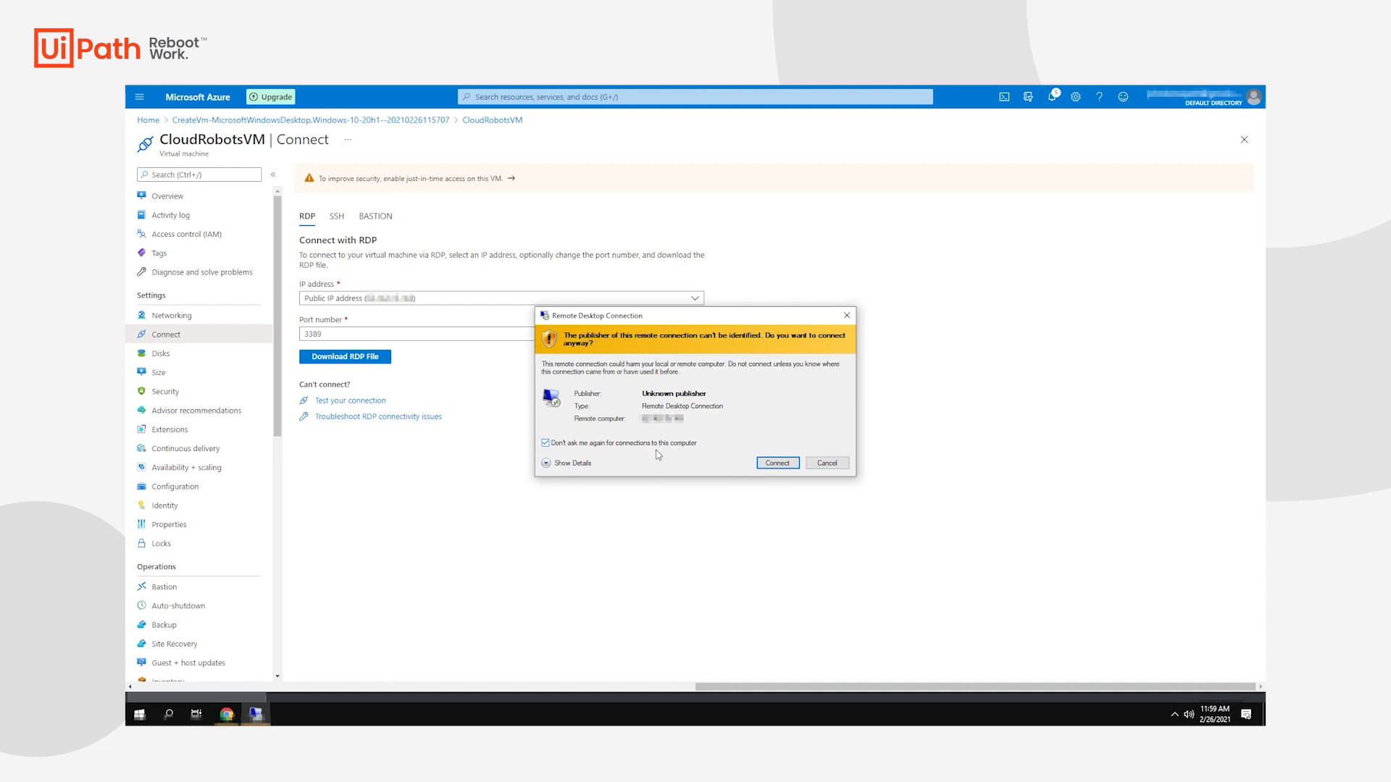
{"action": "left_click", "coordinate": [775, 462]}
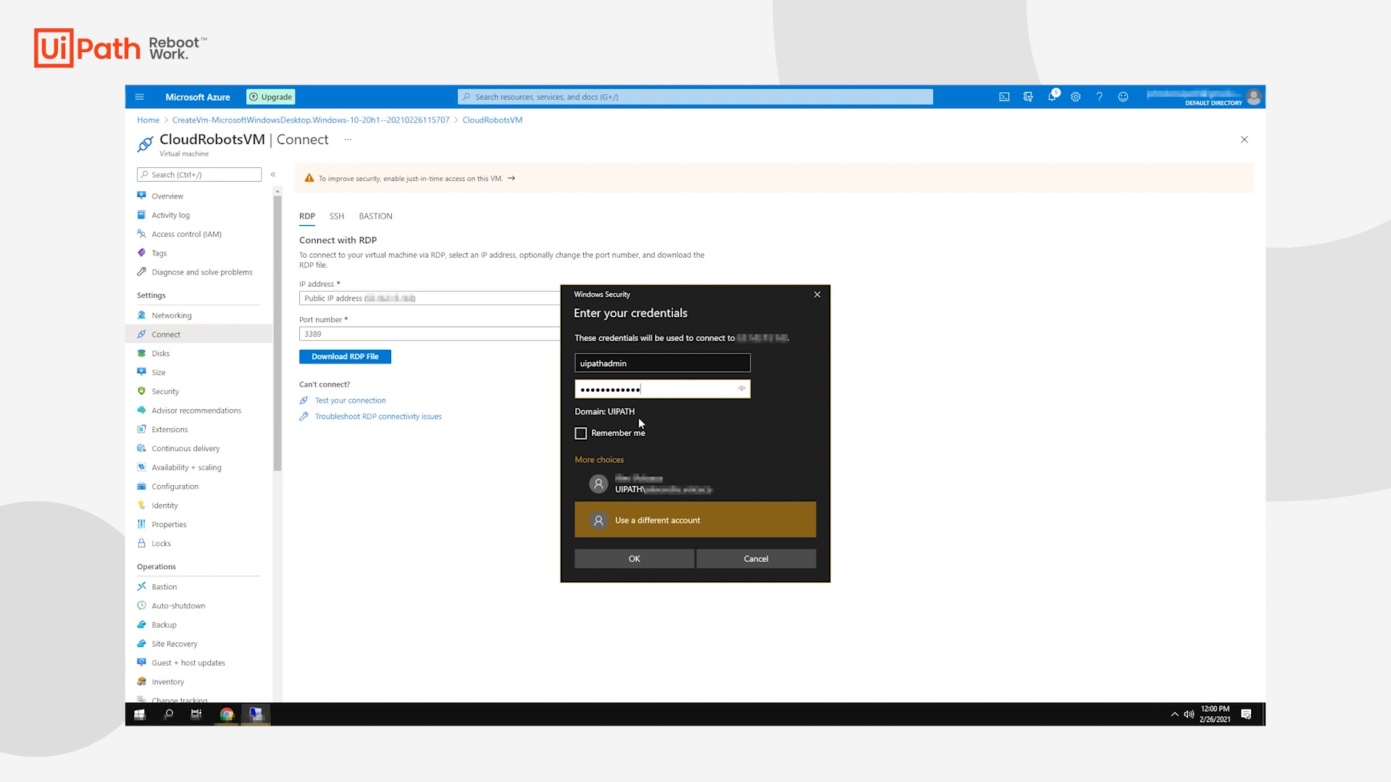
{"action": "left_click", "coordinate": [632, 558]}
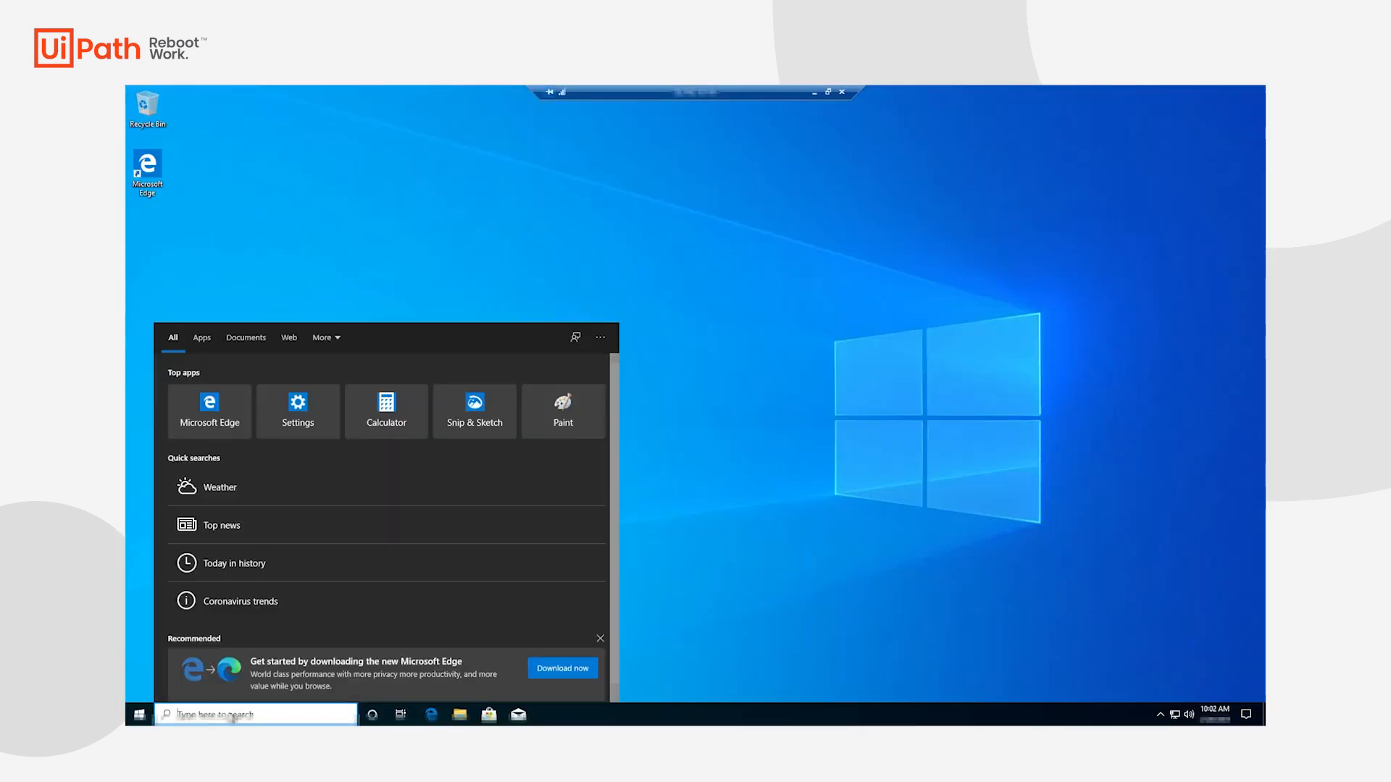
{"action": "left_click", "coordinate": [297, 411]}
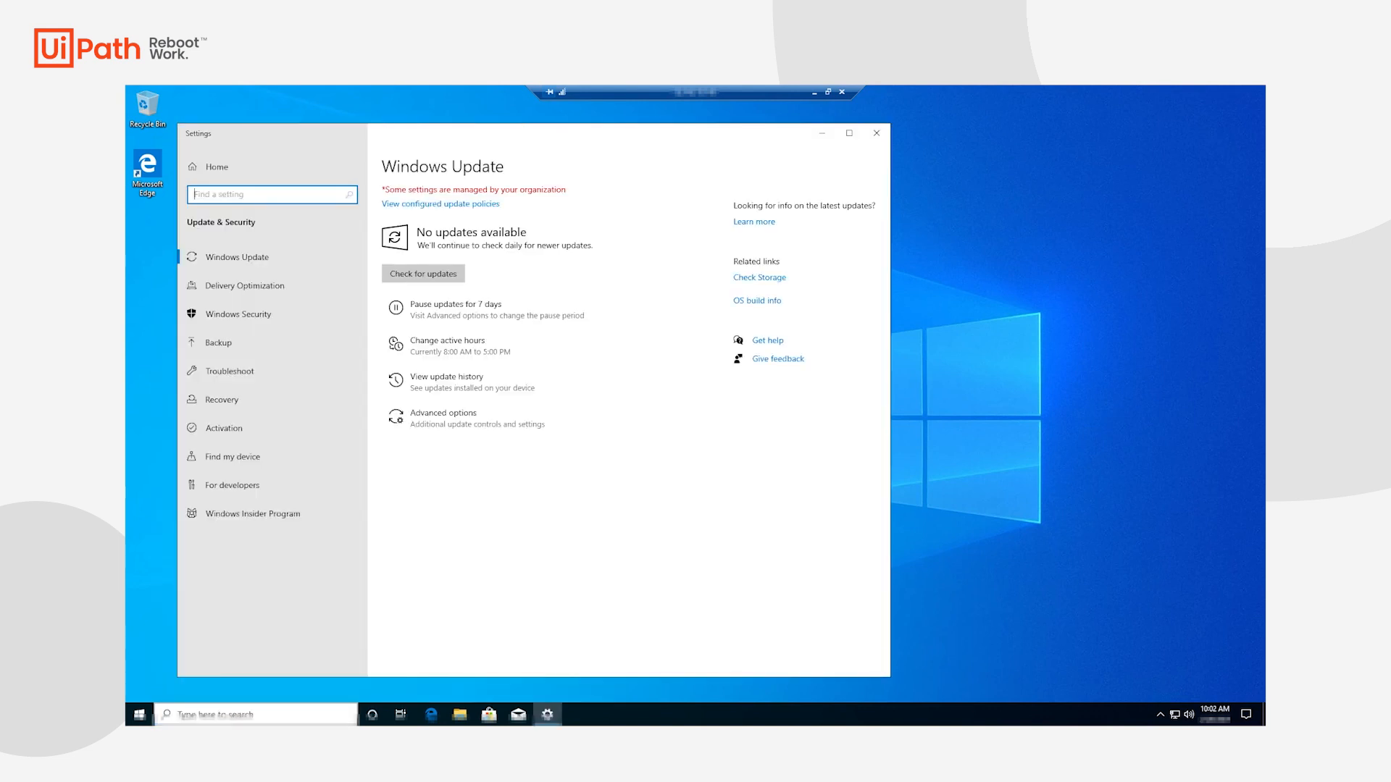
{"action": "left_click", "coordinate": [422, 273]}
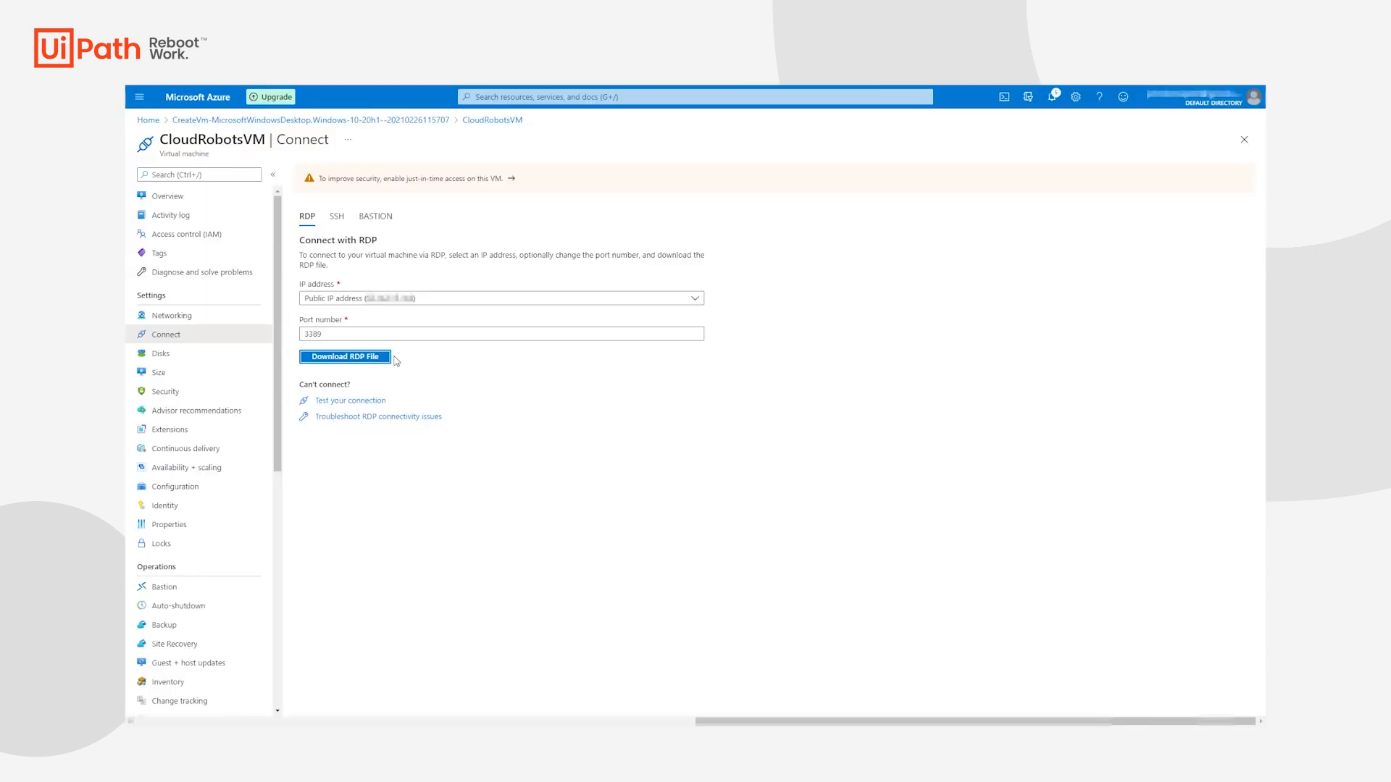
Reconnect to the VM as admin and create the local user johndoe.
{"action": "left_click", "coordinate": [345, 356]}
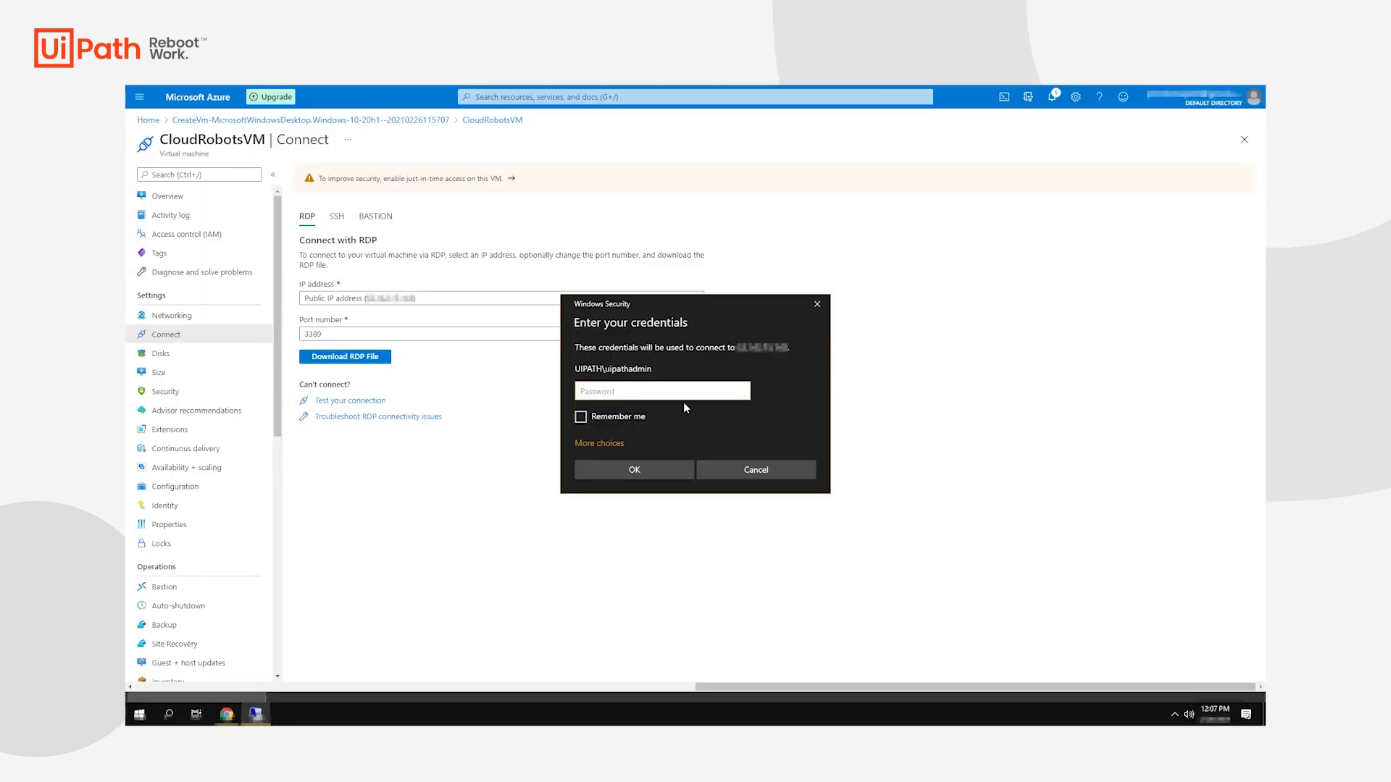
{"action": "left_click", "coordinate": [633, 469]}
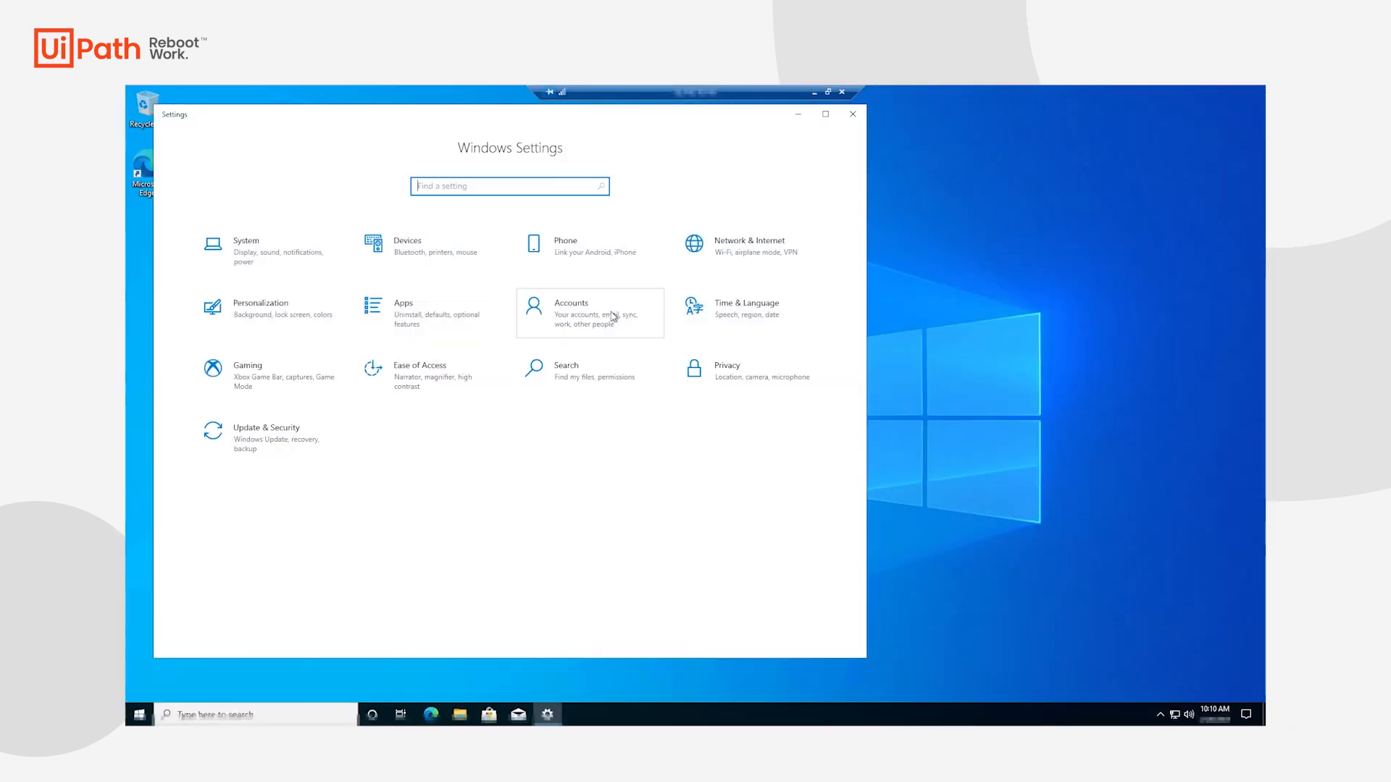
{"action": "left_click", "coordinate": [570, 312]}
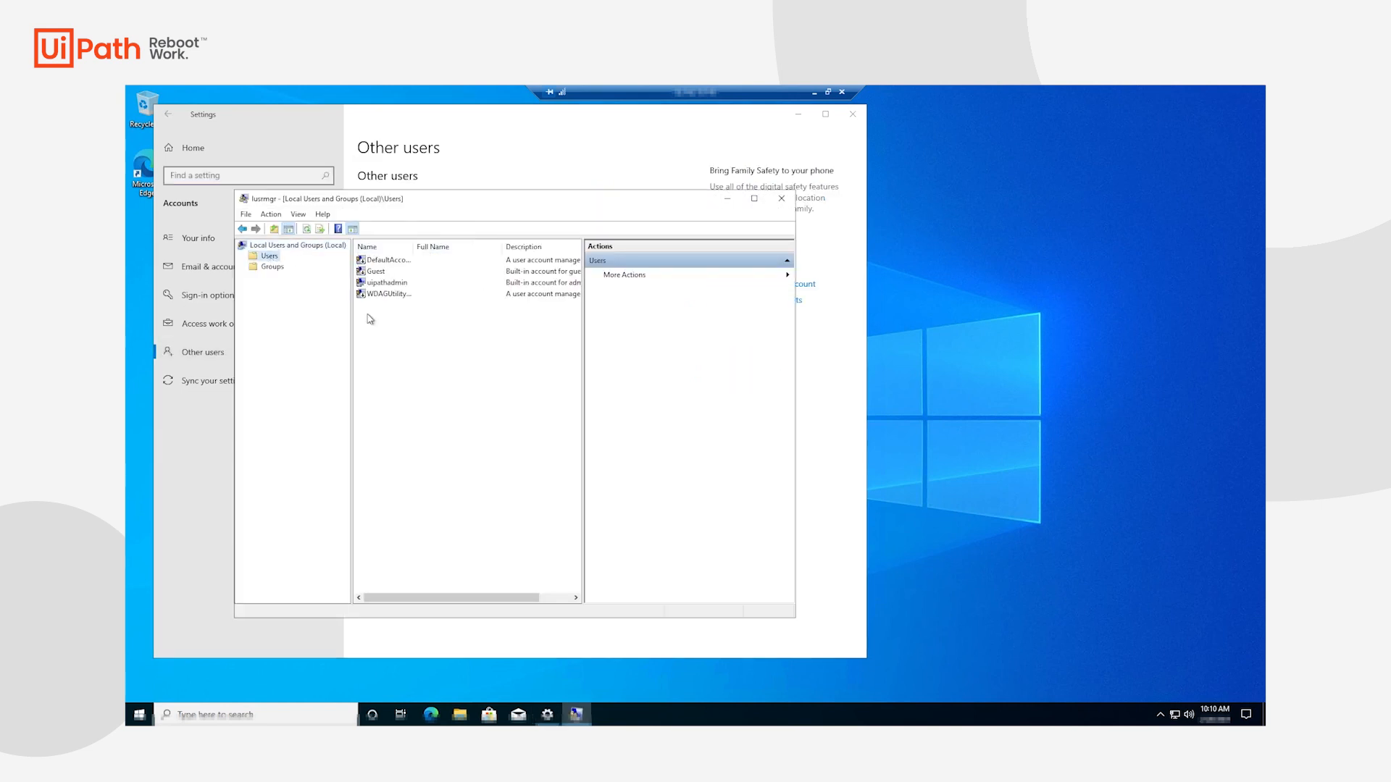
{"action": "type", "text": "johndoe"}
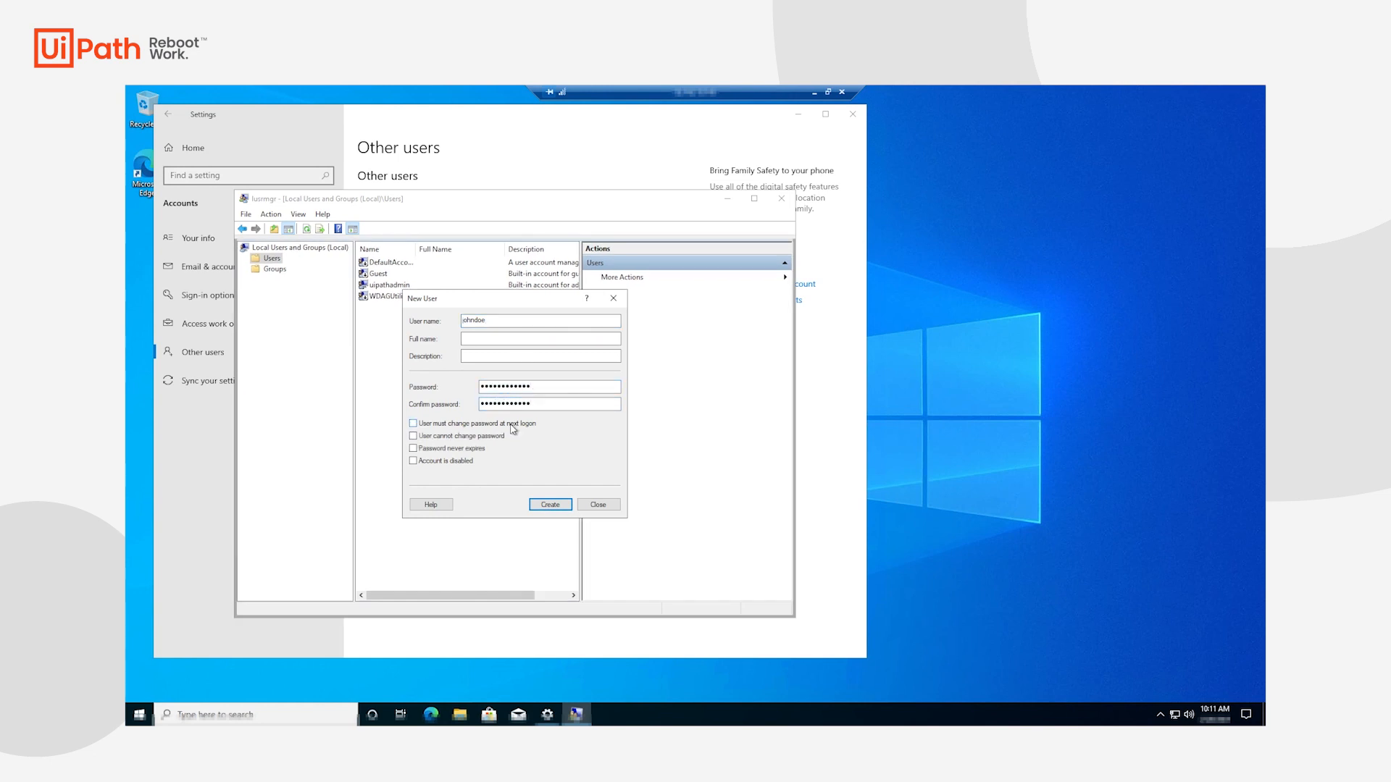
{"action": "left_click", "coordinate": [412, 447]}
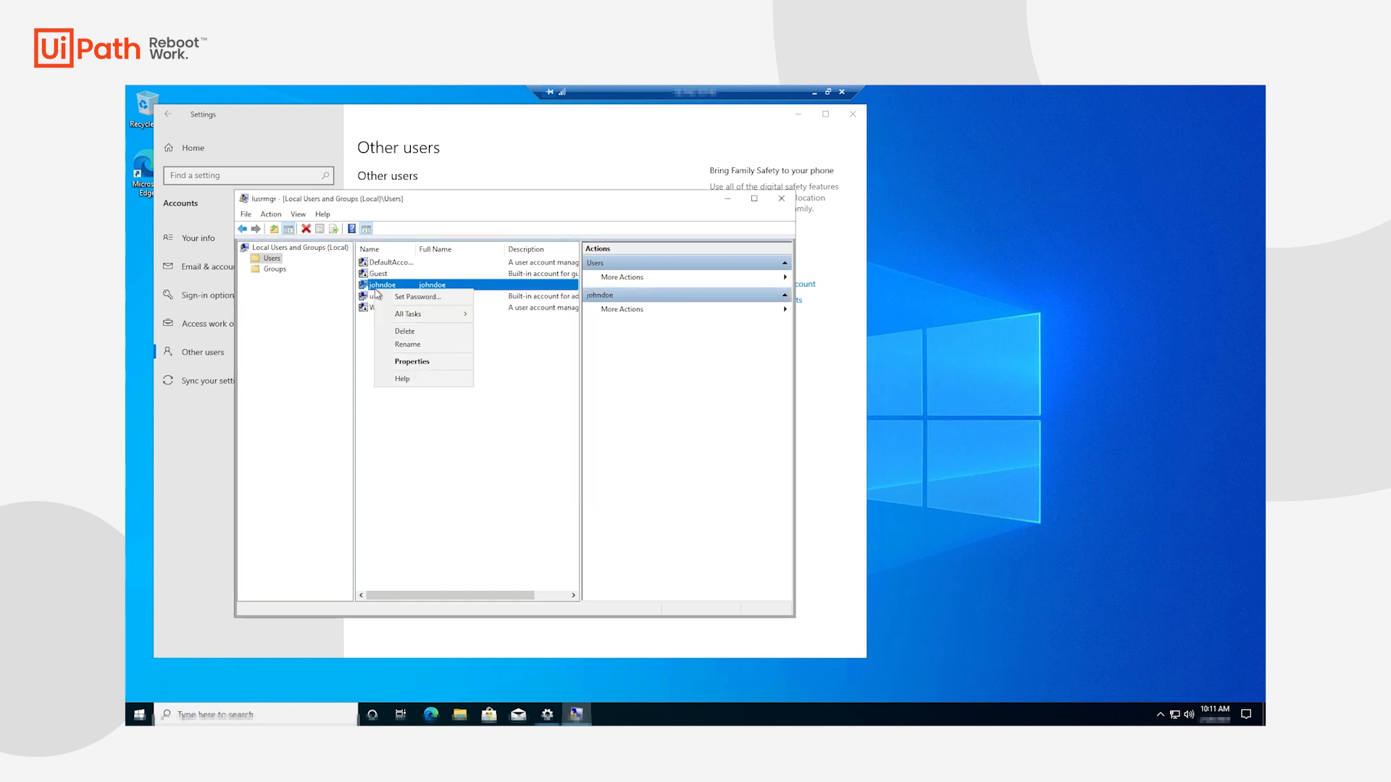
Add johndoe to the Administrators and Remote Desktop Users groups.
{"action": "left_click", "coordinate": [411, 361]}
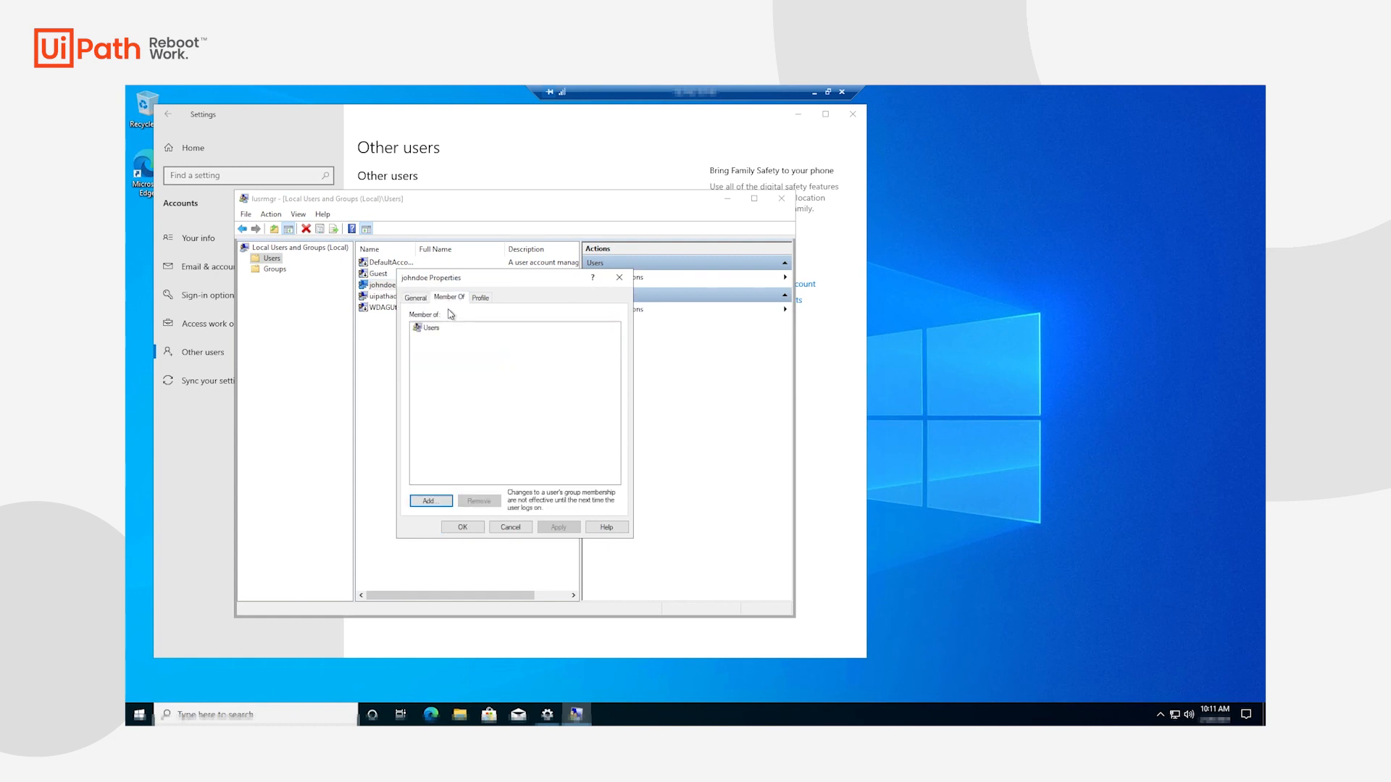
{"action": "left_click", "coordinate": [429, 501]}
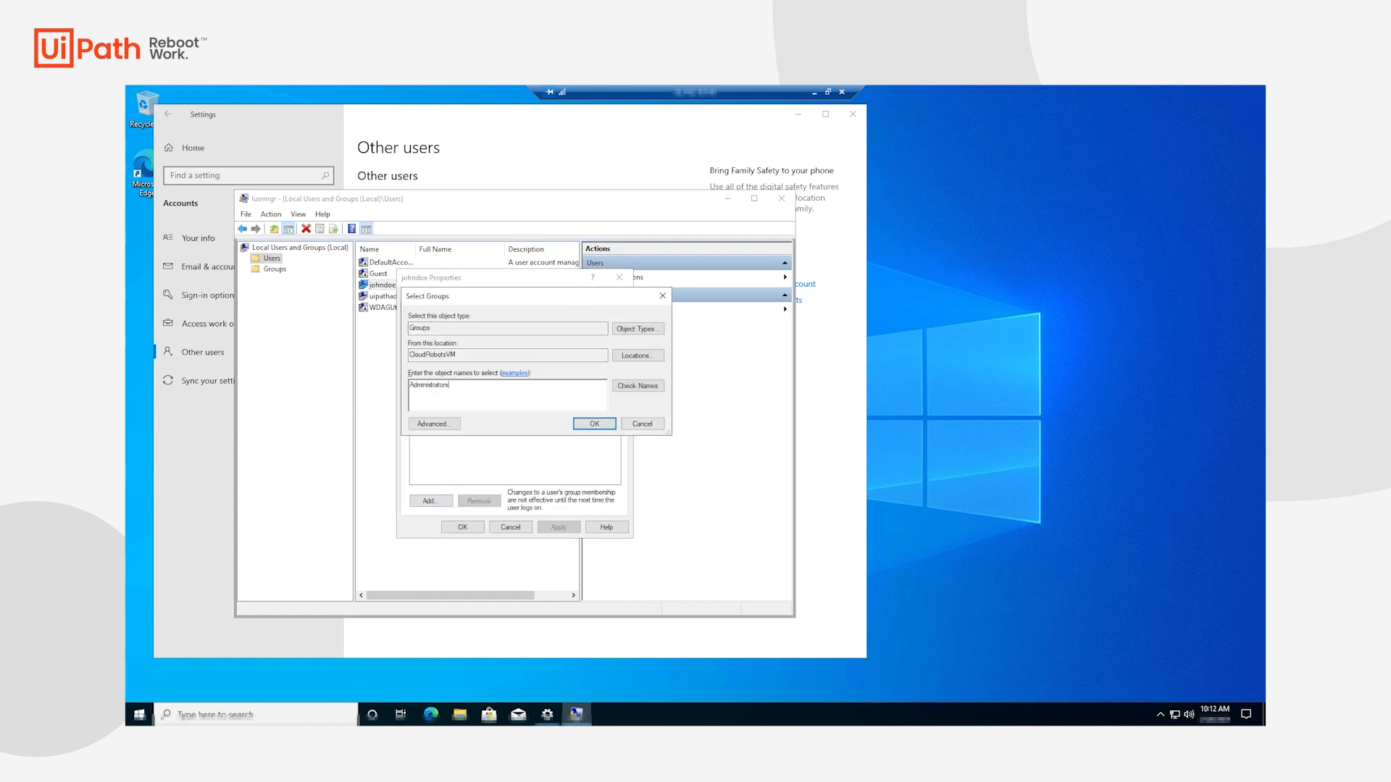
{"action": "left_click", "coordinate": [636, 384]}
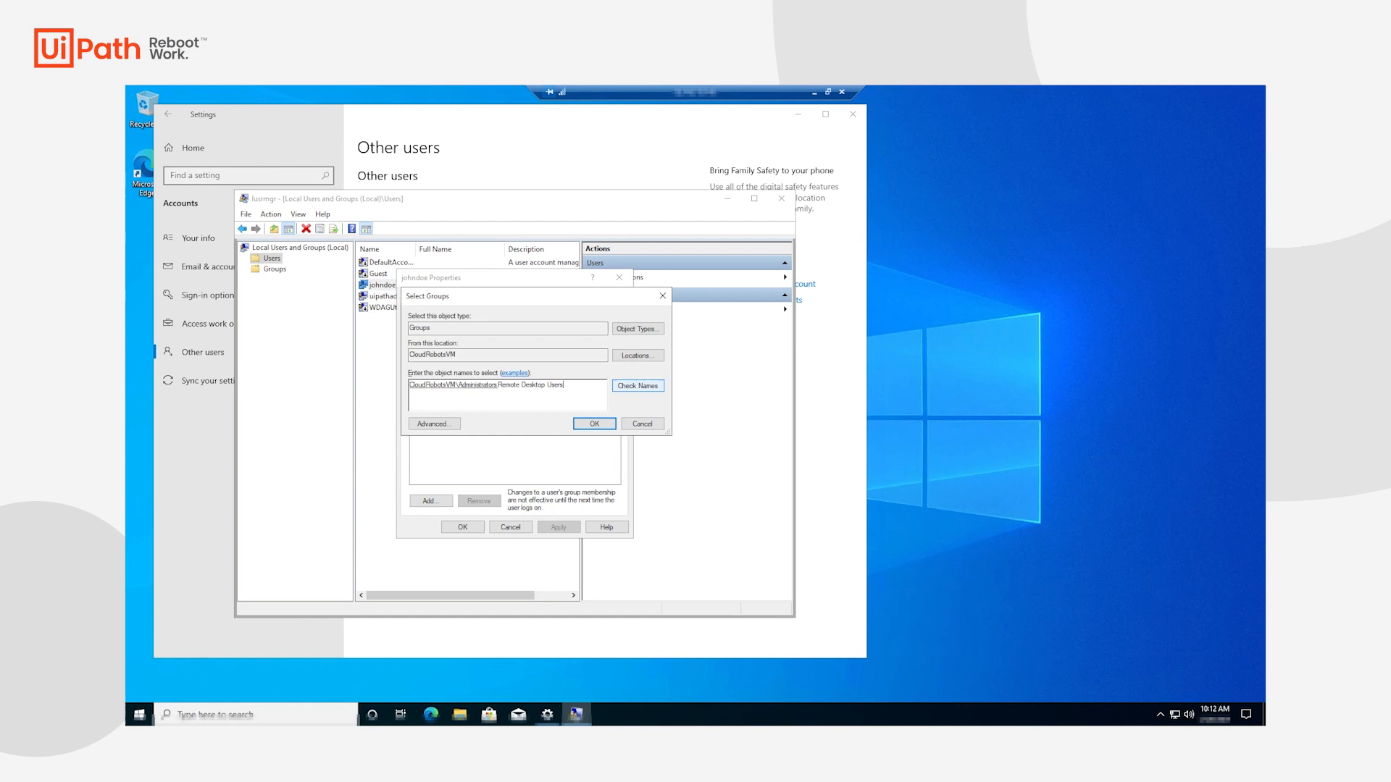
{"action": "left_click", "coordinate": [594, 423]}
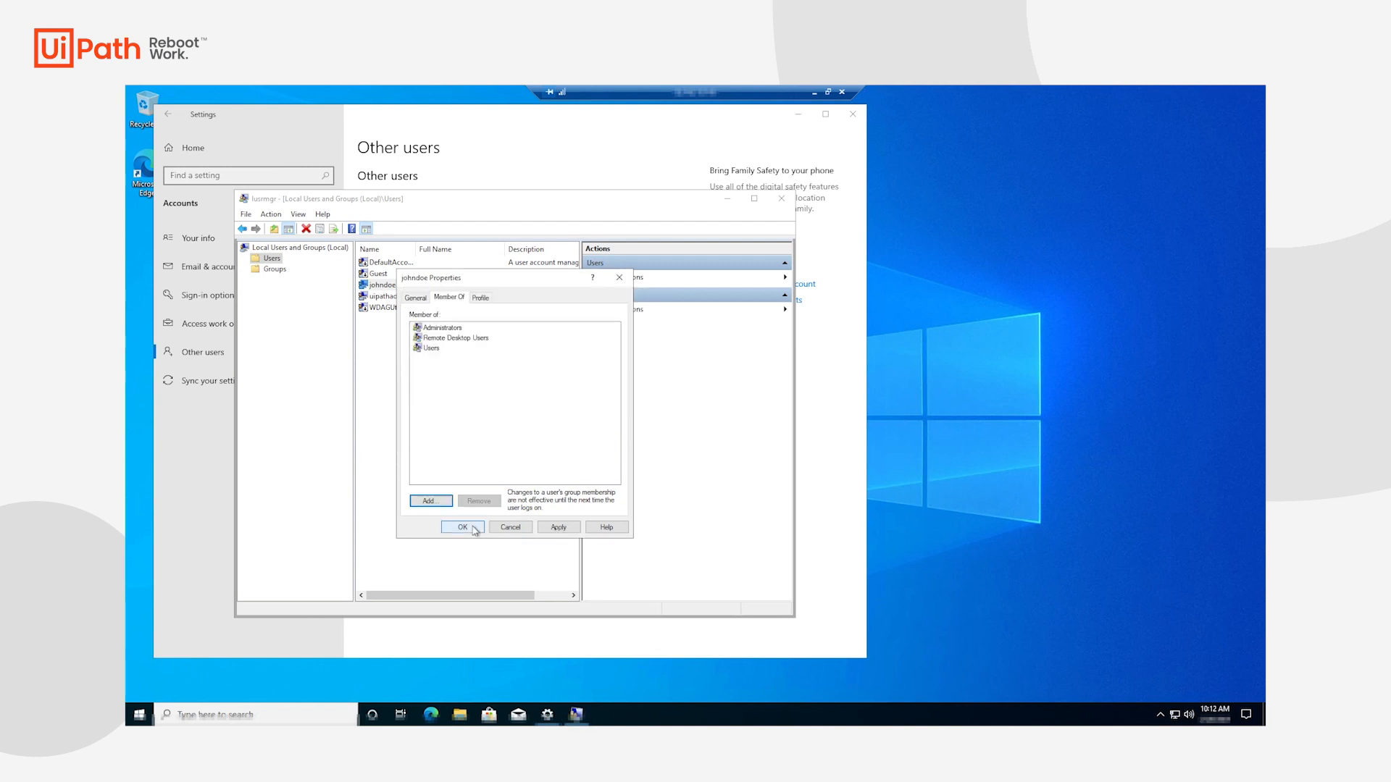
{"action": "left_click", "coordinate": [461, 526]}
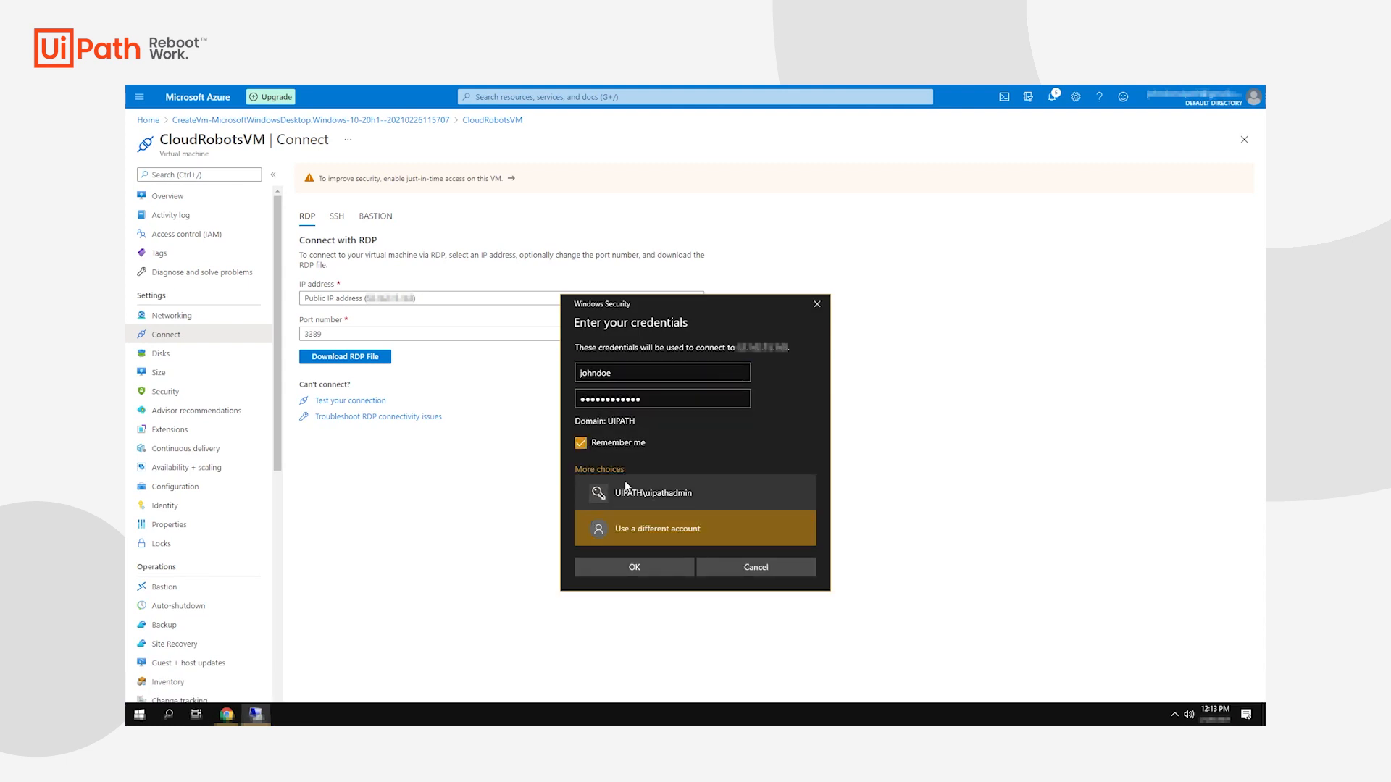
Open the downloaded RDP file and sign in to reach CloudRobotsVM's desktop.
{"action": "left_click", "coordinate": [633, 566]}
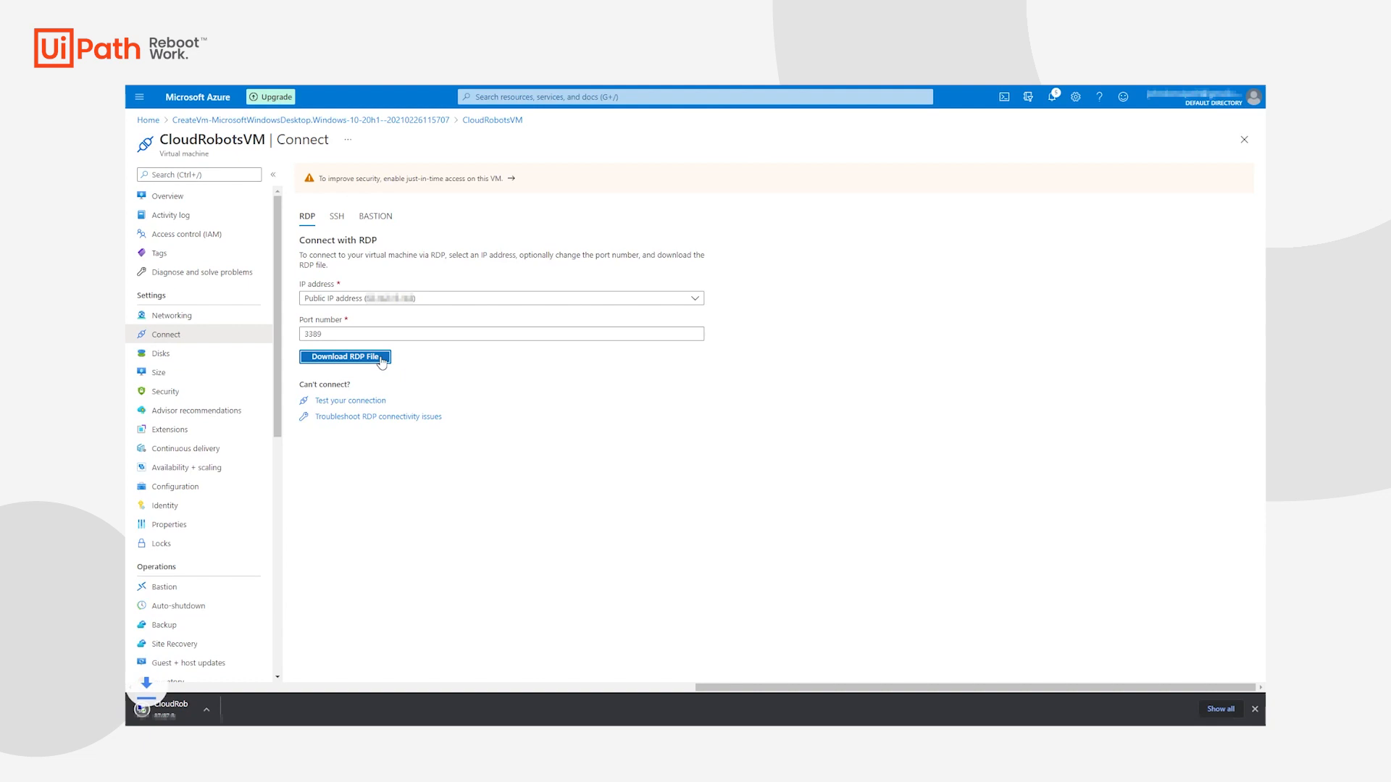
{"action": "left_click", "coordinate": [344, 356]}
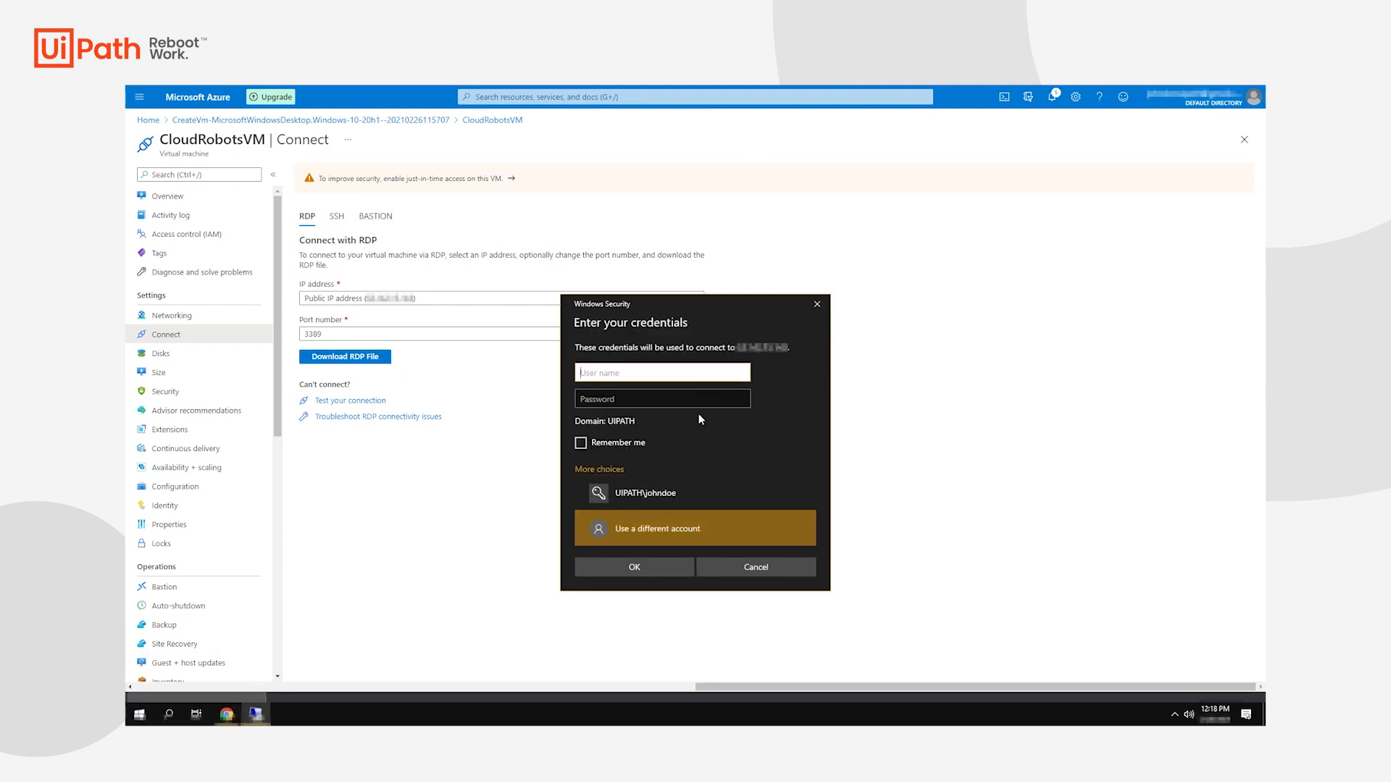
{"action": "left_click", "coordinate": [633, 566]}
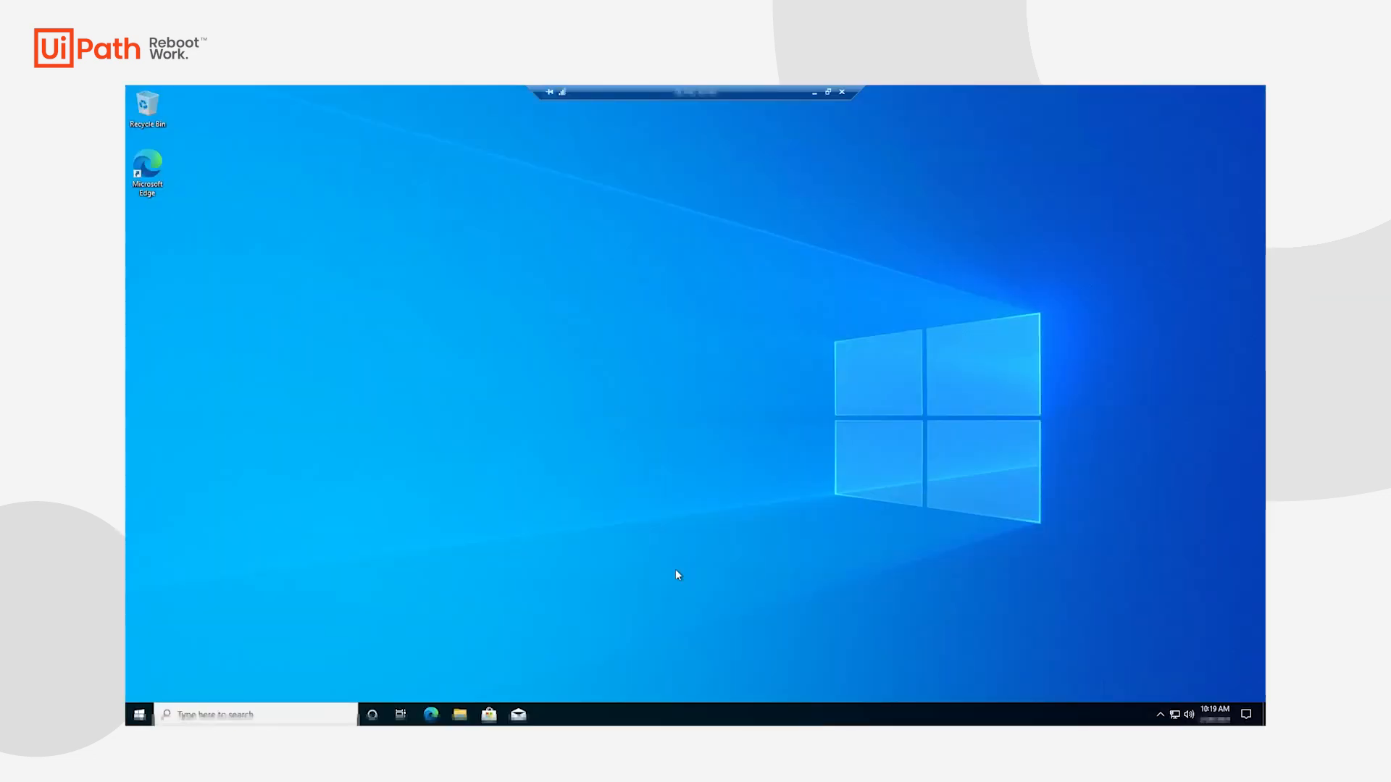
Run sysprep from an administrator cmd with OOBE, Generalize and Shutdown selected.
{"action": "type", "text": "cmd"}
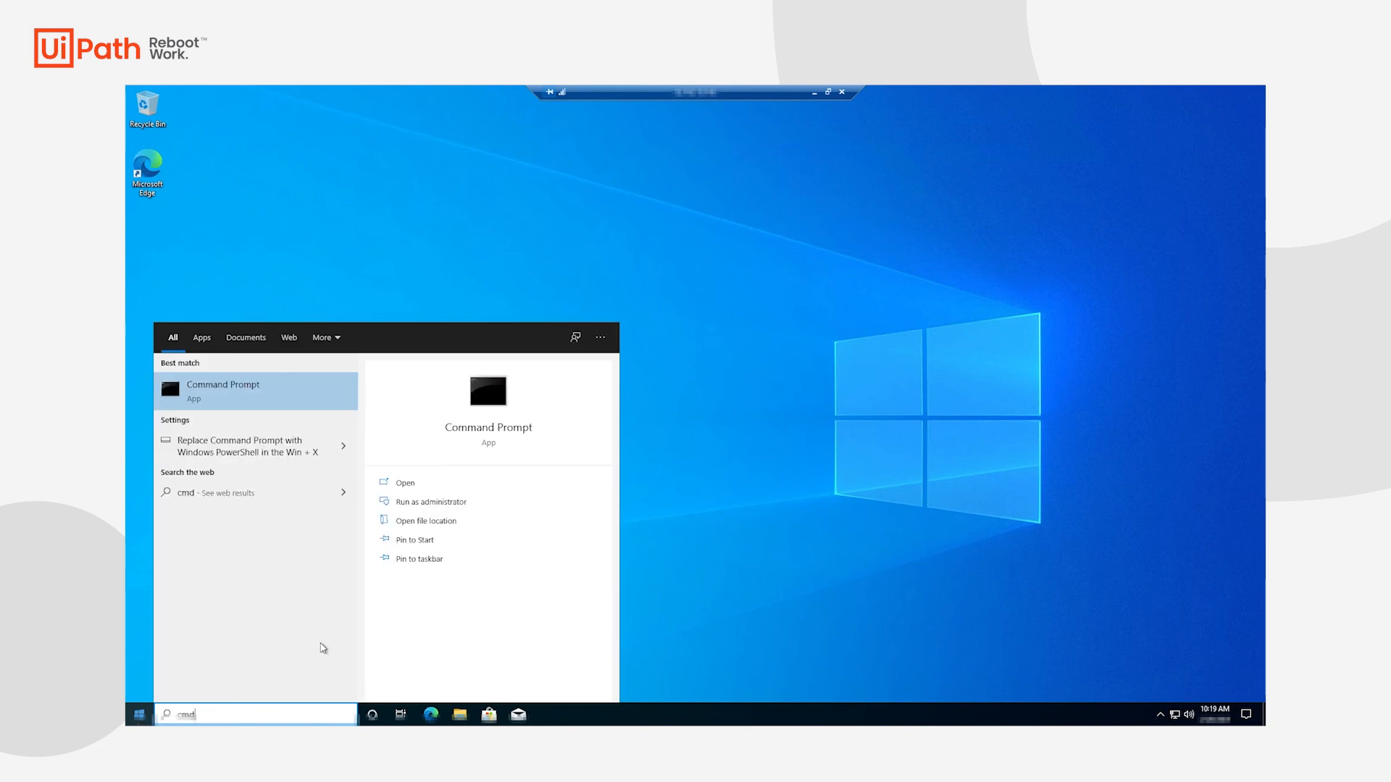
{"action": "left_click", "coordinate": [429, 501]}
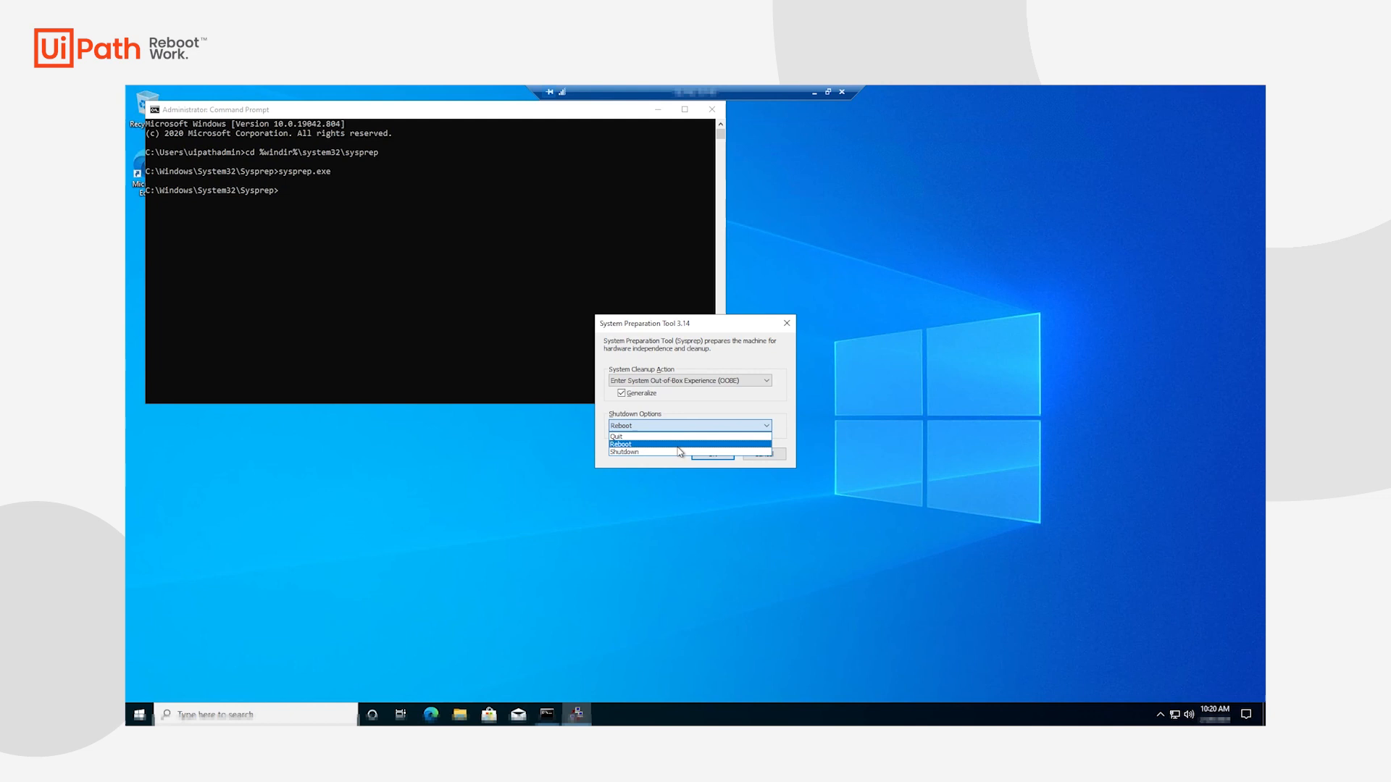
{"action": "left_click", "coordinate": [624, 452]}
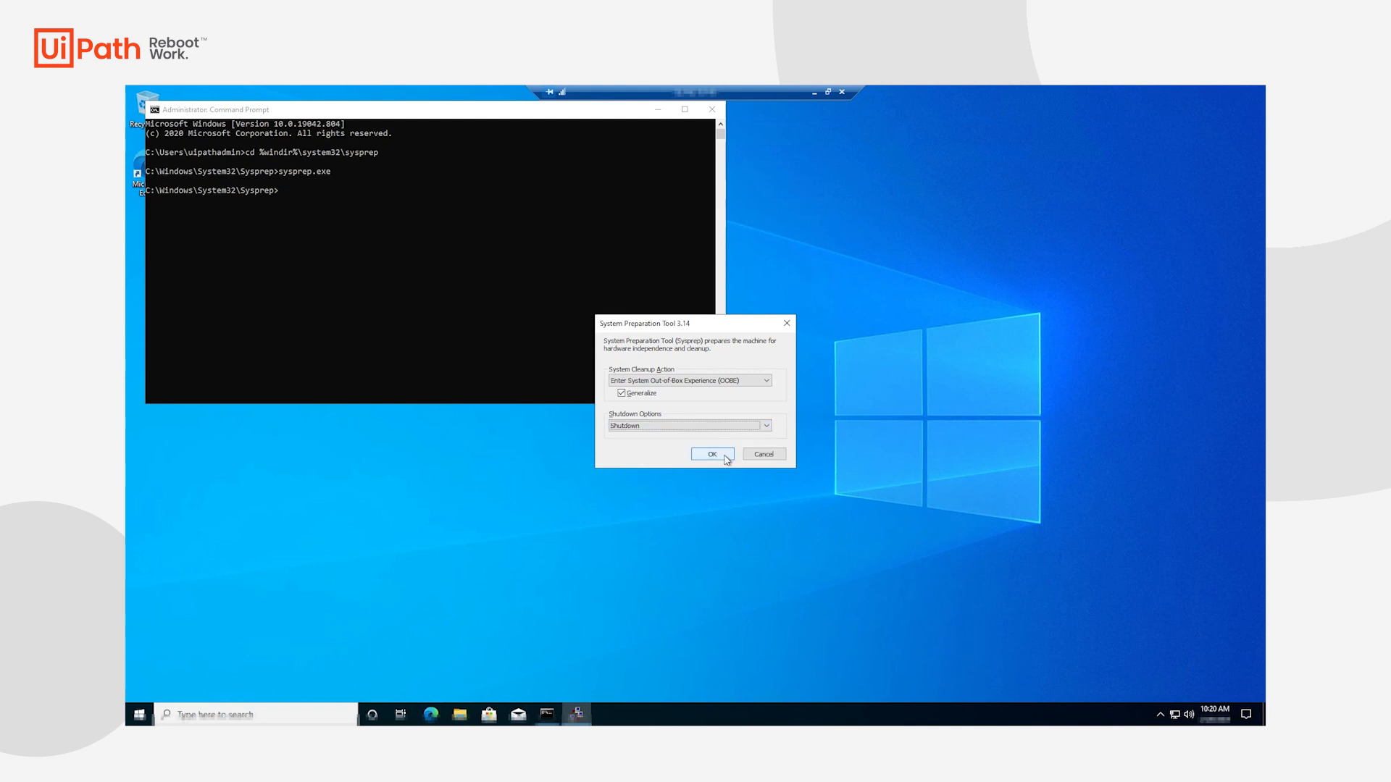
{"action": "left_click", "coordinate": [711, 453]}
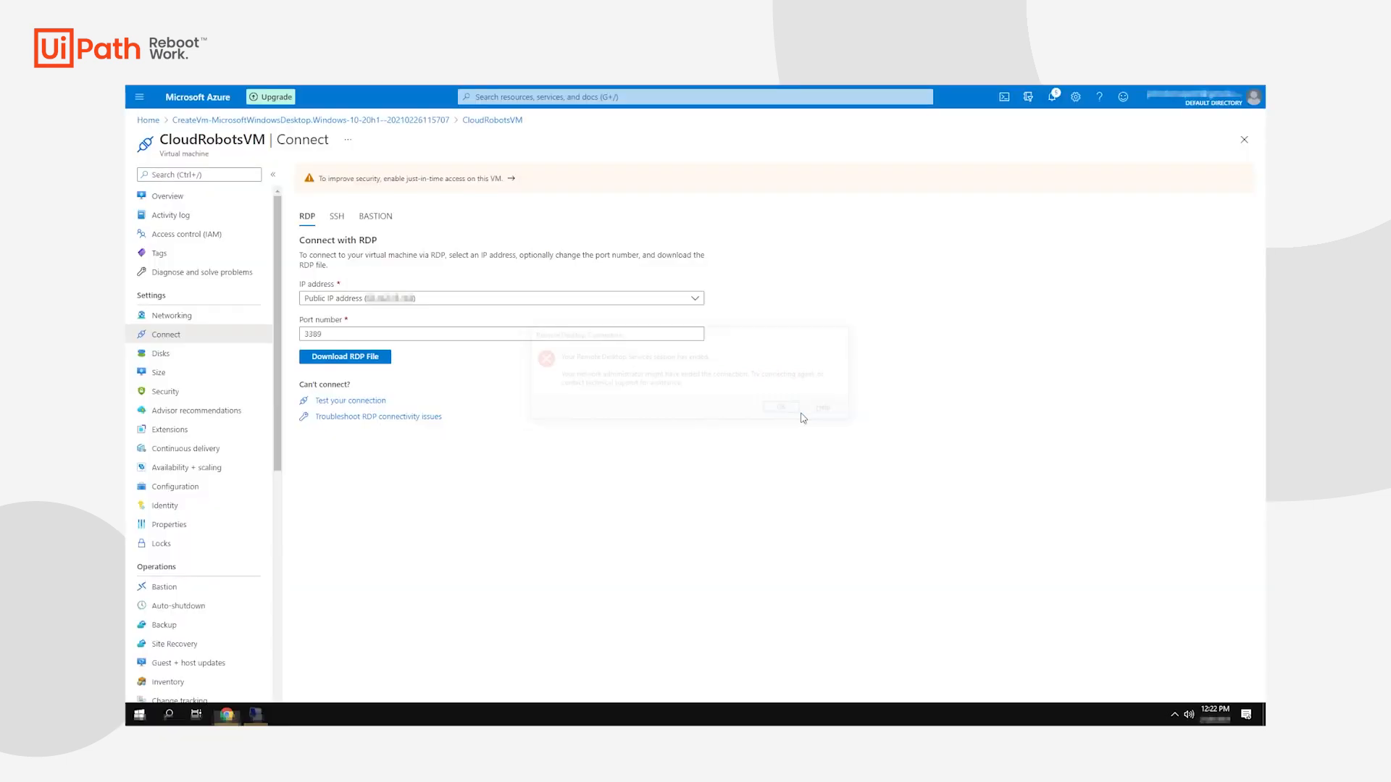
Capture CloudRobotsVM as a managed image only, named CloudRobotsVM-image.
{"action": "left_click", "coordinate": [777, 407]}
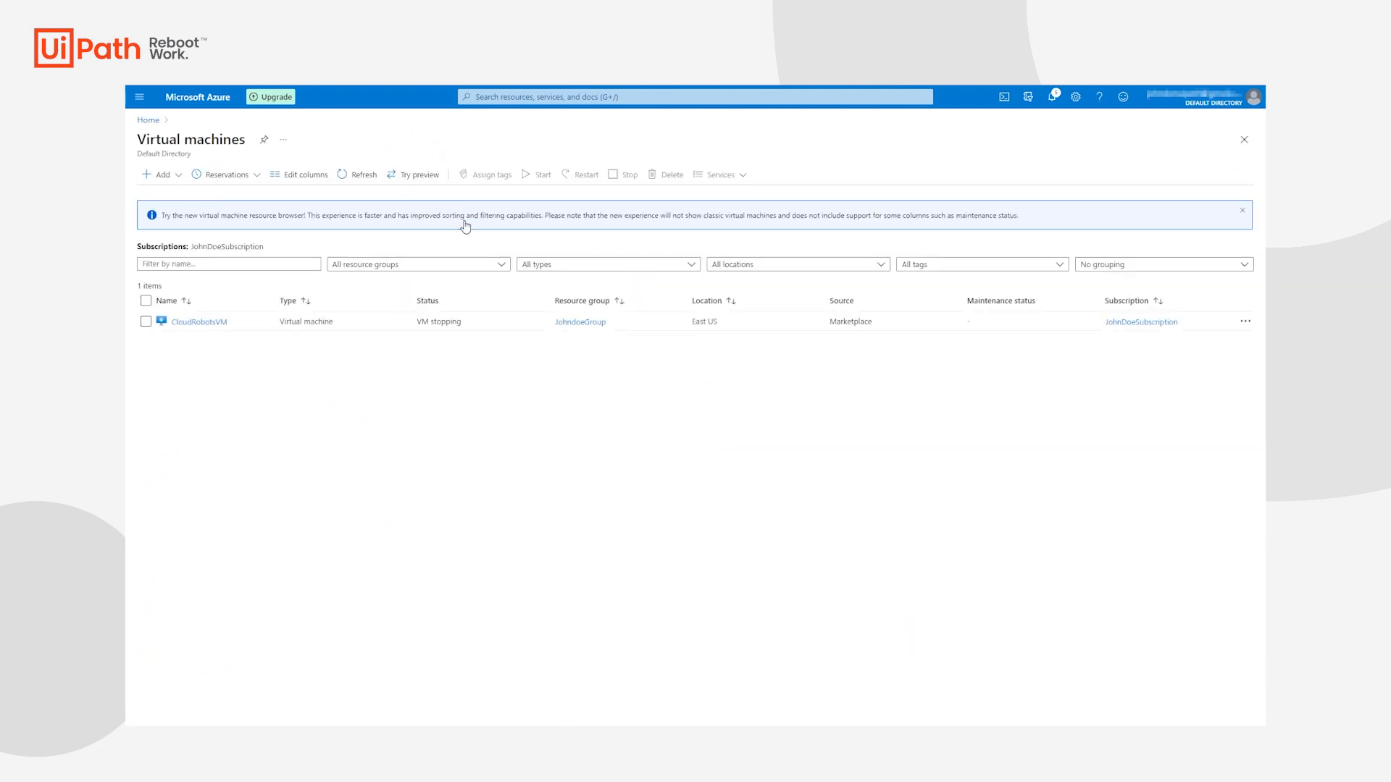
{"action": "left_click", "coordinate": [198, 321]}
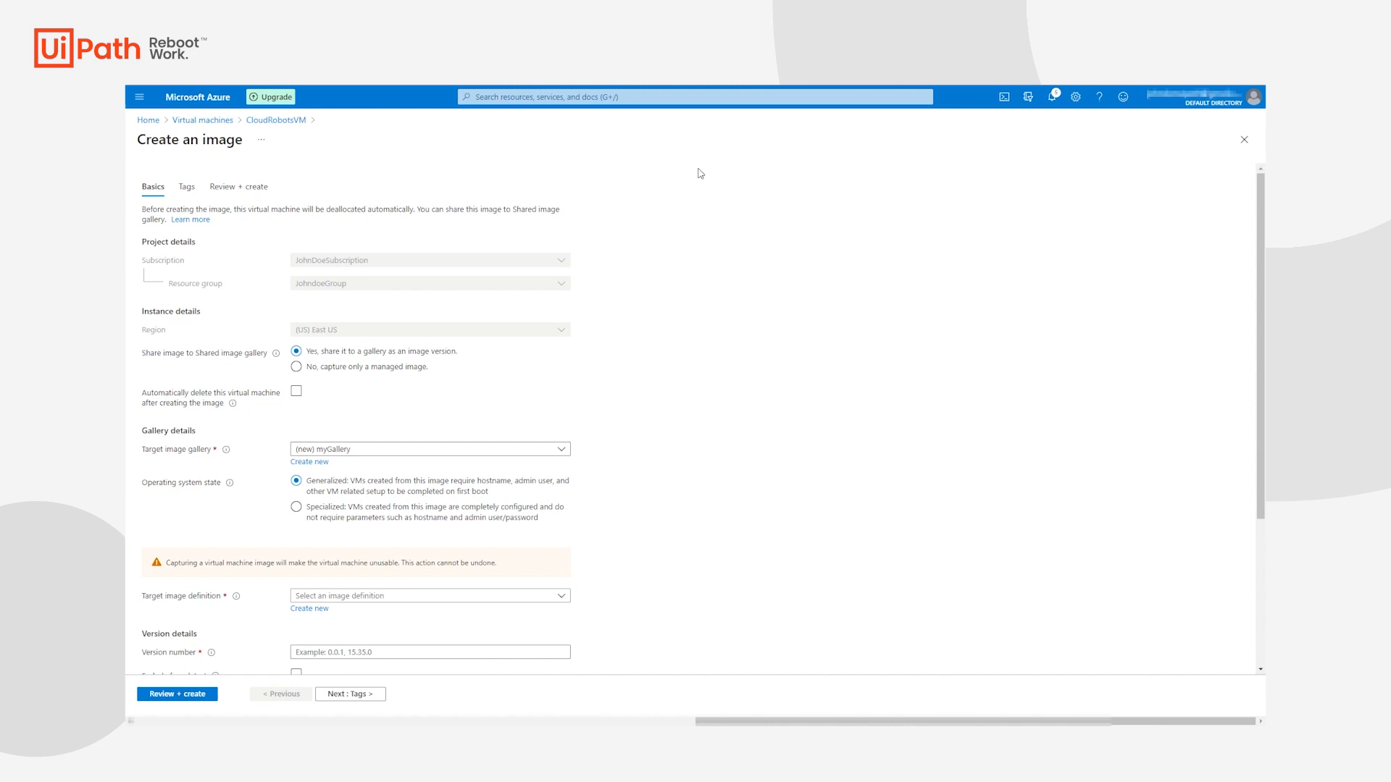
{"action": "left_click", "coordinate": [296, 366]}
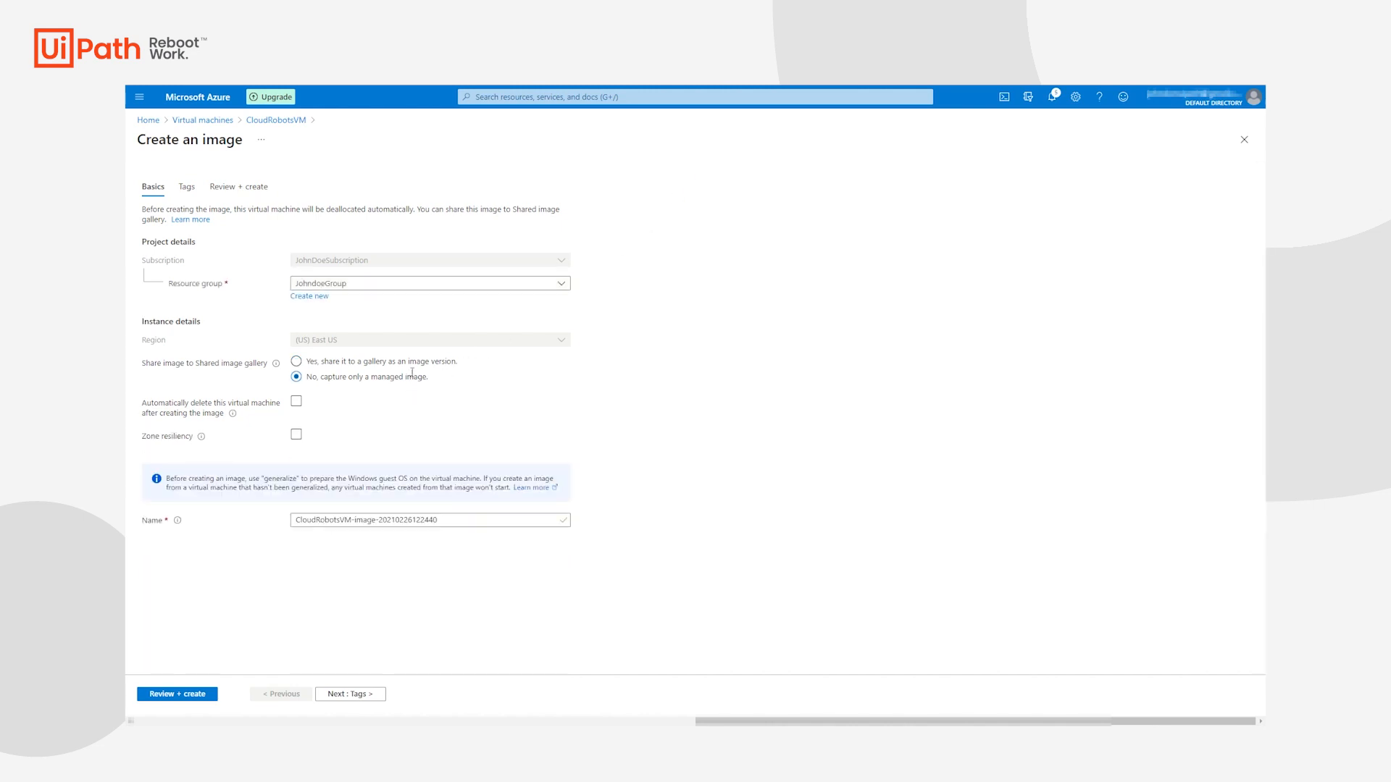
{"action": "left_click", "coordinate": [430, 520]}
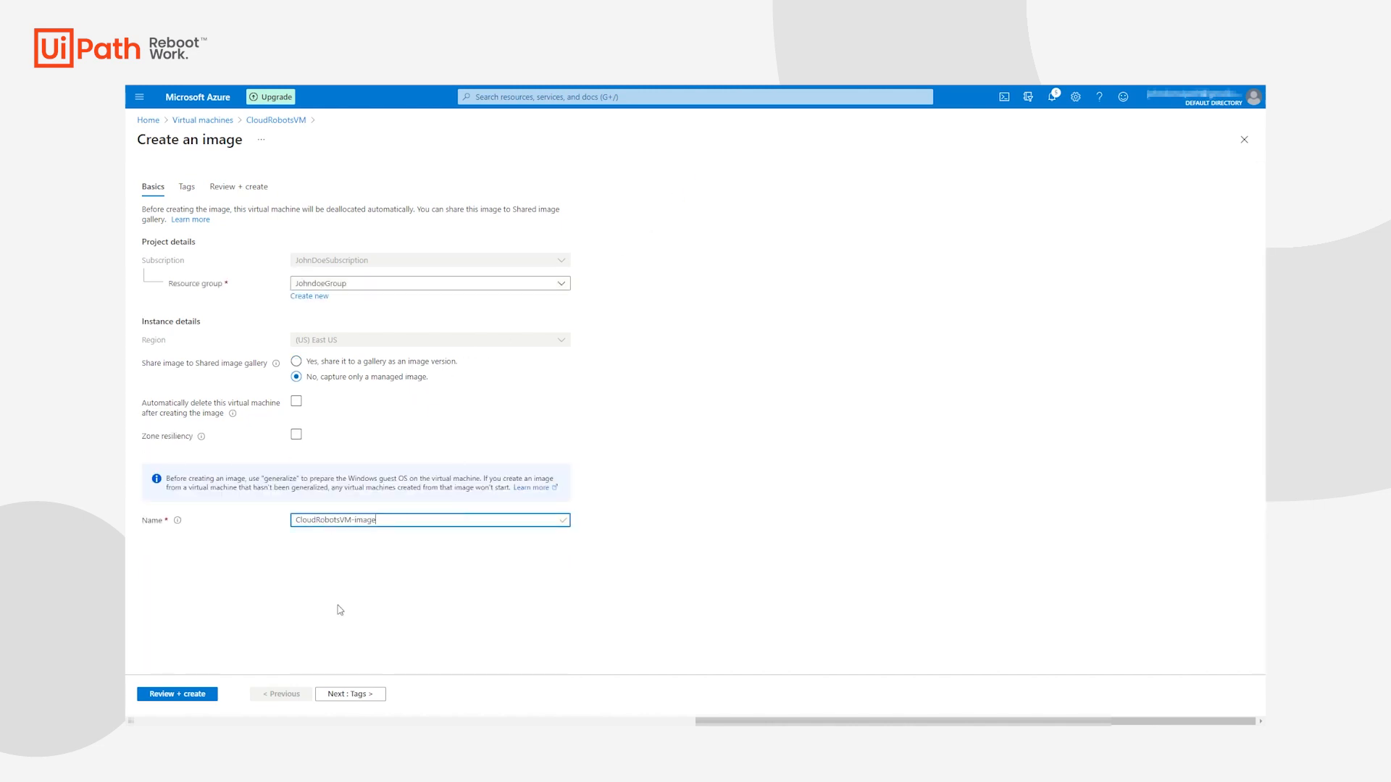
{"action": "left_click", "coordinate": [177, 694]}
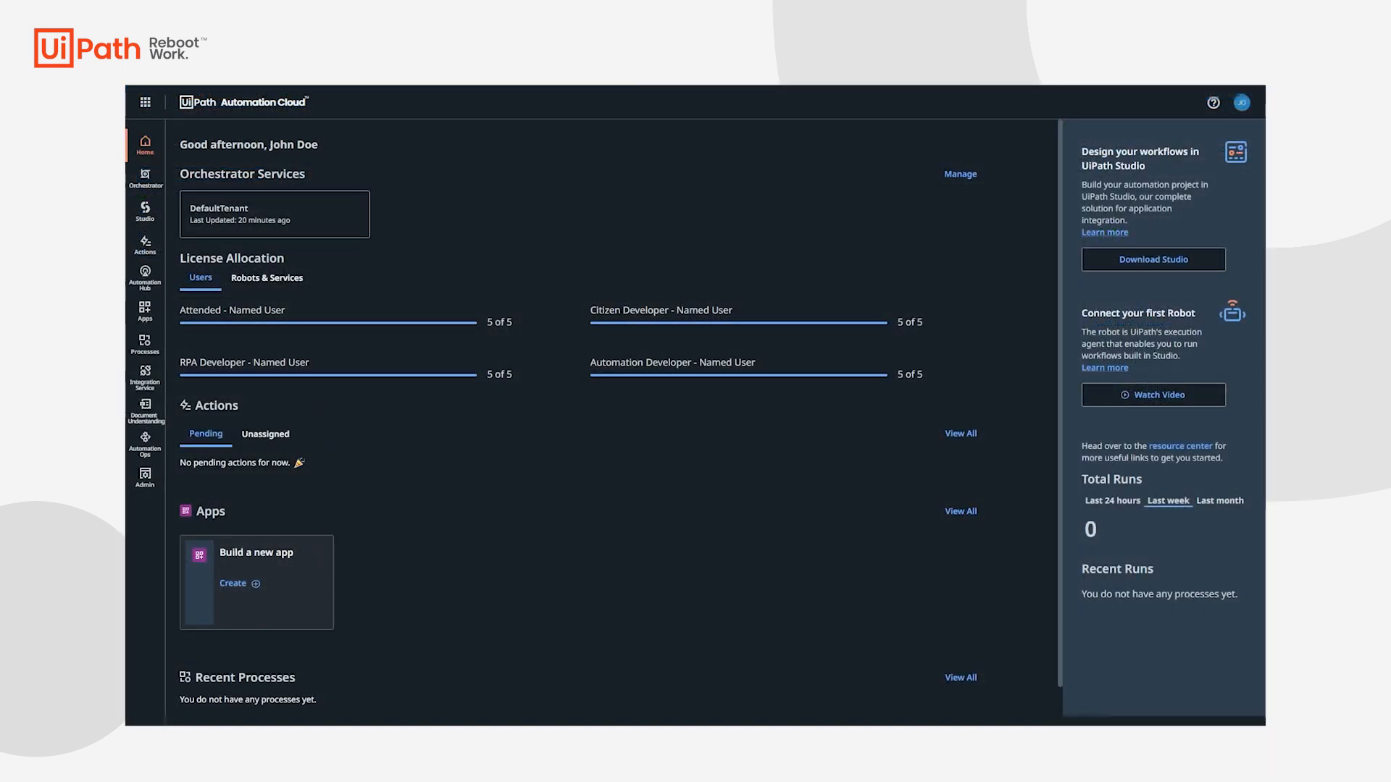
{"action": "mouse_move", "coordinate": [373, 234]}
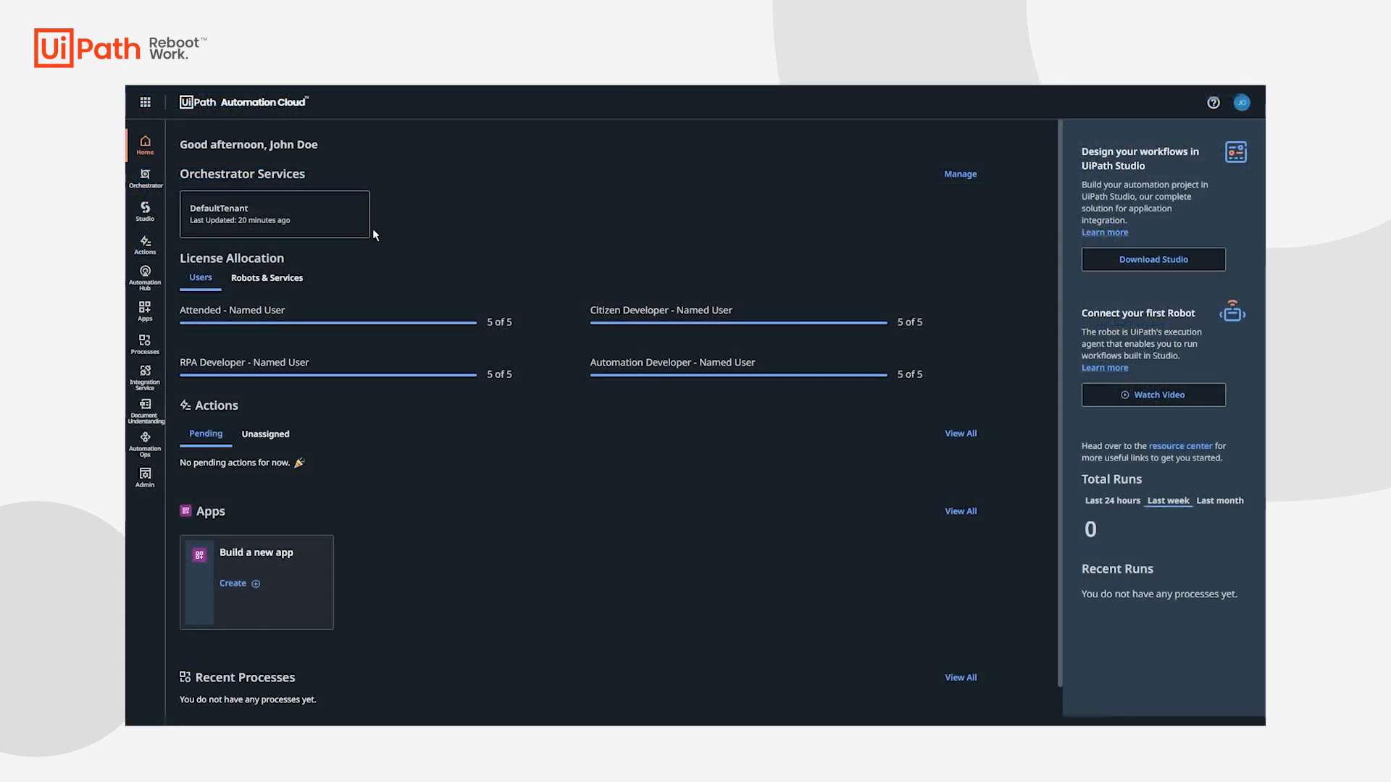
In DefaultTenant settings, save an Azure cloud connection named AzureCloud with its credentials.
{"action": "left_click", "coordinate": [144, 177]}
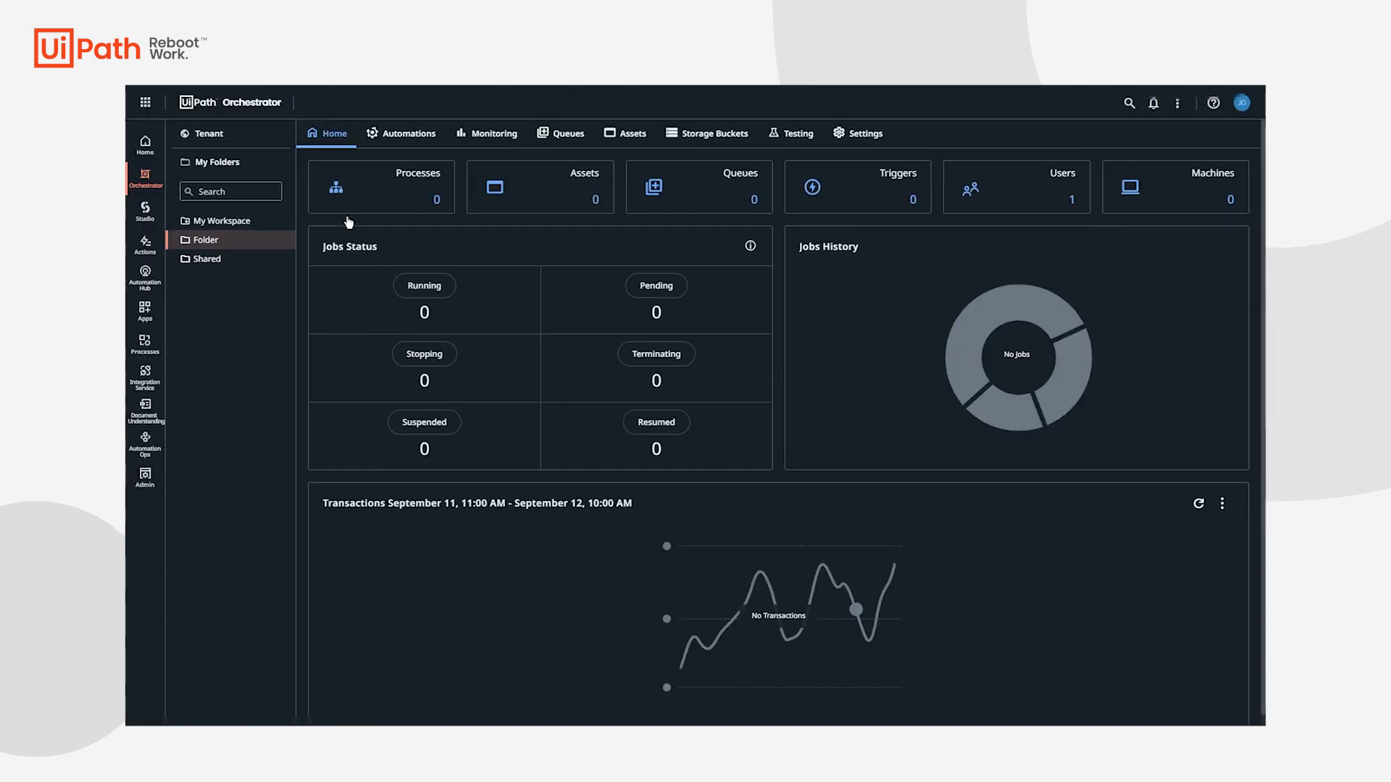
{"action": "left_click", "coordinate": [209, 134]}
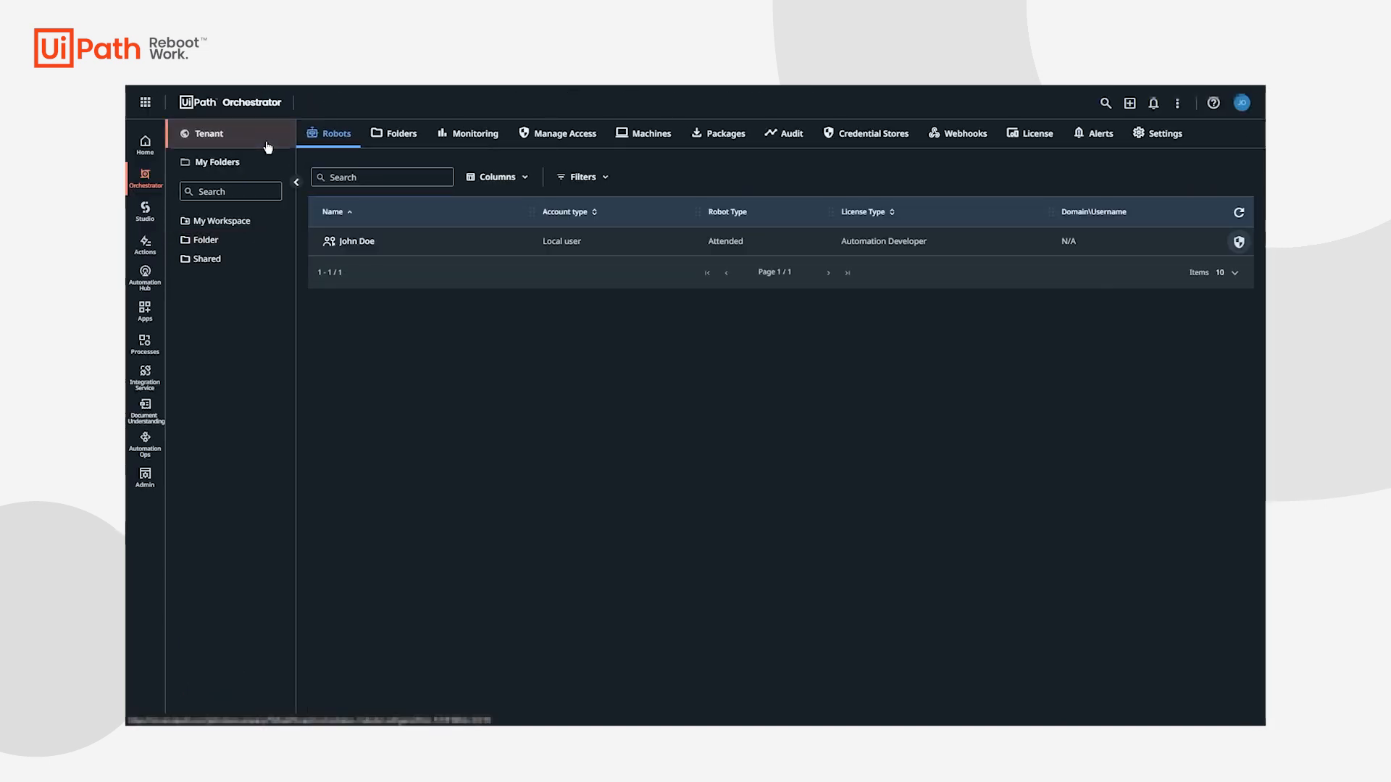
{"action": "left_click", "coordinate": [1165, 133]}
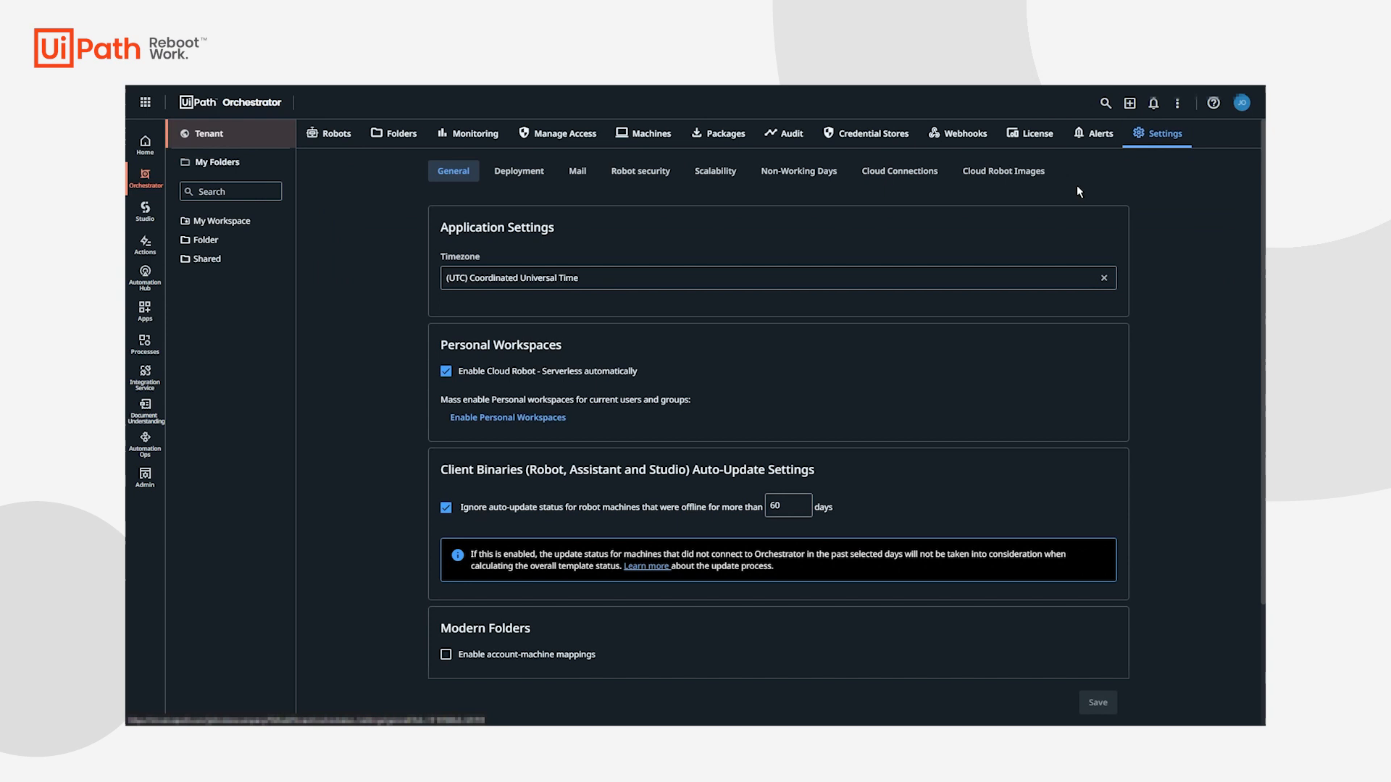
{"action": "left_click", "coordinate": [899, 170]}
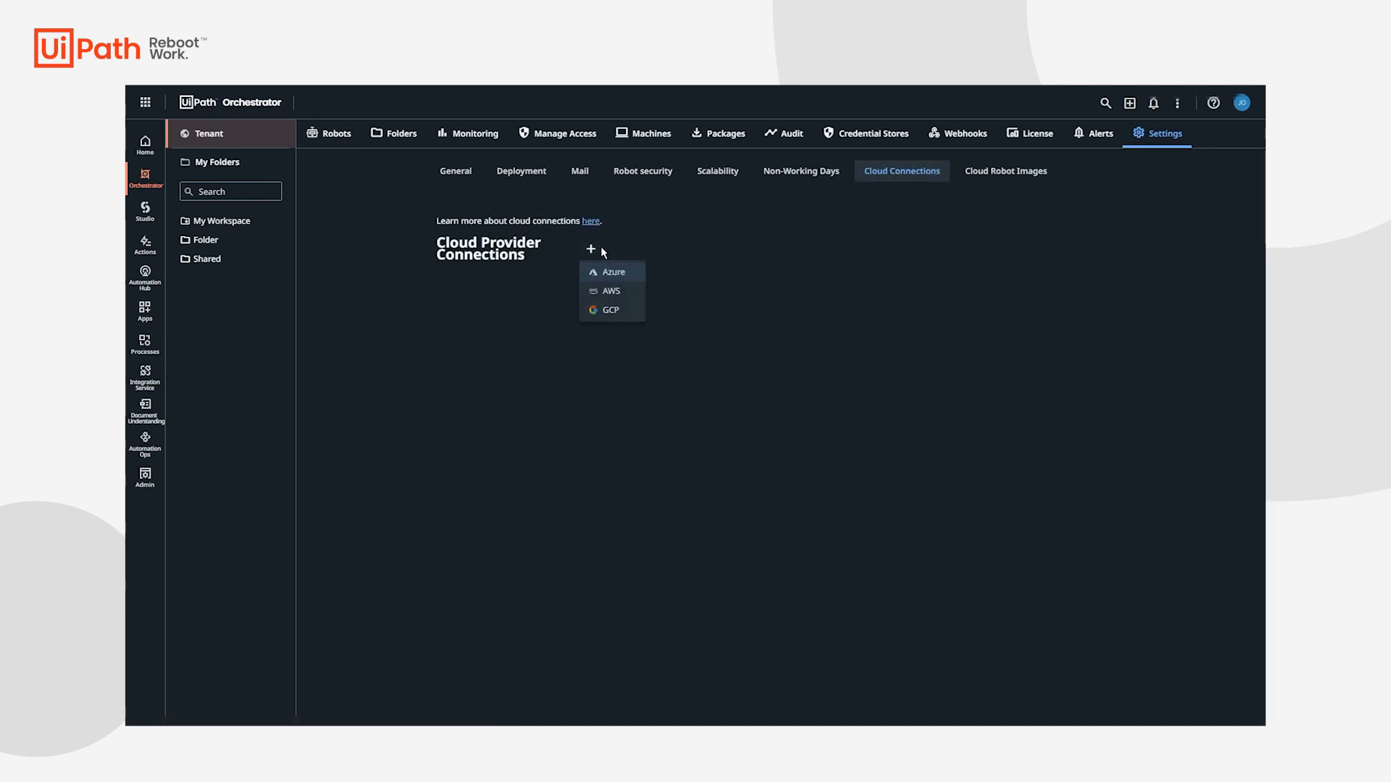
{"action": "left_click", "coordinate": [613, 272]}
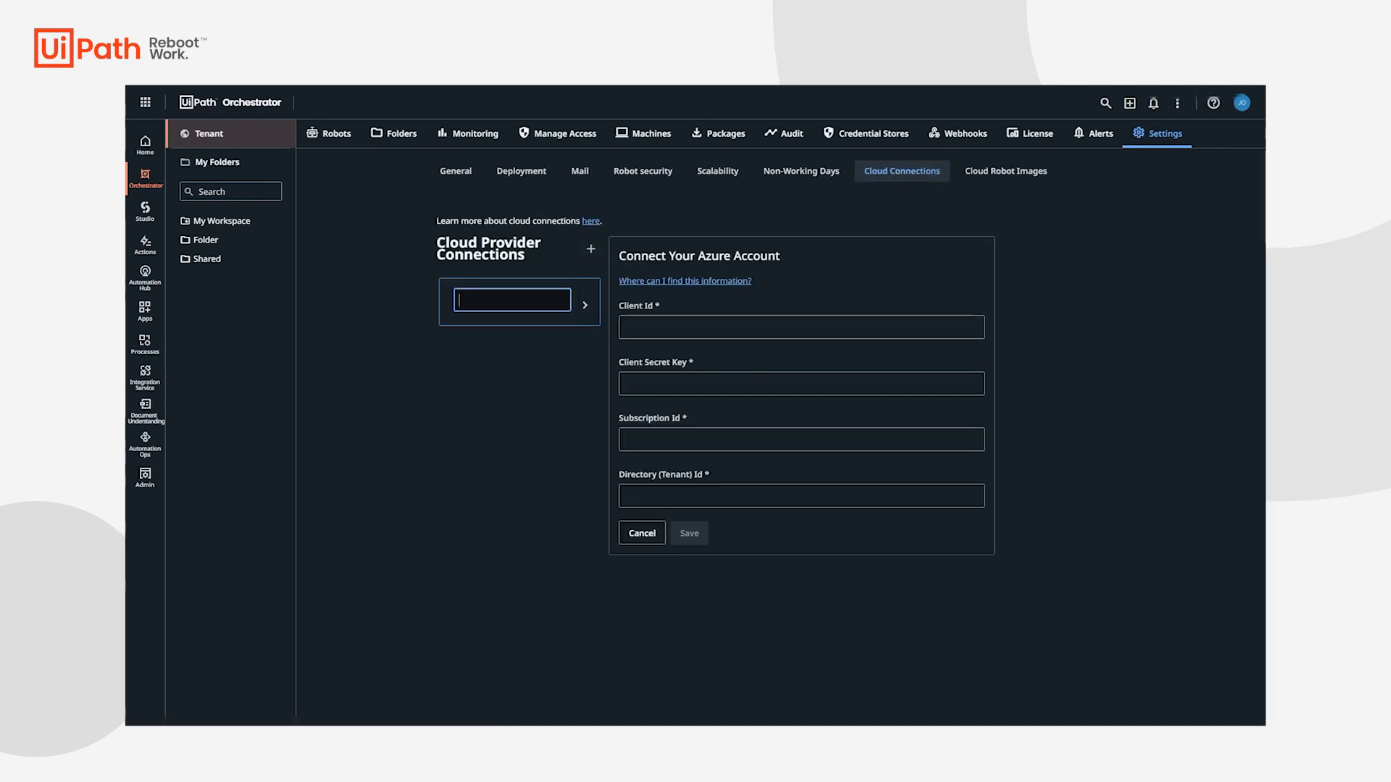
{"action": "type", "text": "AzureCloud"}
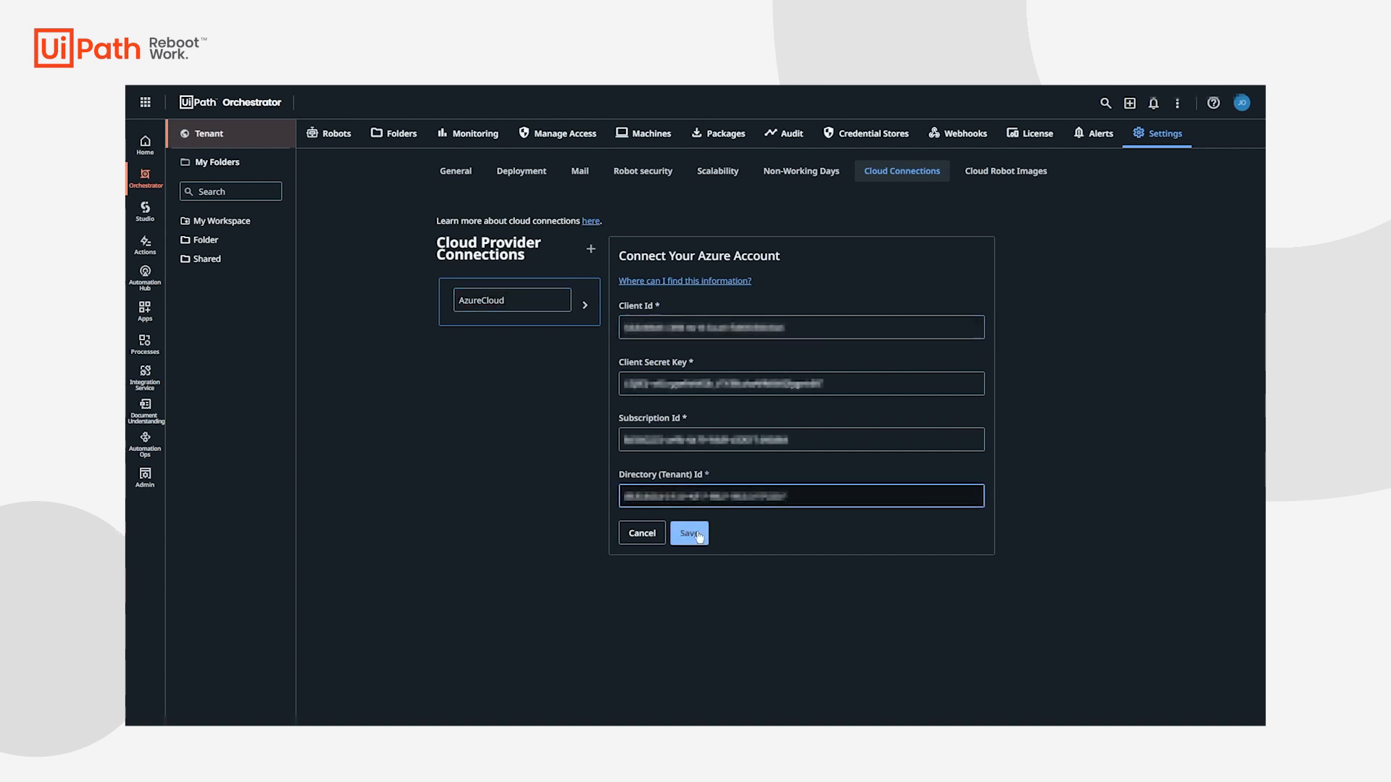
{"action": "left_click", "coordinate": [688, 533]}
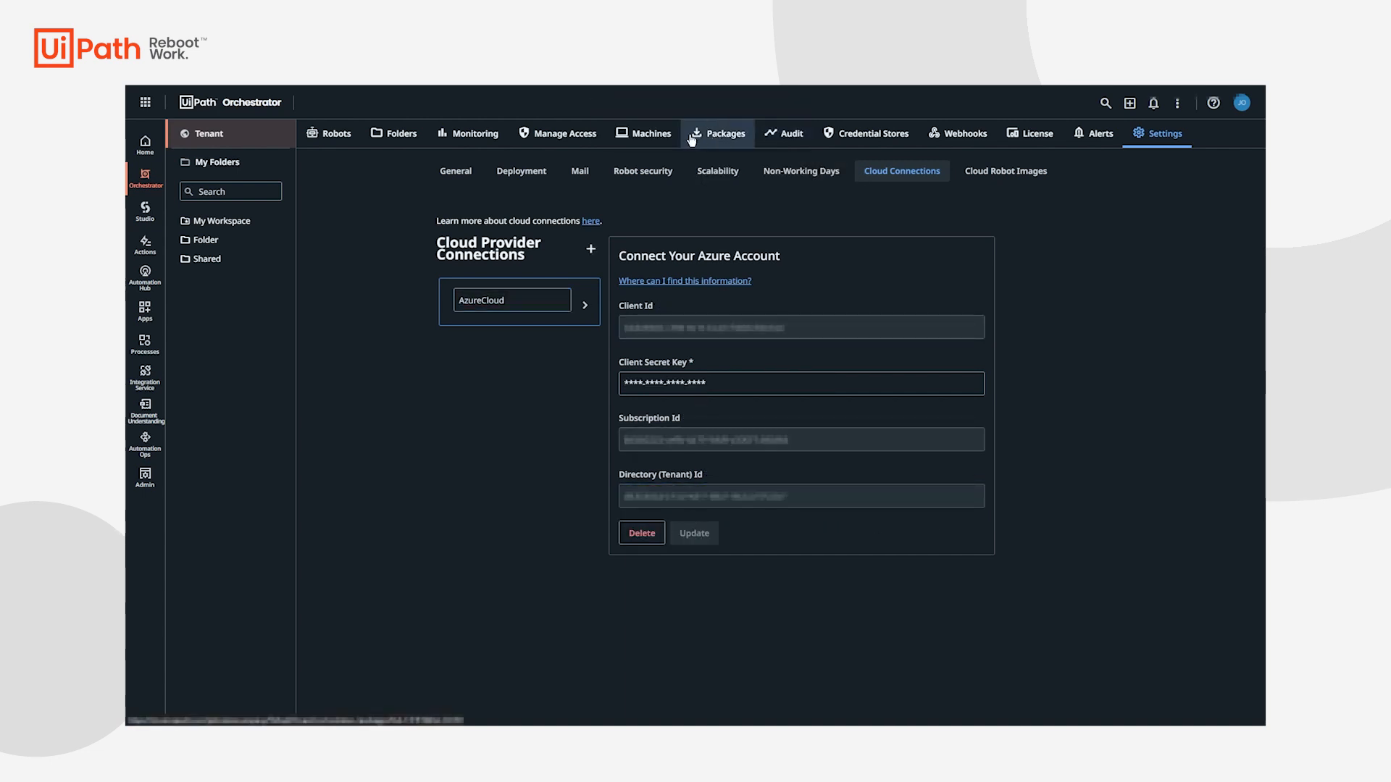
{"action": "left_click", "coordinate": [645, 134]}
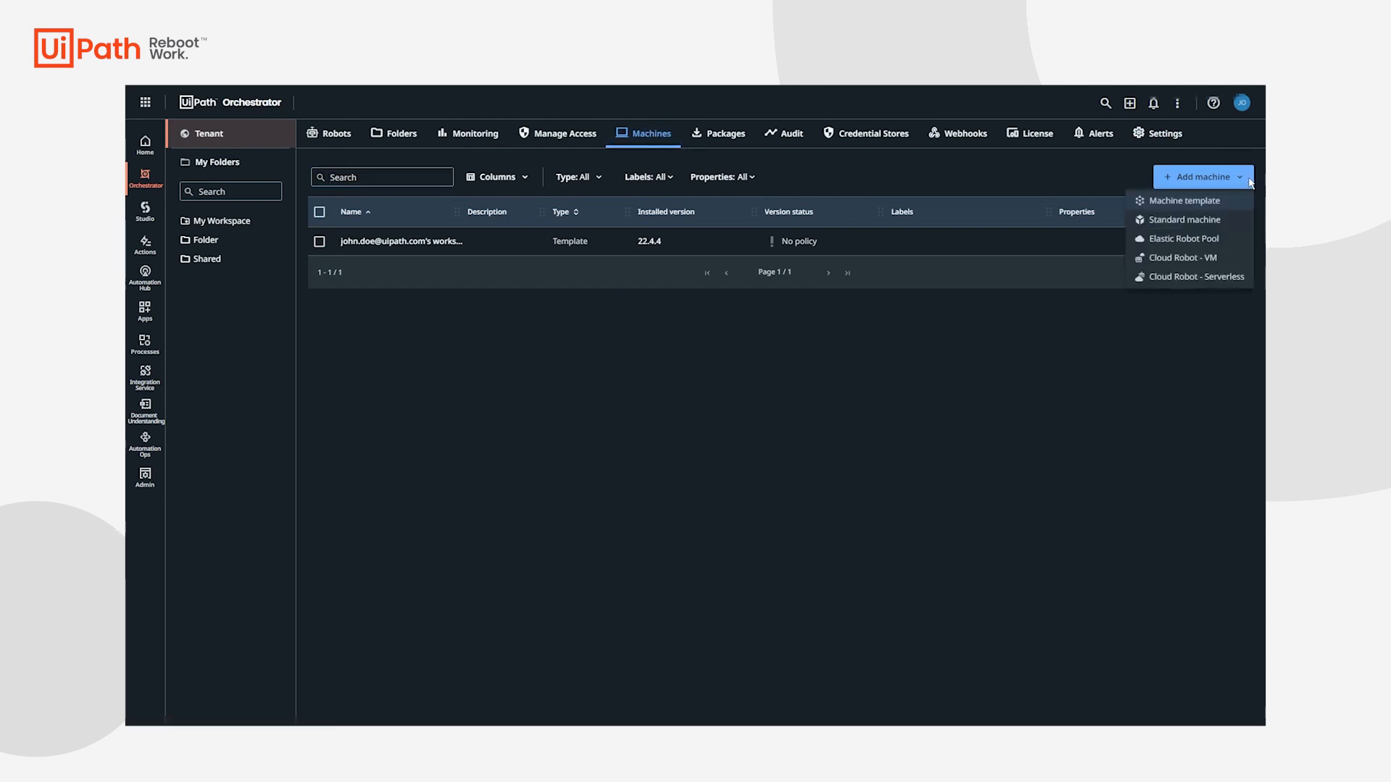
Add the AzureCloudVMs elastic robot pool using the AzureCloud connection and machine image, then view Folders.
{"action": "left_click", "coordinate": [1183, 238]}
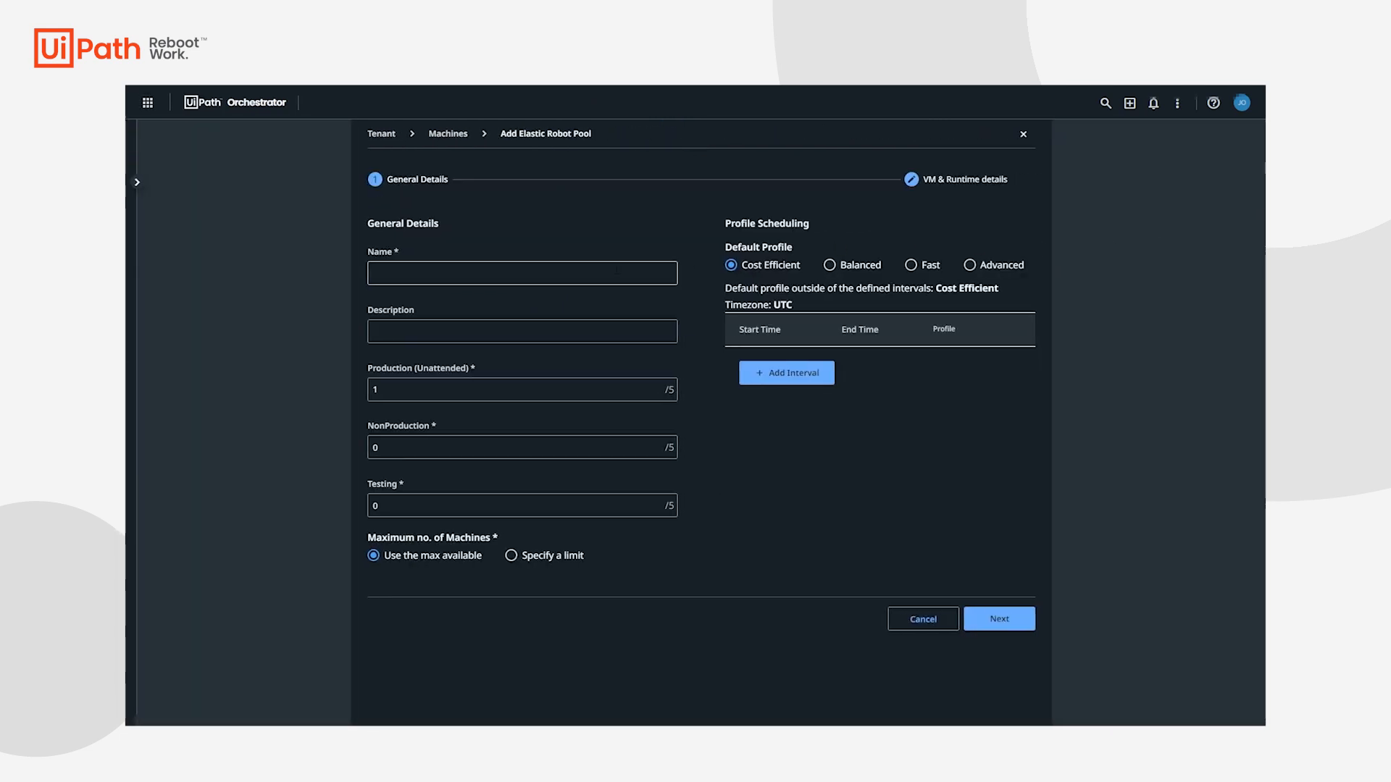
{"action": "left_click", "coordinate": [998, 618]}
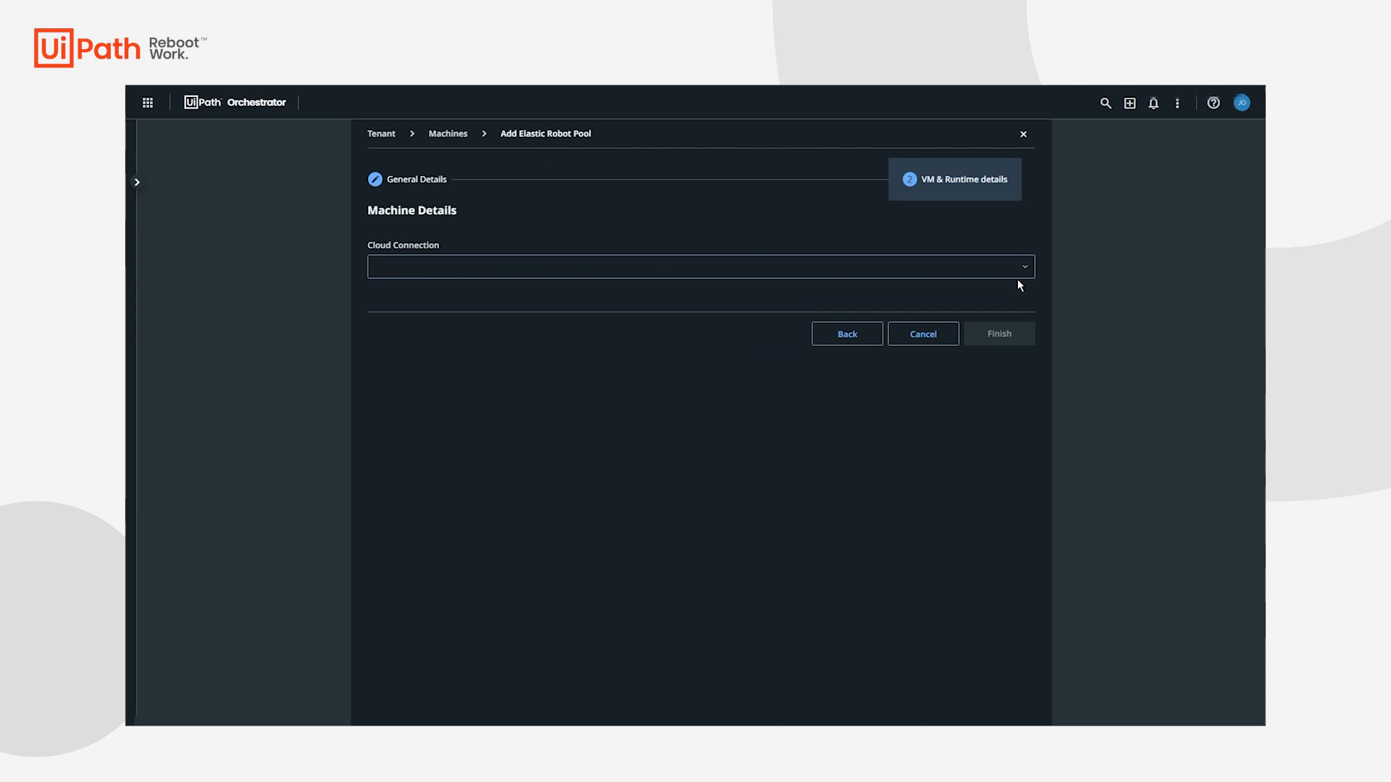
{"action": "left_click", "coordinate": [700, 266]}
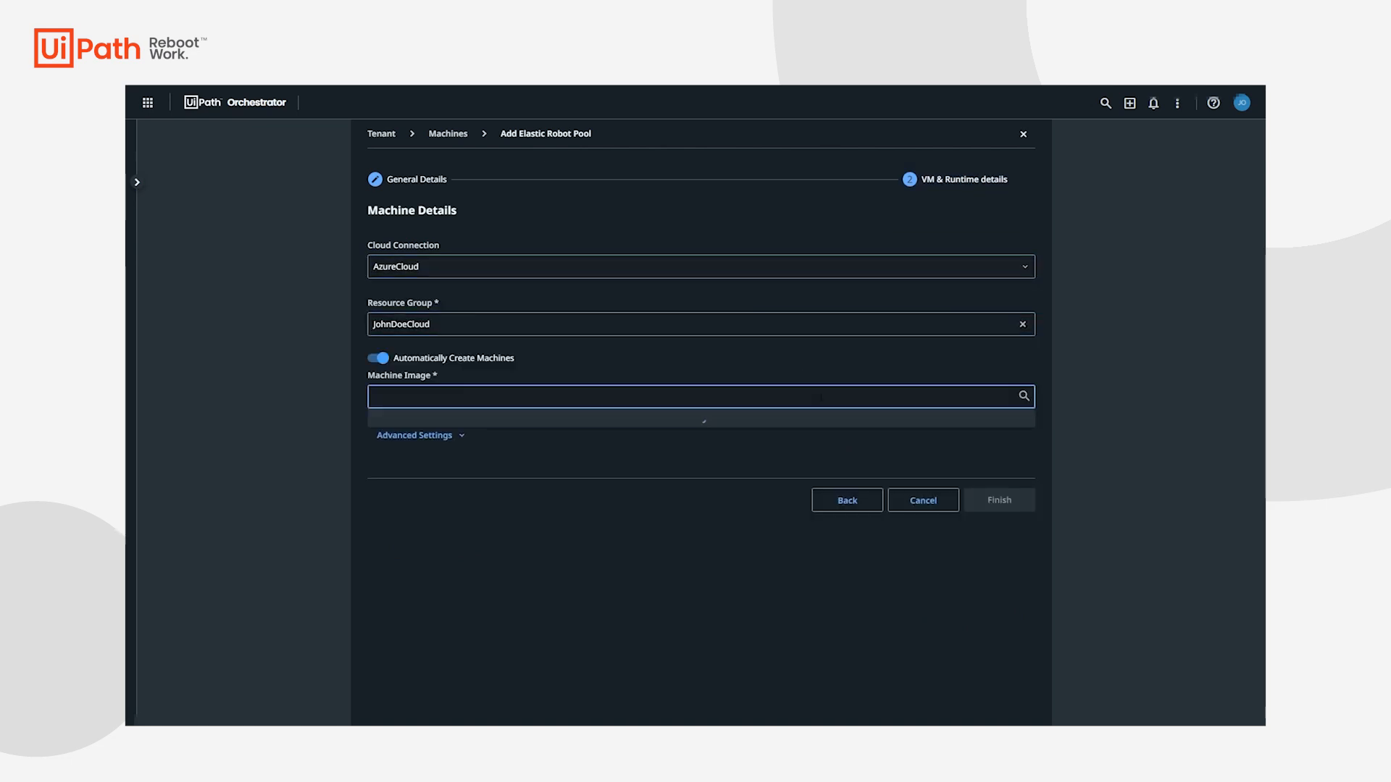
{"action": "left_click", "coordinate": [998, 499]}
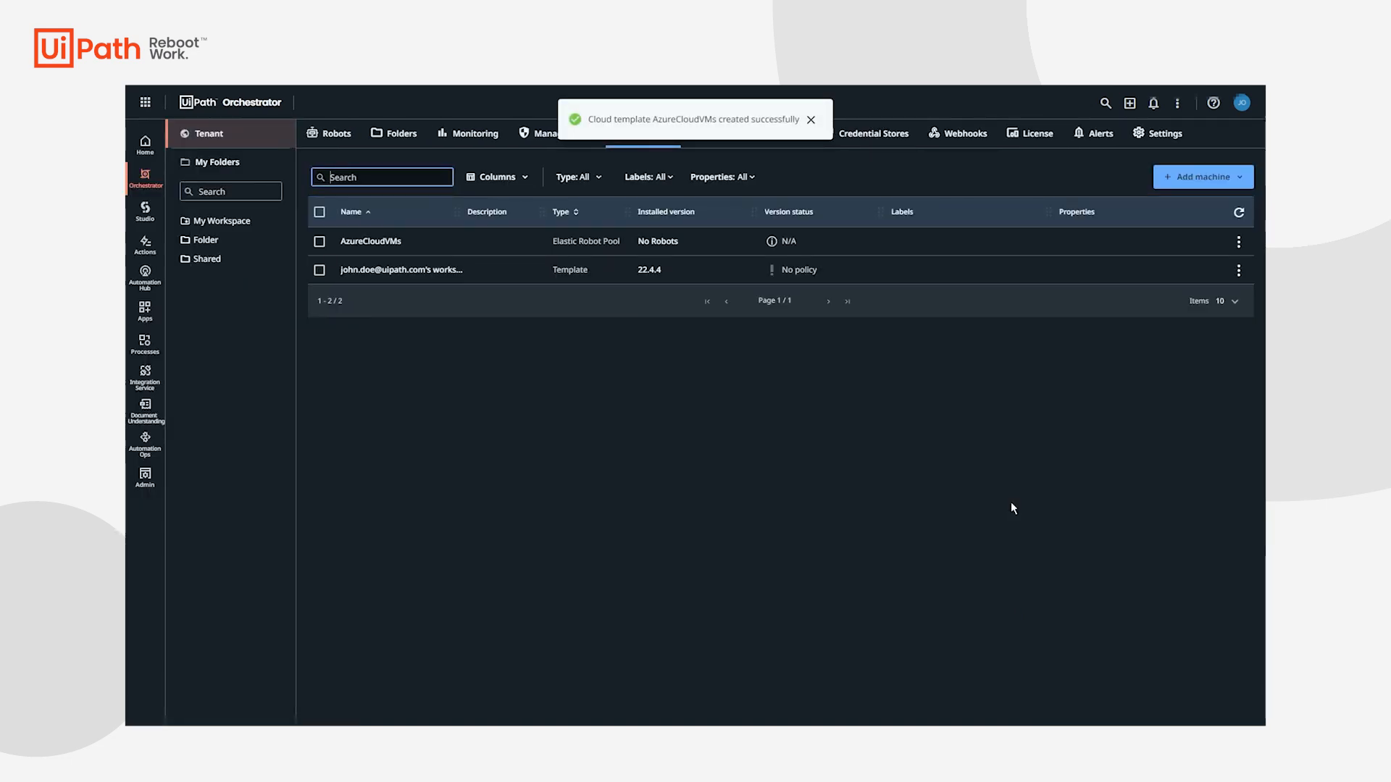
{"action": "left_click", "coordinate": [400, 133]}
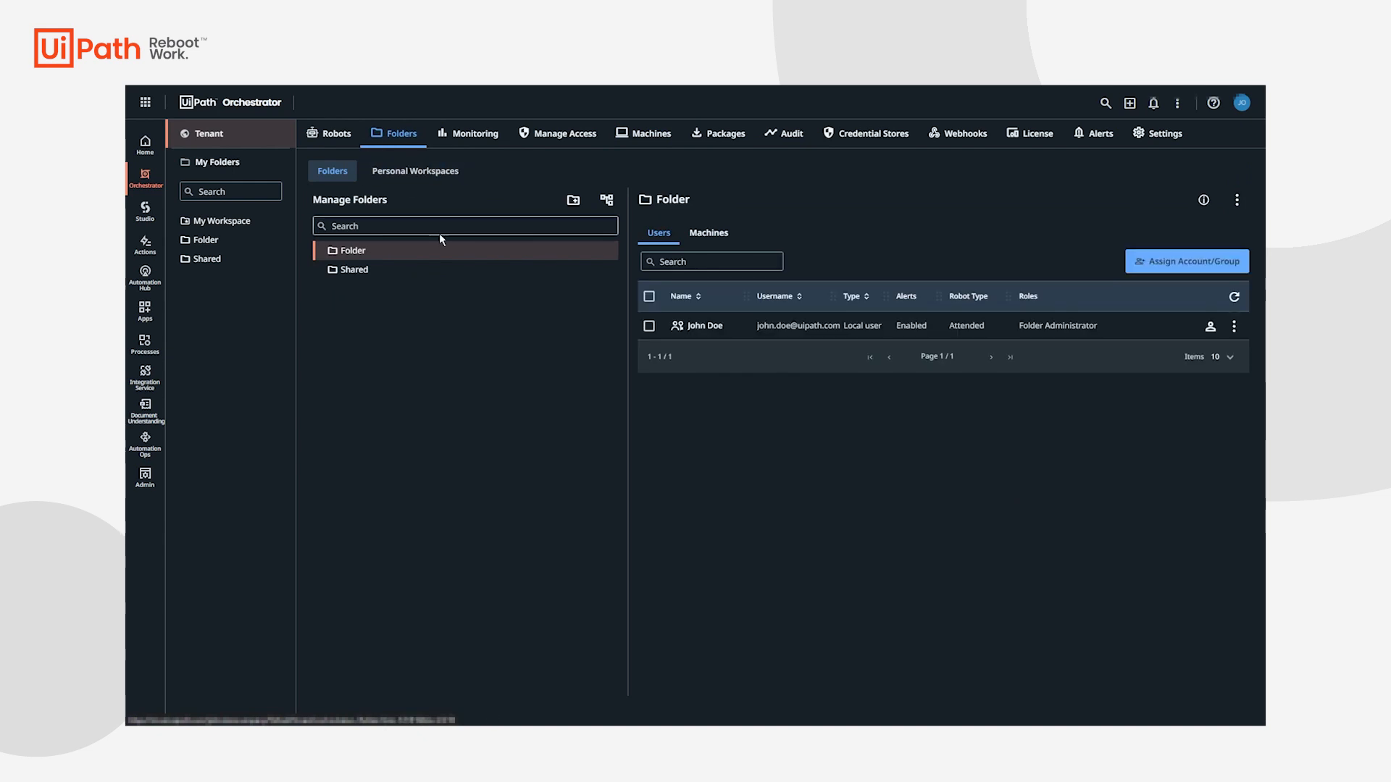
Let John Doe run unattended robots in the folder as Windows user .\admin.
{"action": "left_click", "coordinate": [1233, 325]}
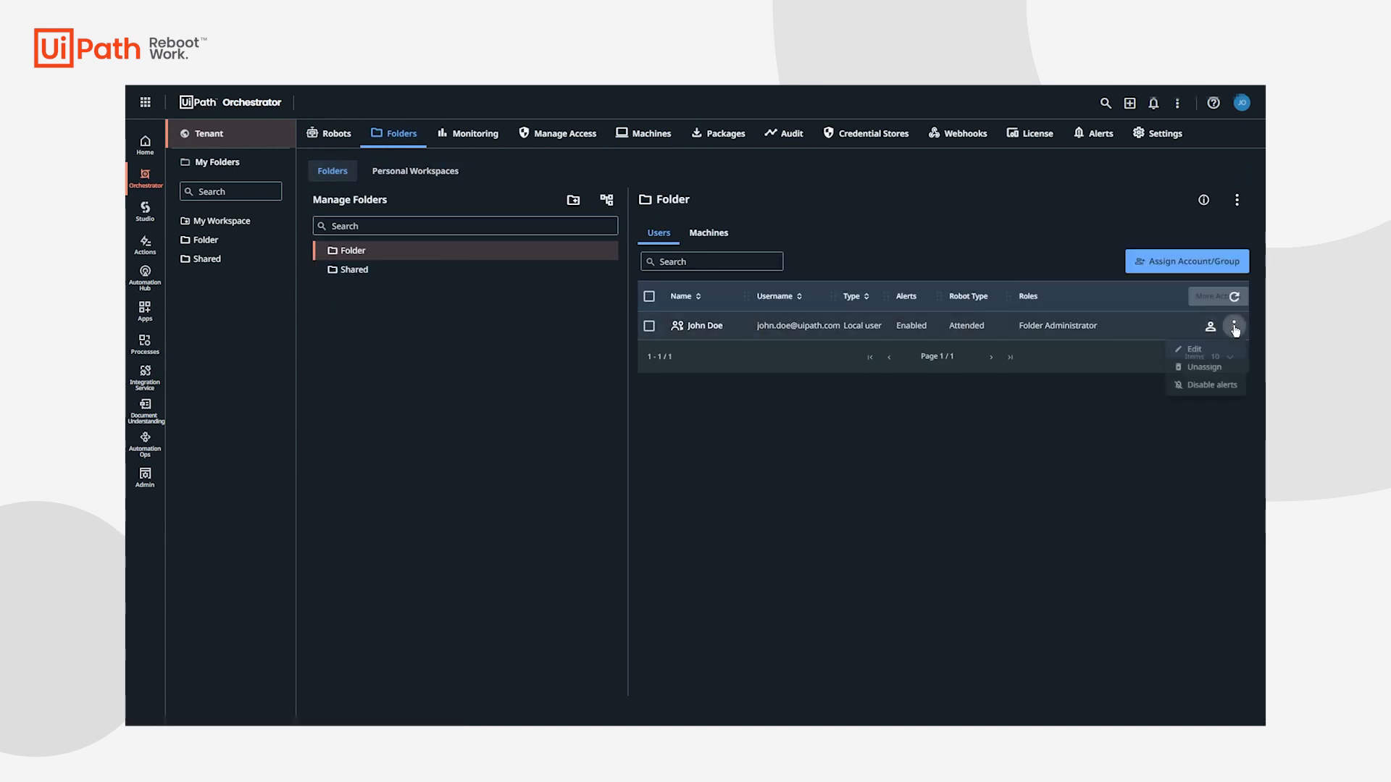
{"action": "left_click", "coordinate": [1190, 349]}
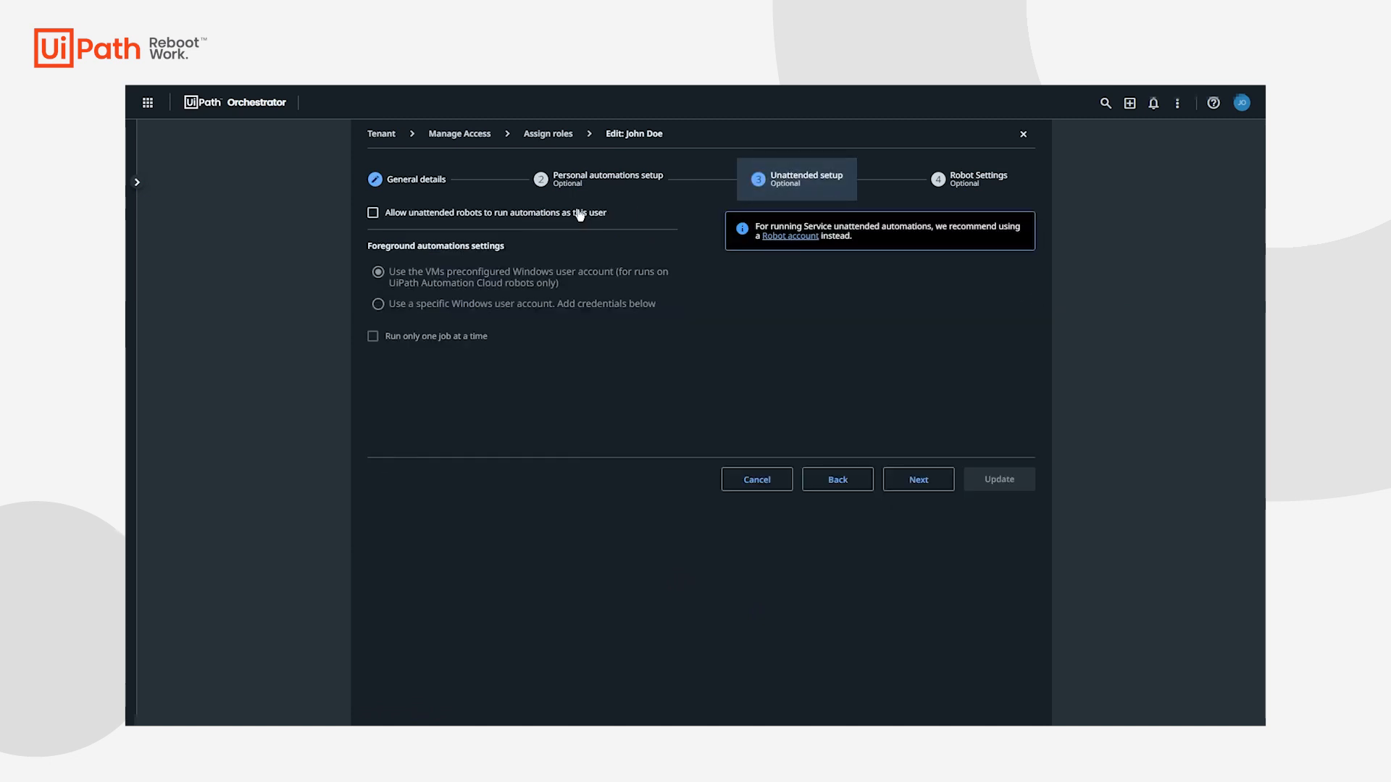
{"action": "left_click", "coordinate": [372, 212]}
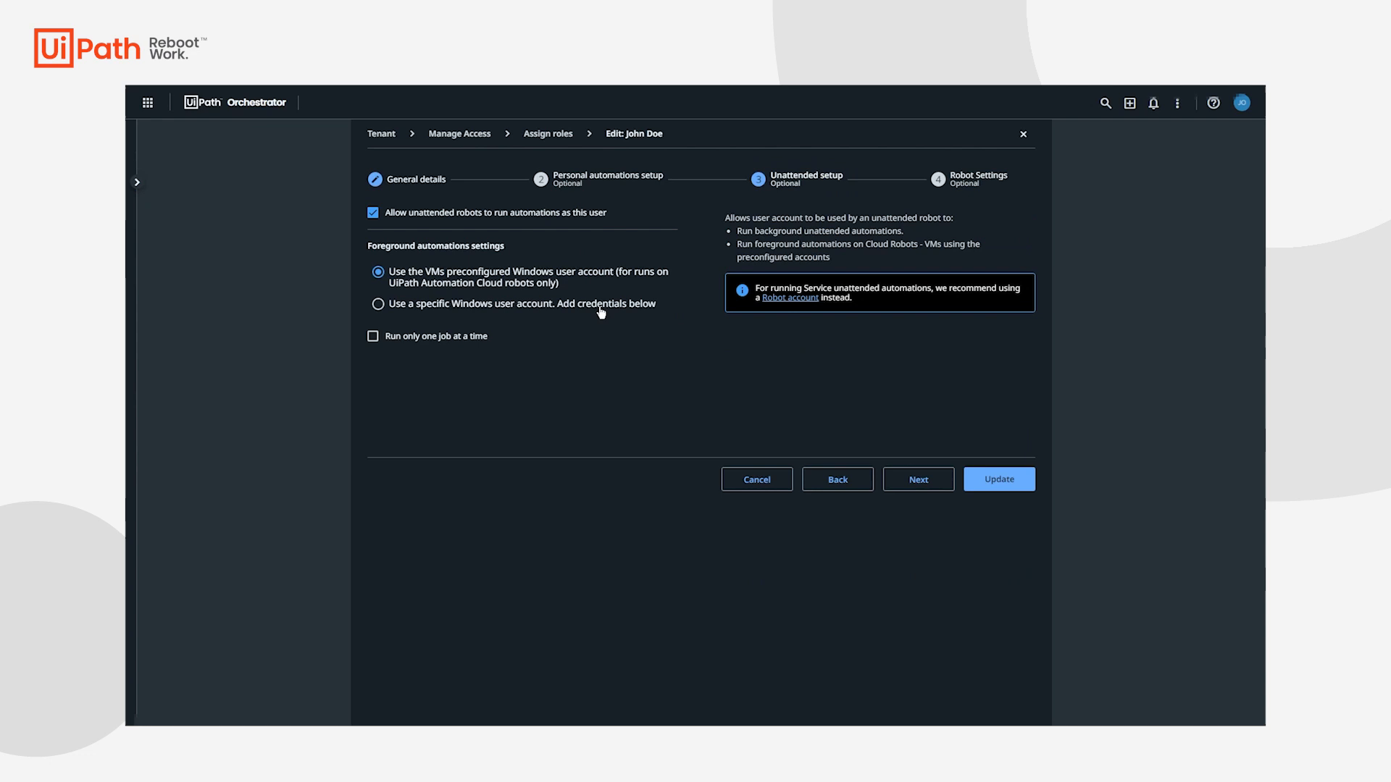
{"action": "left_click", "coordinate": [378, 303]}
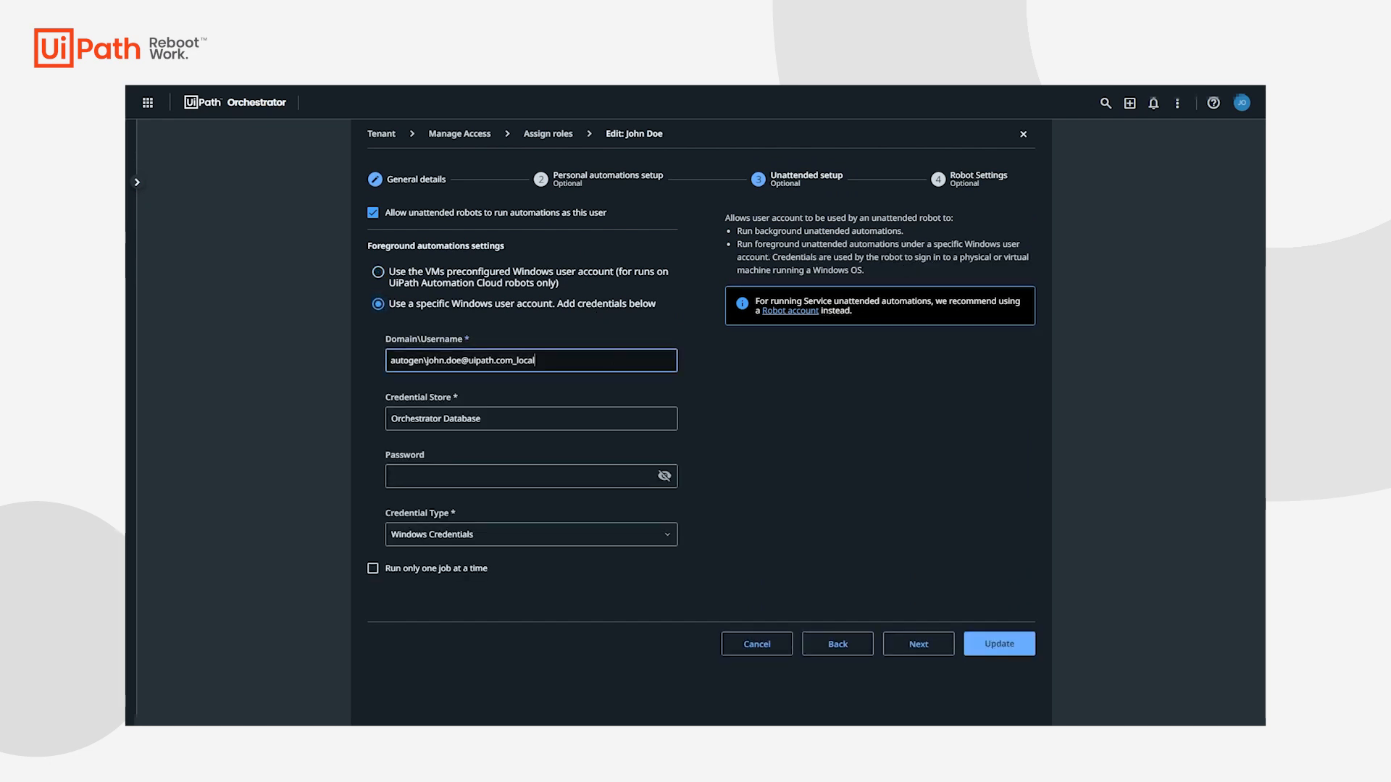
{"action": "type", "text": ".\\admin"}
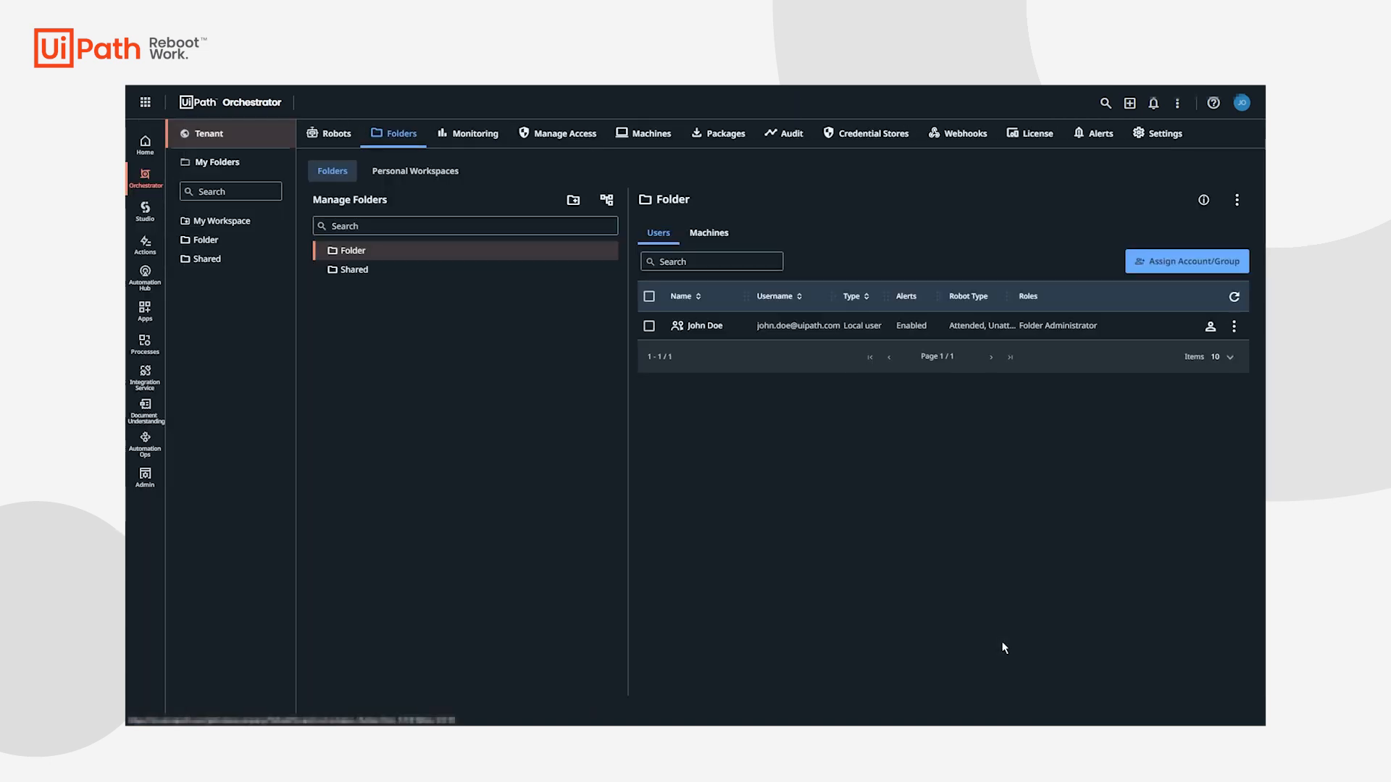
{"action": "left_click", "coordinate": [206, 239]}
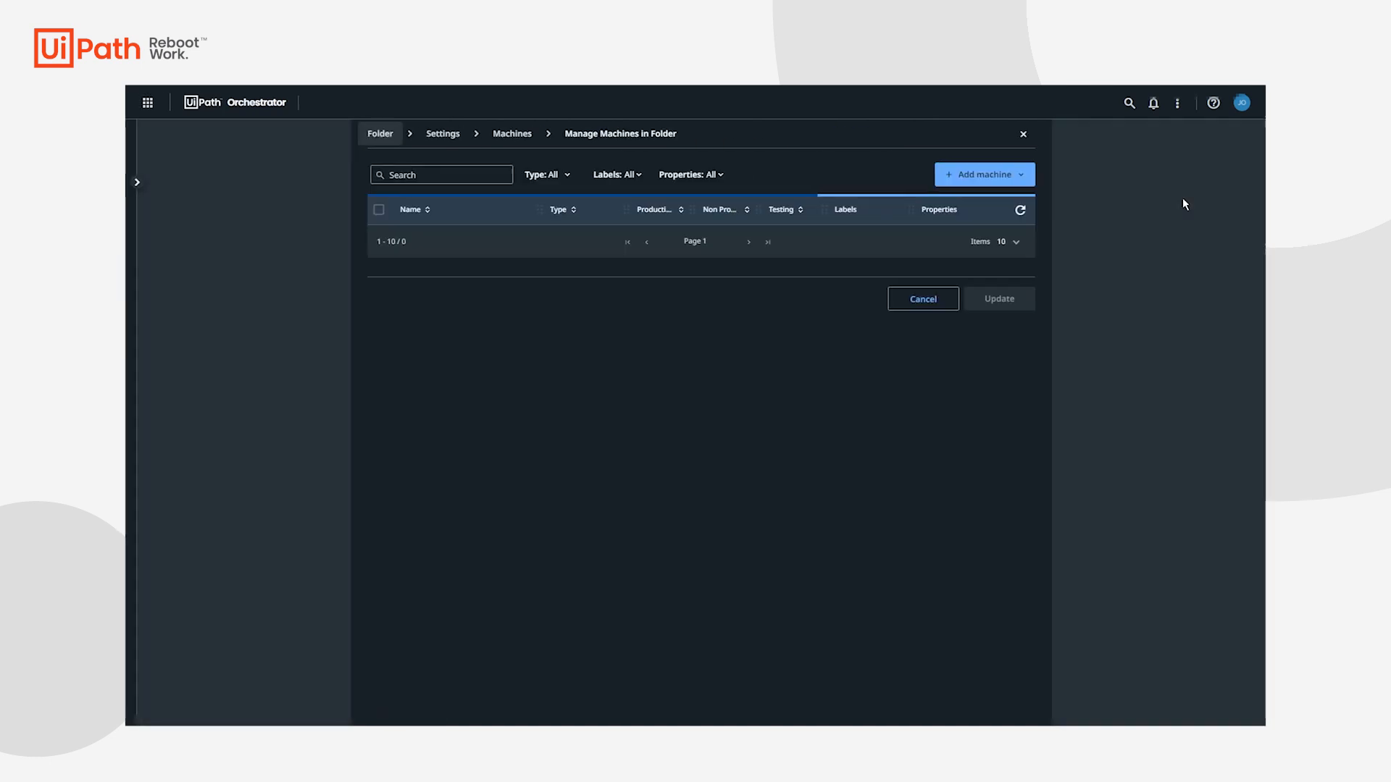
Add the AzureCloudVMs pool to Folder's machines, then view its processes.
{"action": "left_click", "coordinate": [379, 282]}
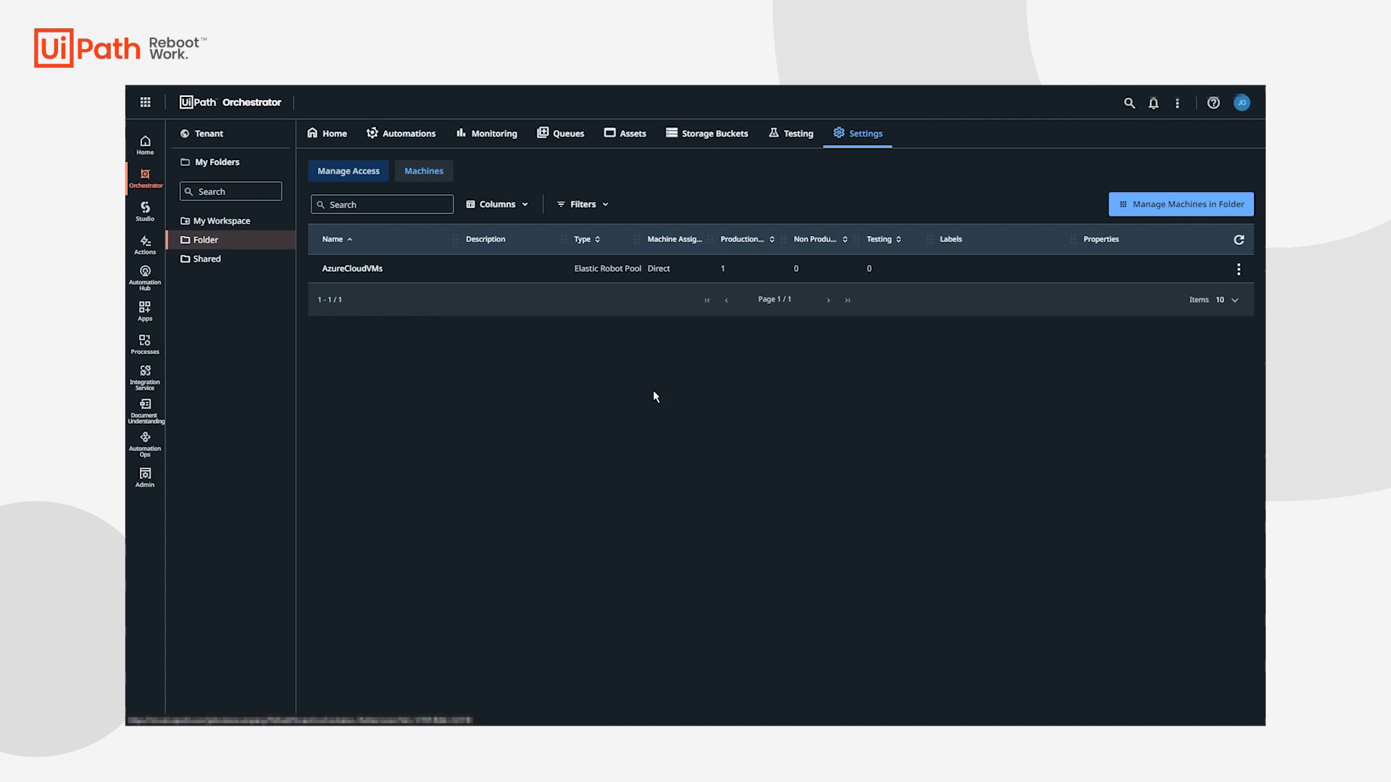
{"action": "left_click", "coordinate": [407, 133]}
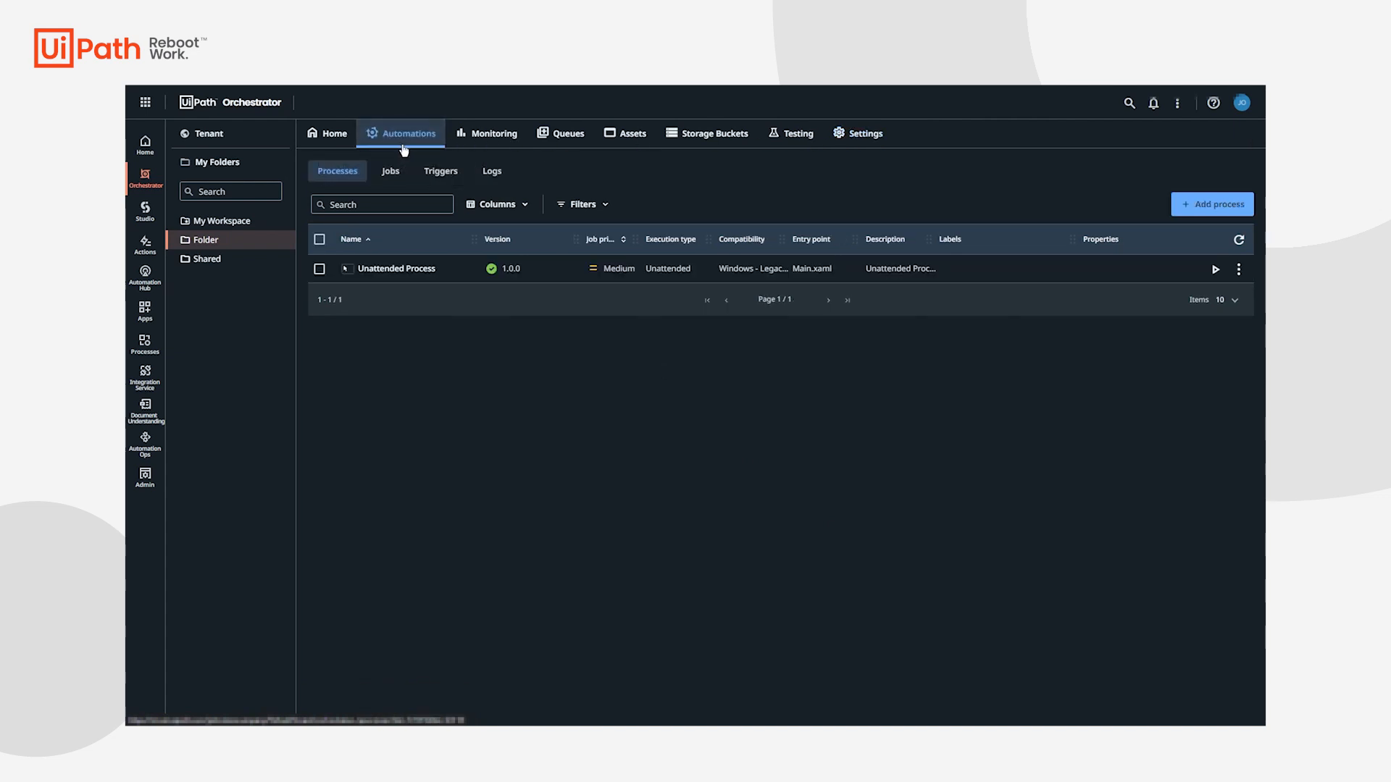
{"action": "mouse_move", "coordinate": [1214, 269]}
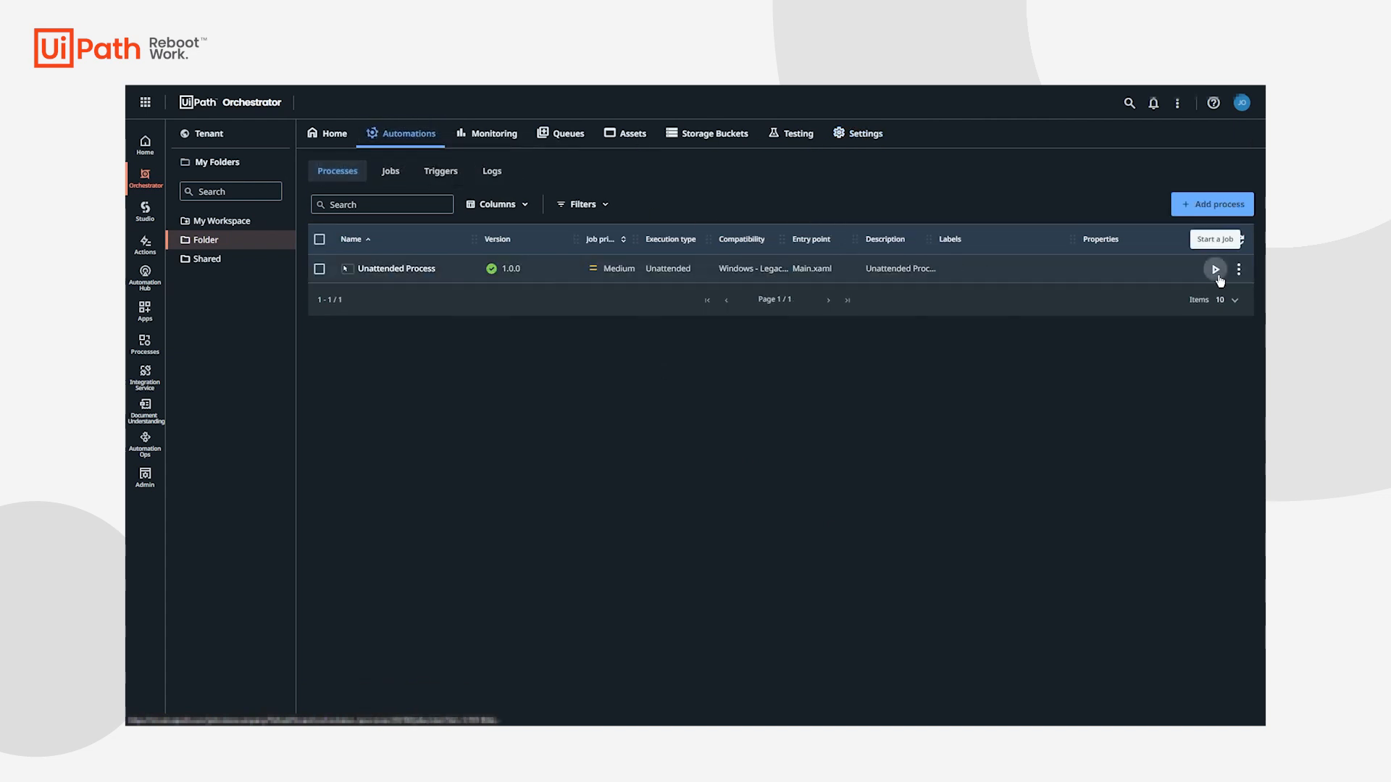
Start a job for Unattended Process so it queues pending allocation.
{"action": "left_click", "coordinate": [1214, 268]}
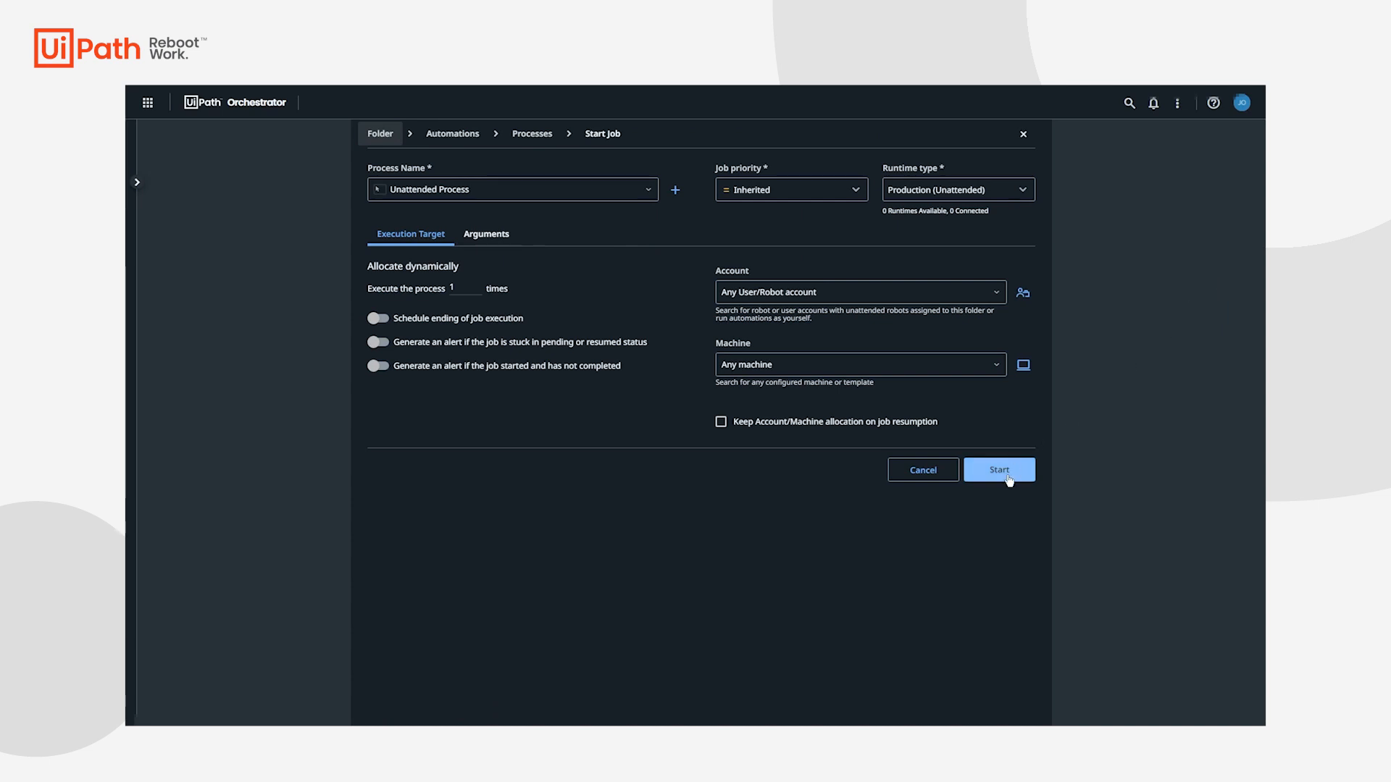
{"action": "left_click", "coordinate": [998, 469]}
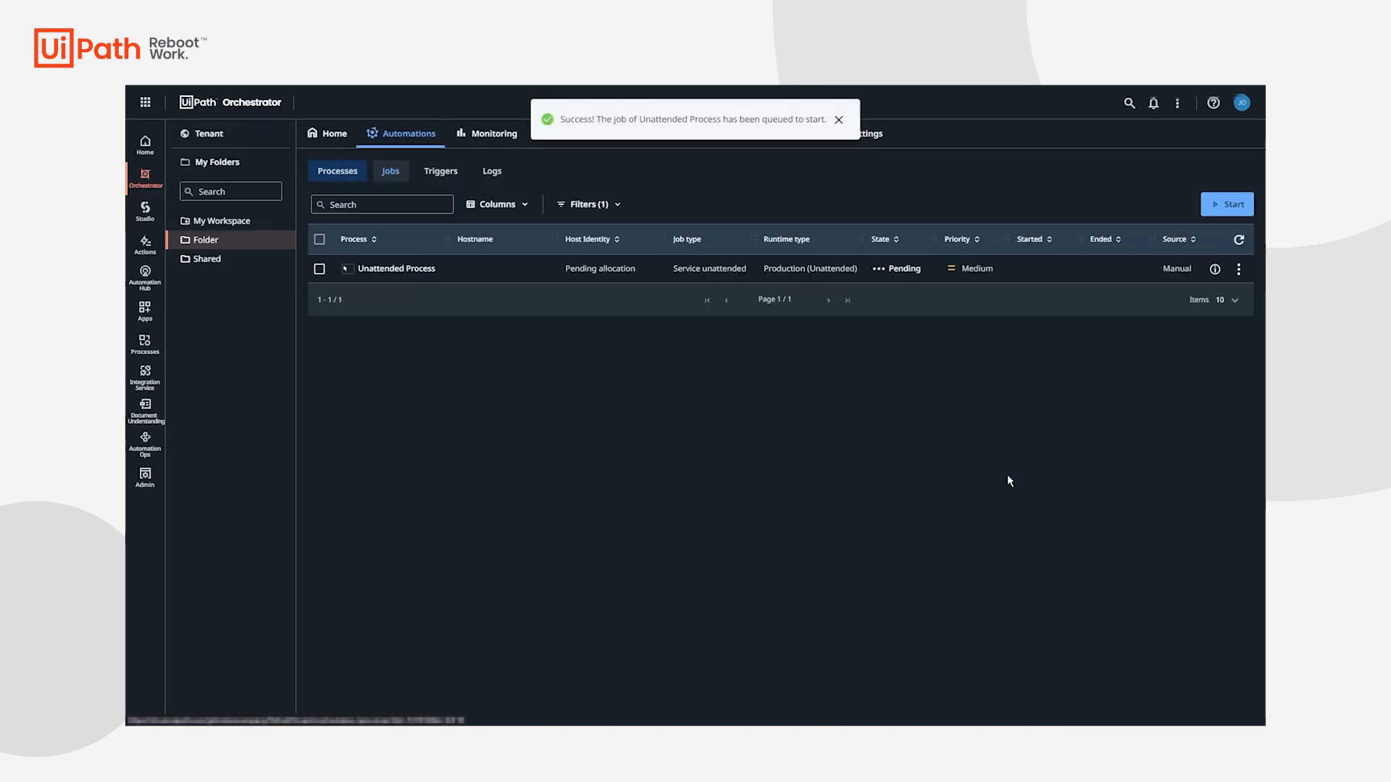